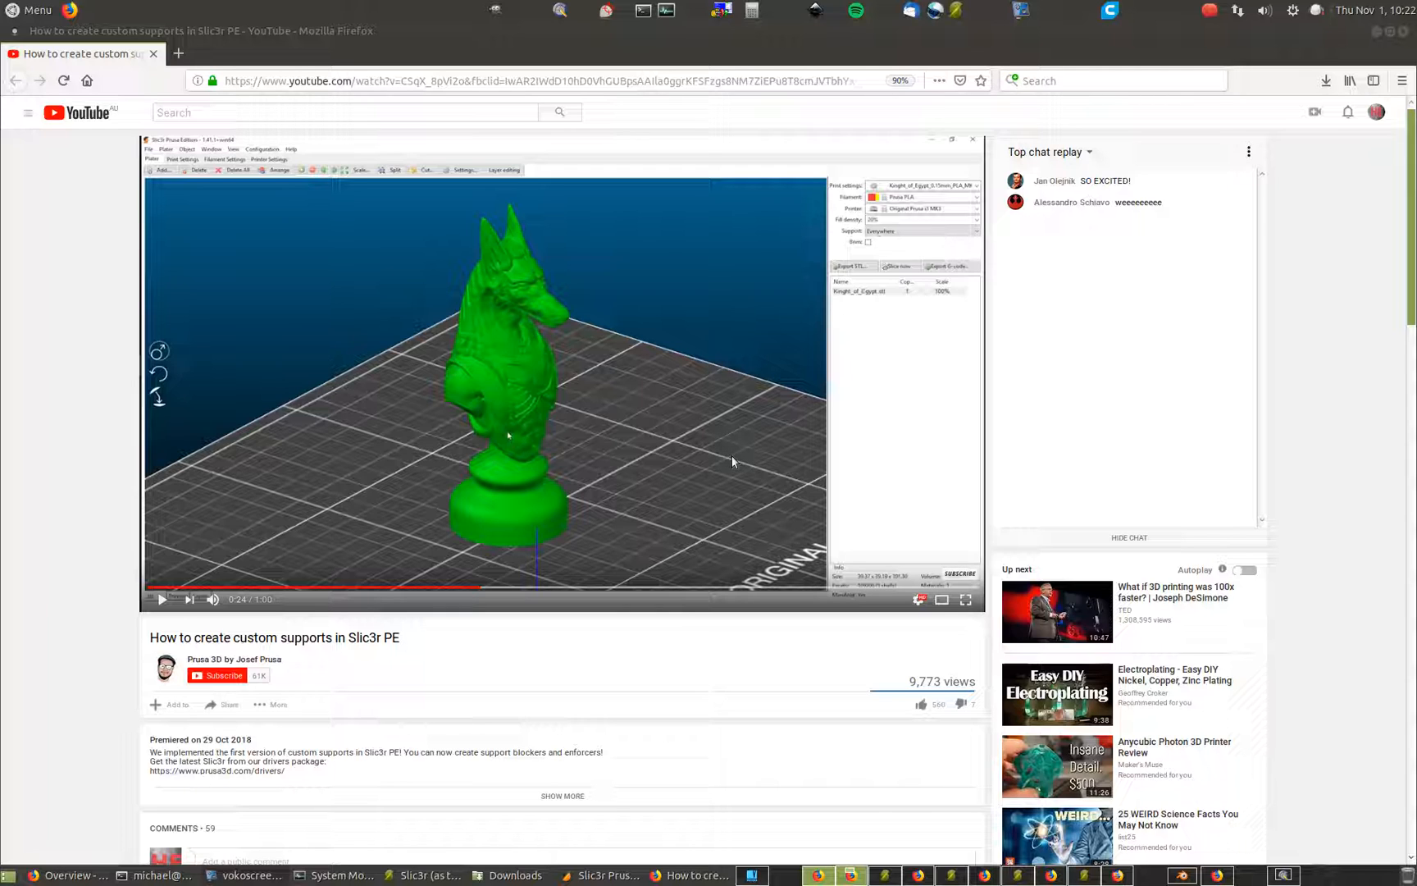
mouse_move(737, 456)
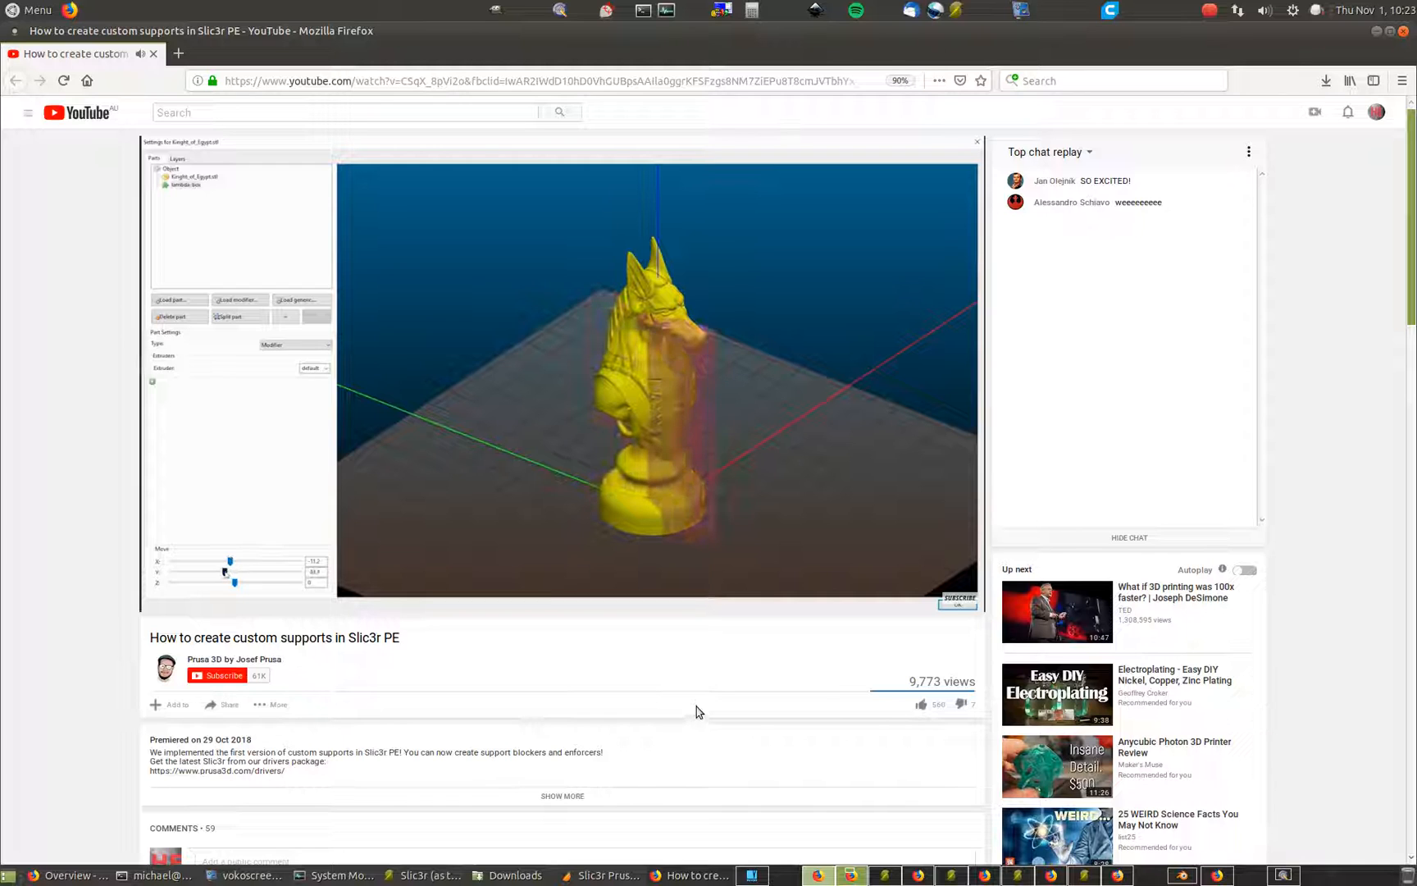
Leave the sliced preview for the 3D model view and orbit around the shroud
left_click(297, 345)
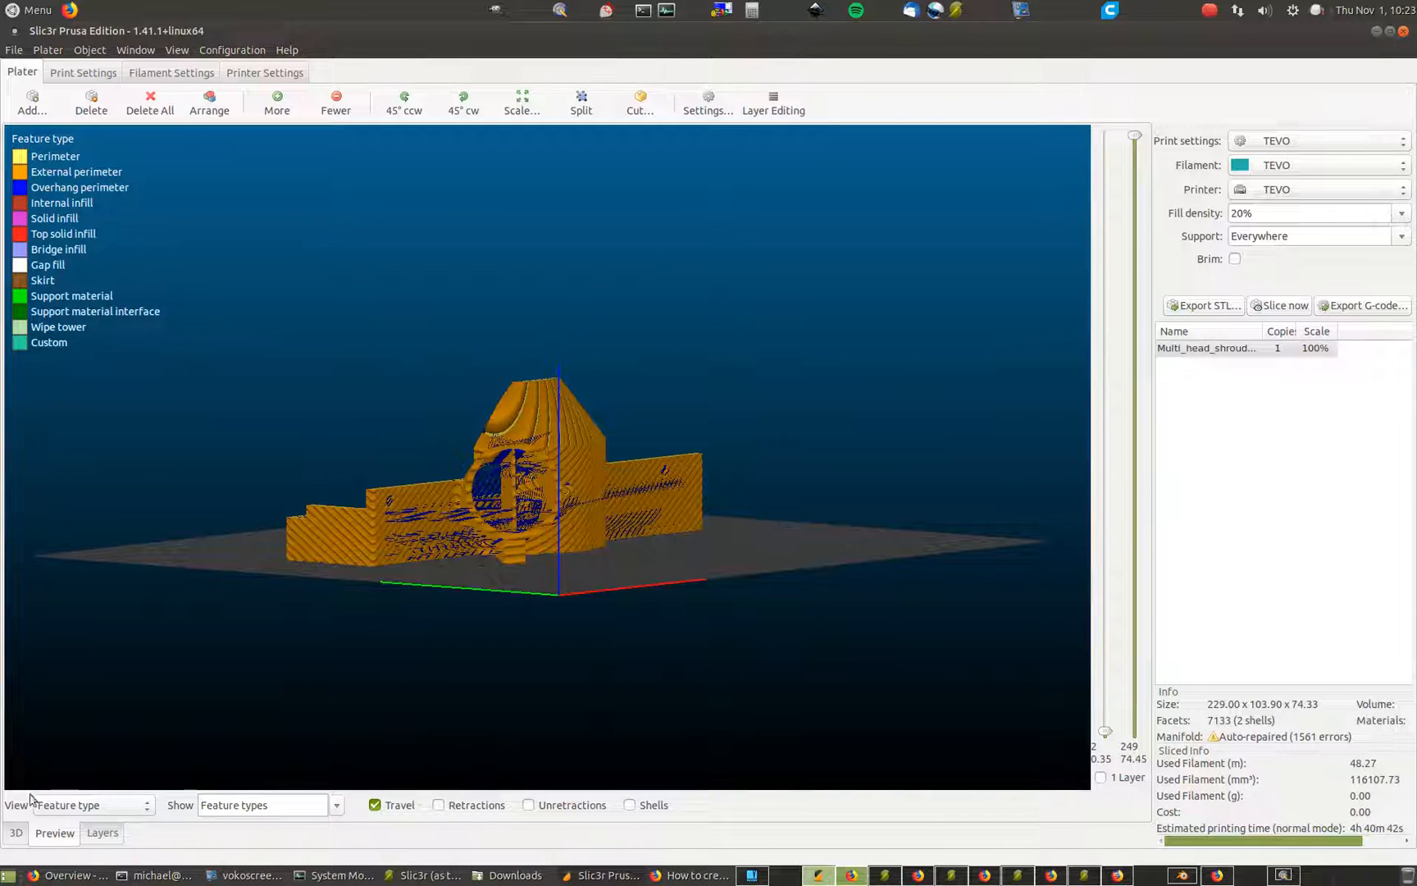
left_click(15, 831)
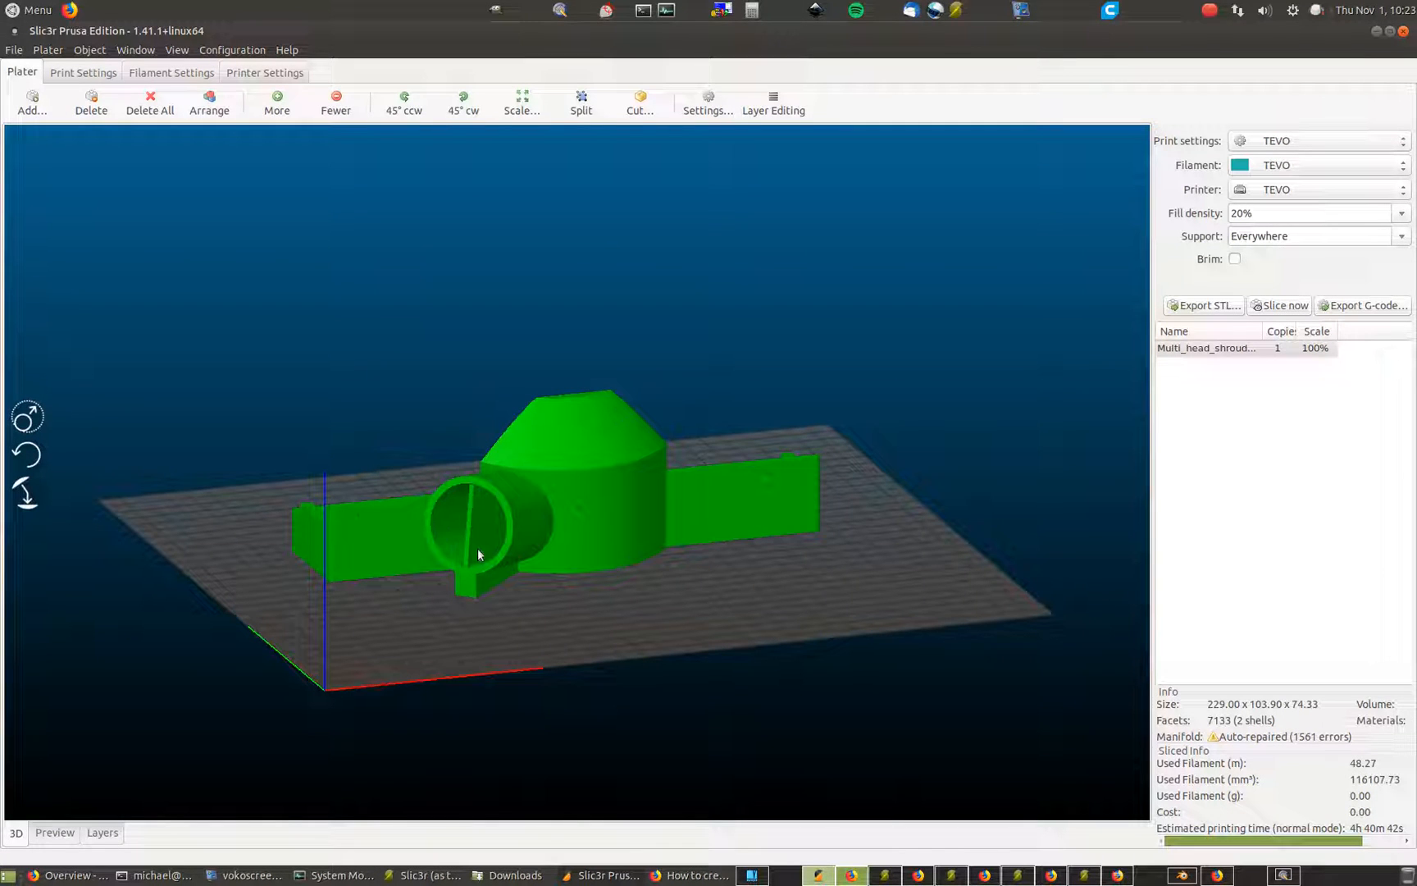
mouse_move(480, 565)
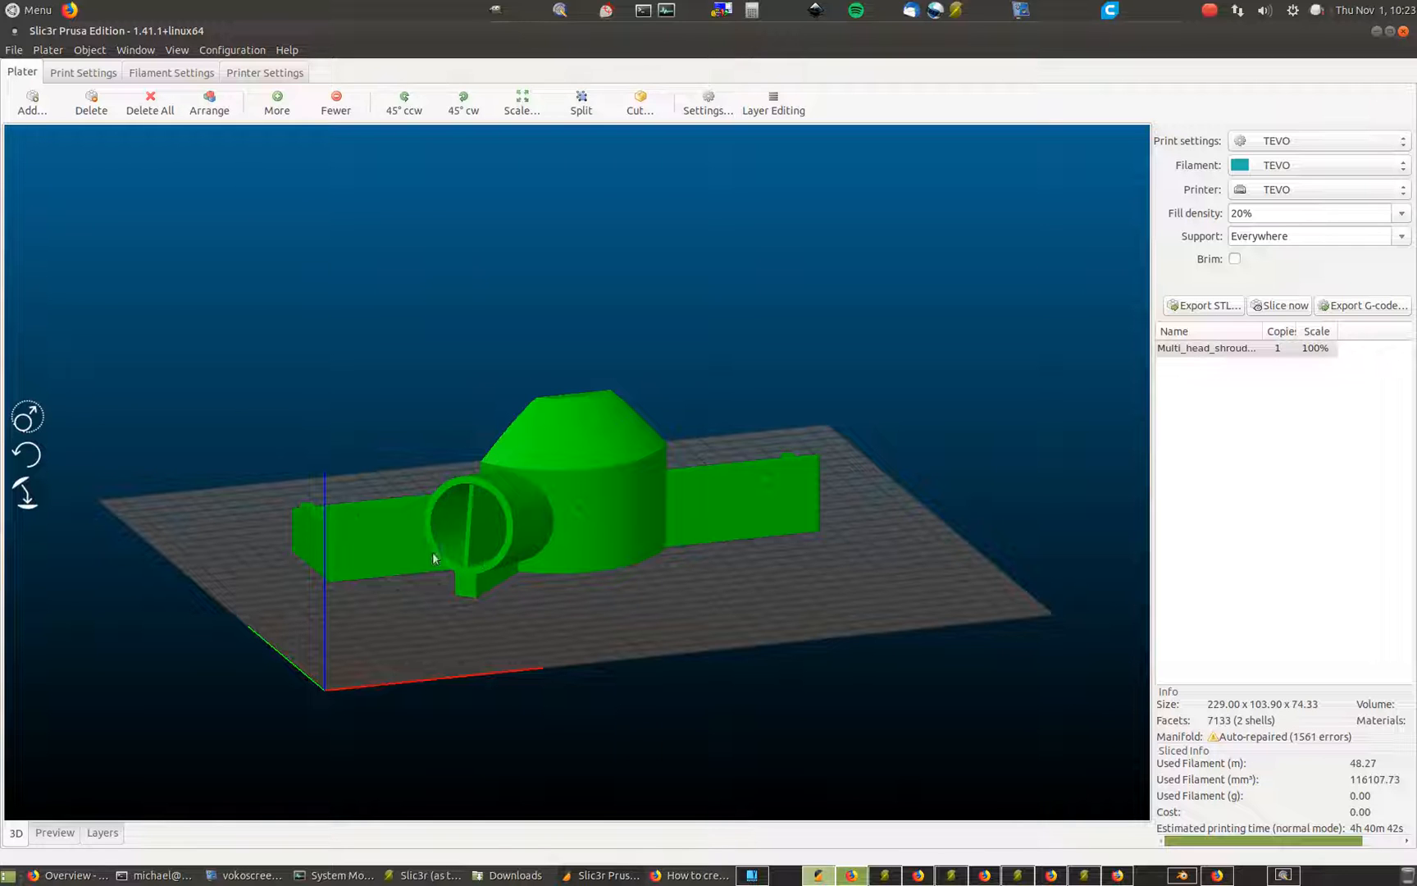
left_click_drag(433, 558, 510, 601)
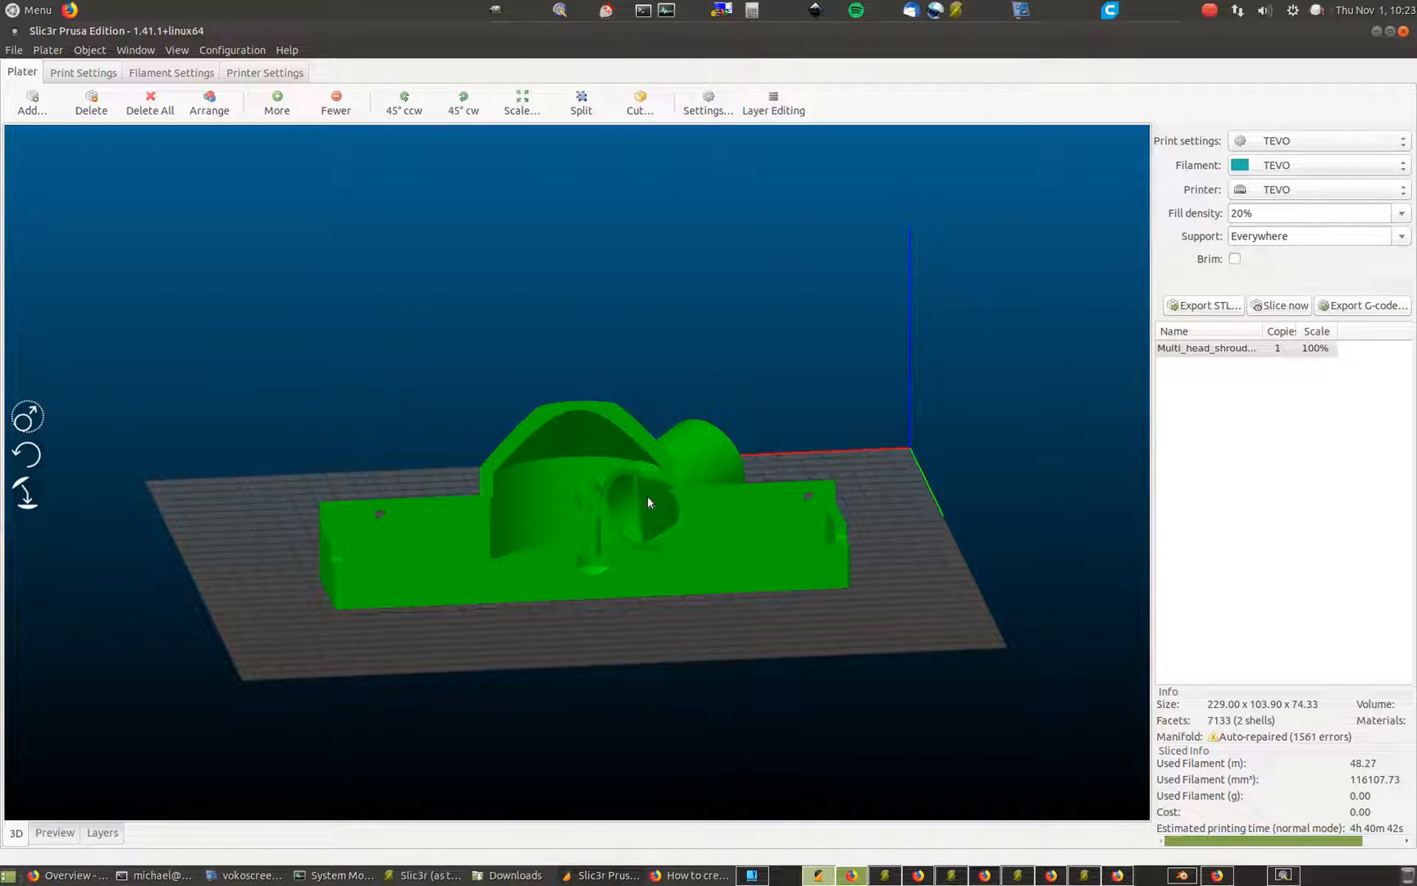
left_click_drag(648, 502, 636, 527)
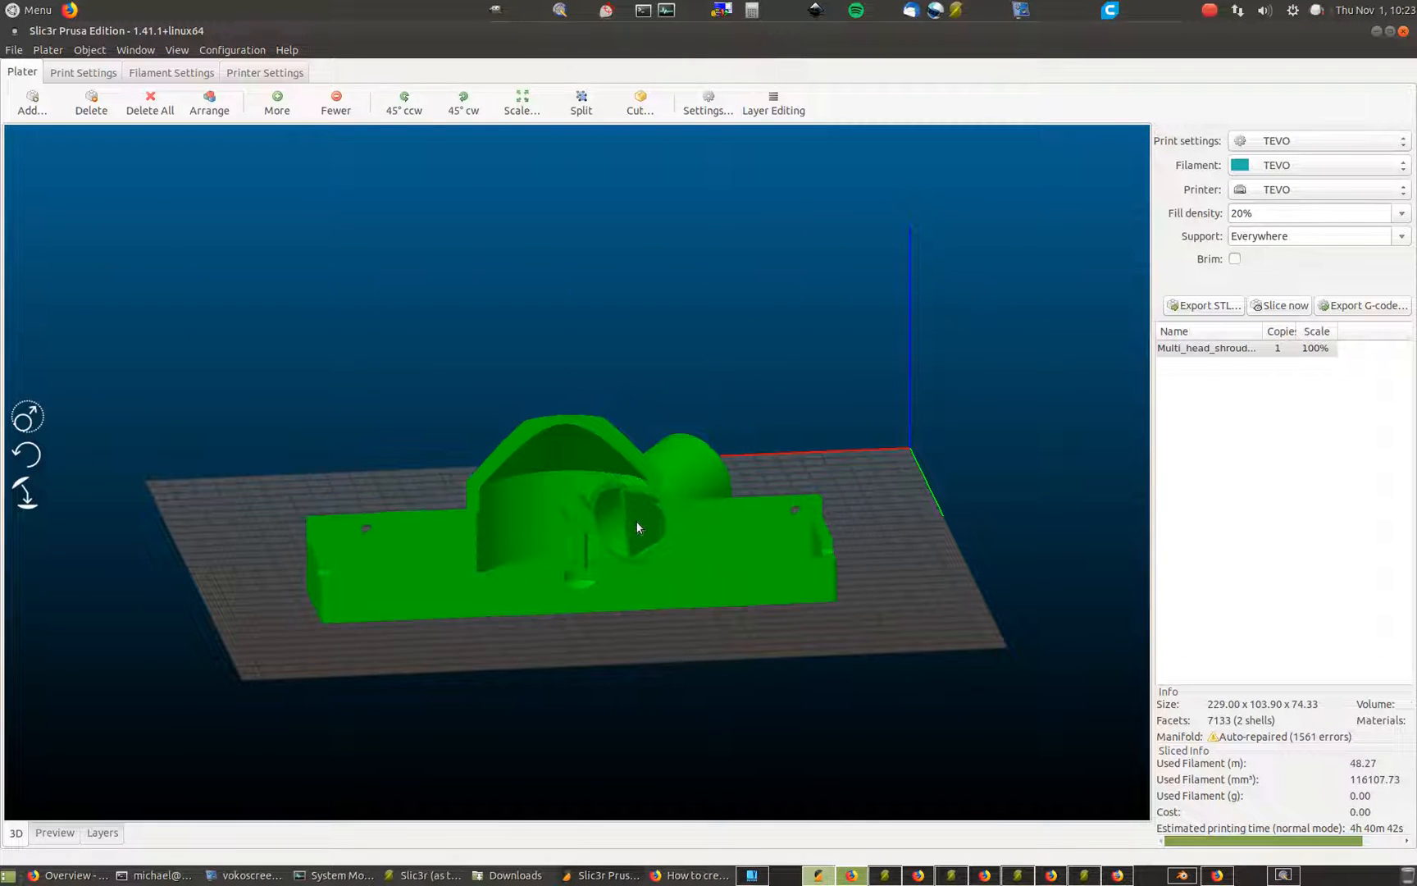
Select the shroud model and auto-arrange it on the print bed
left_click(208, 102)
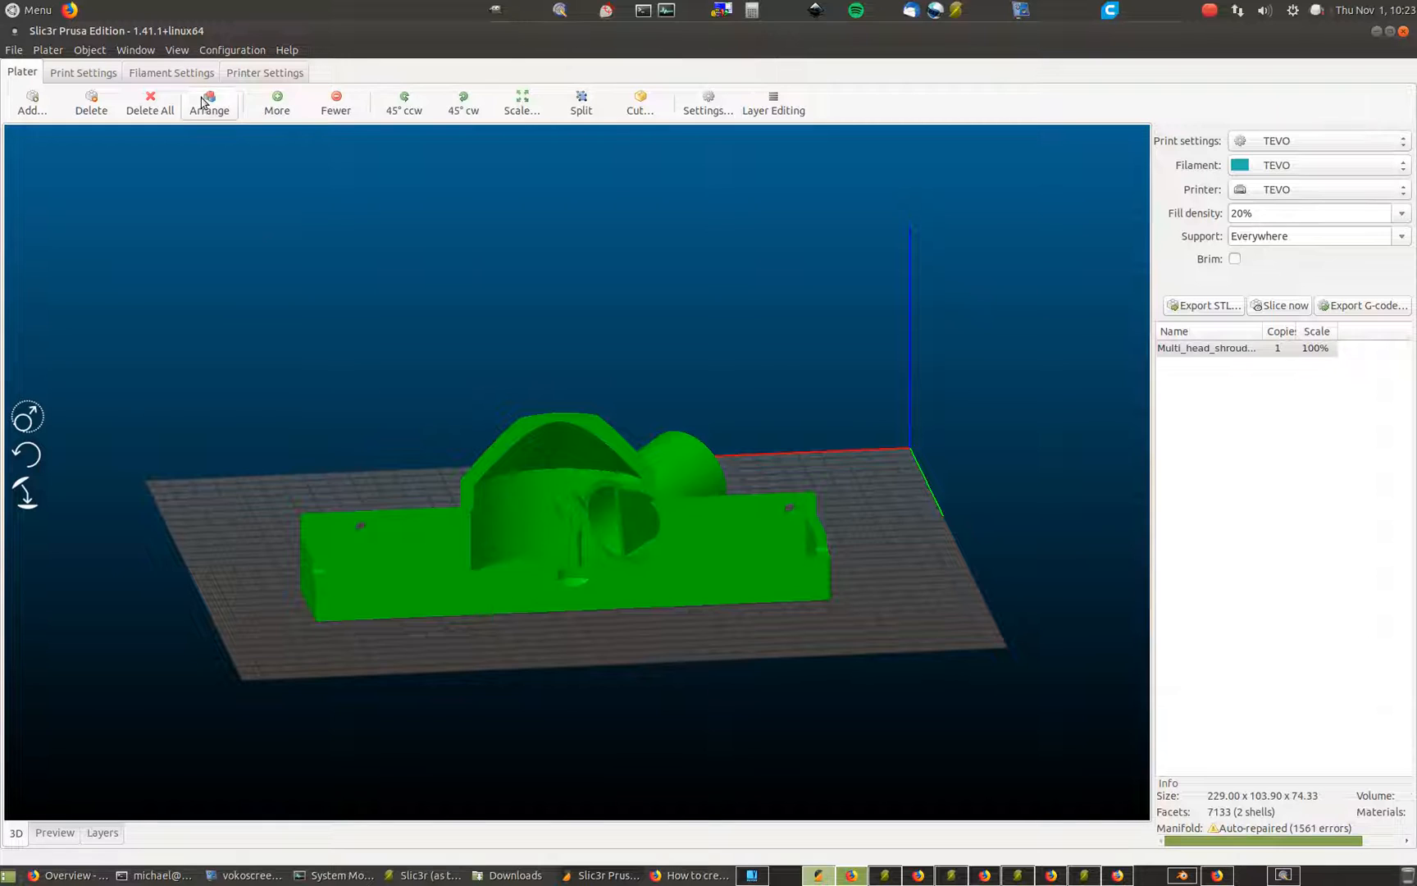
left_click(208, 100)
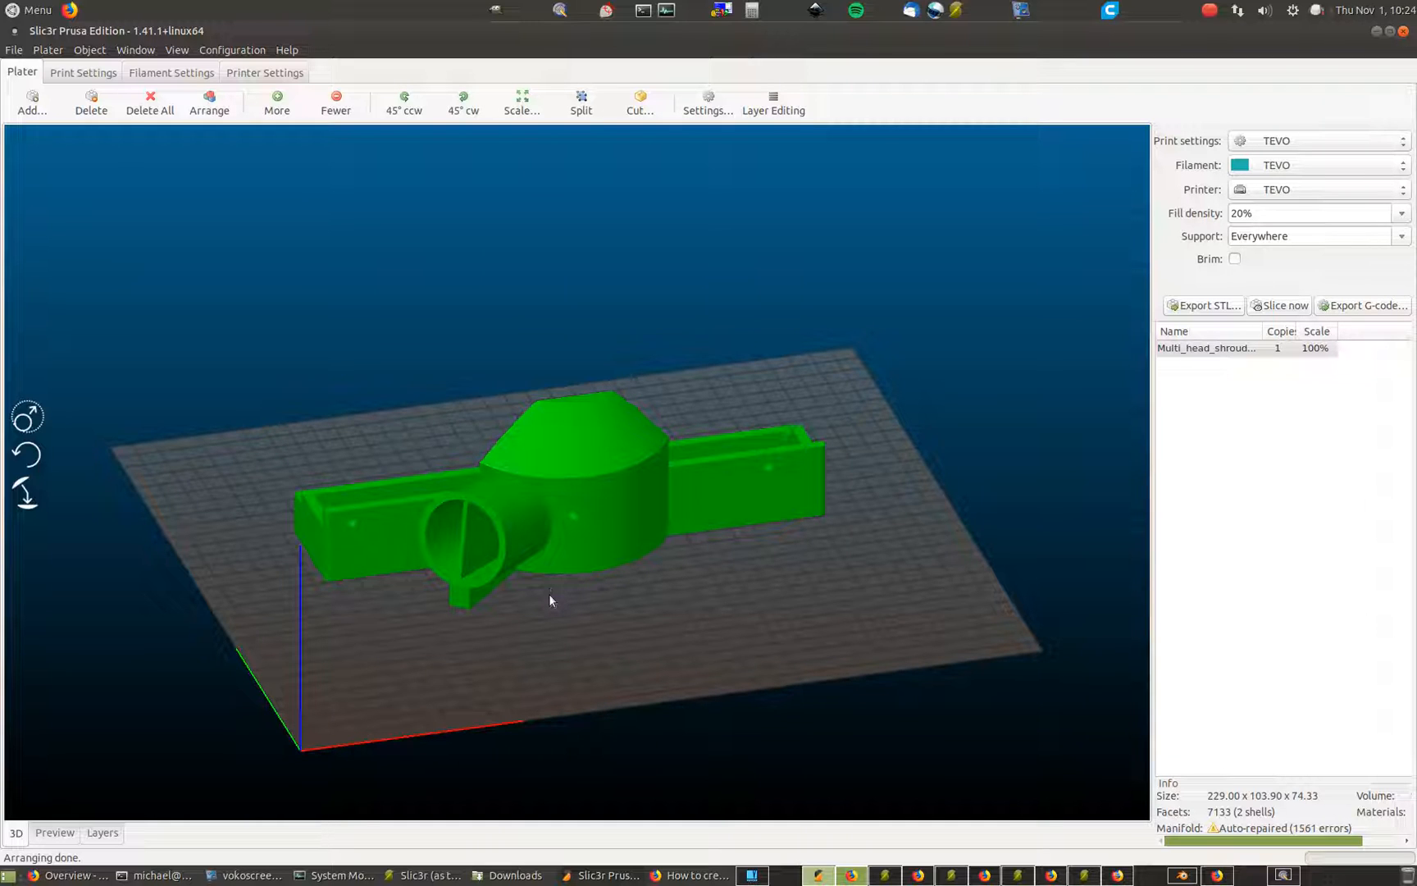
mouse_move(489, 645)
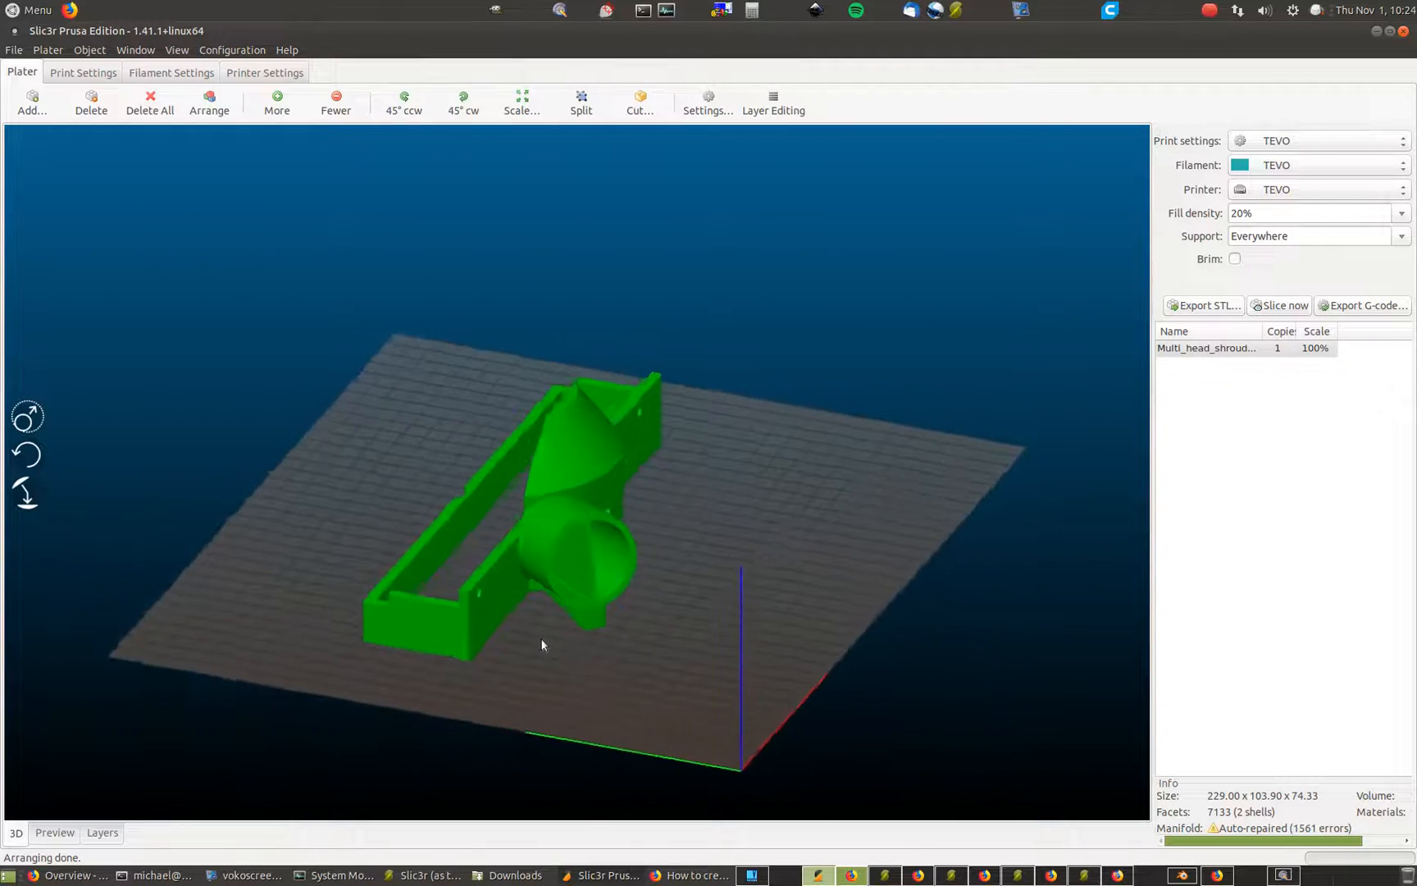
left_click_drag(542, 644, 507, 636)
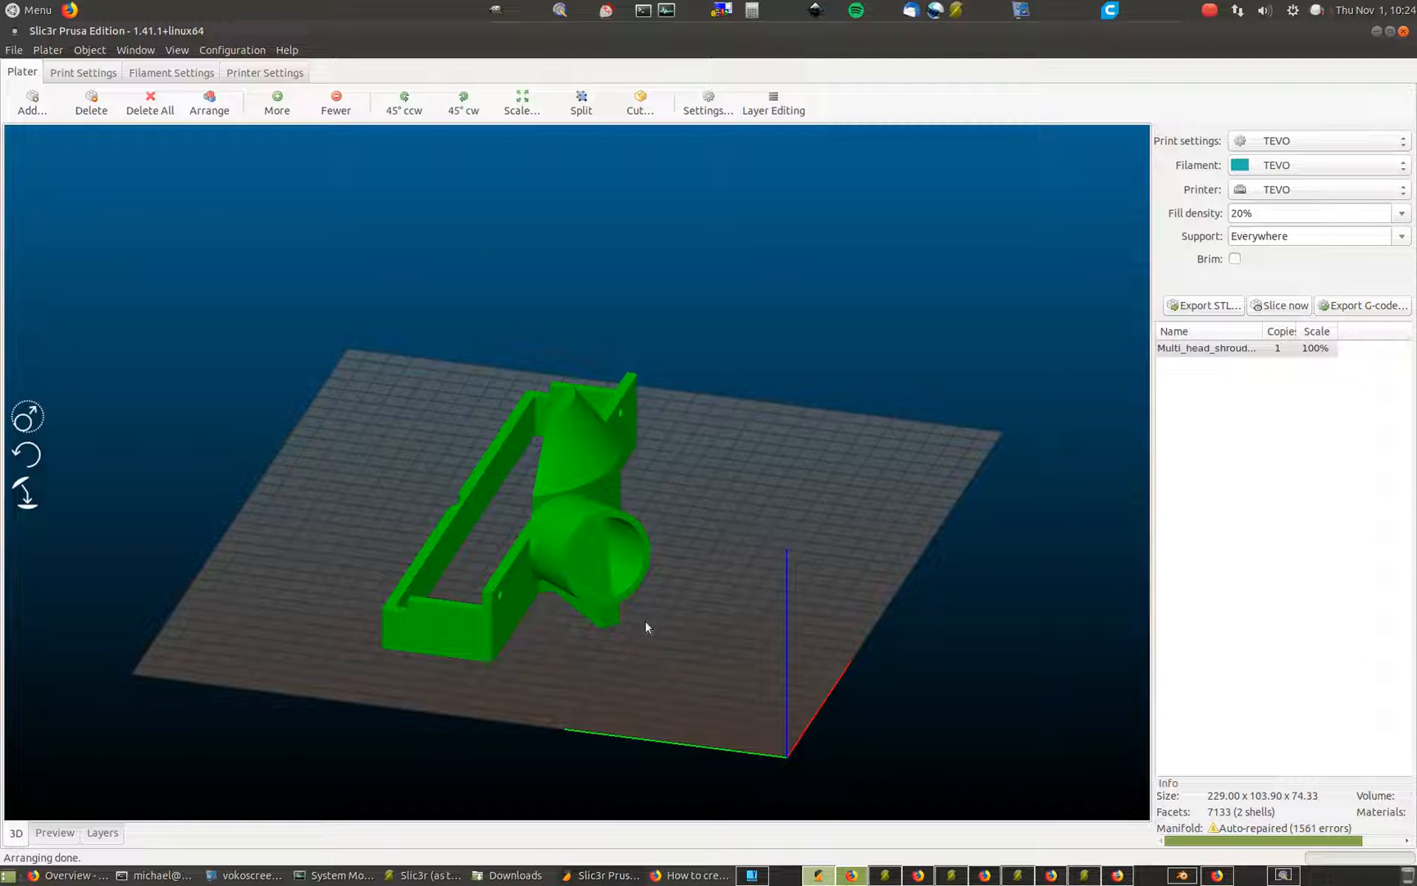
mouse_move(346, 766)
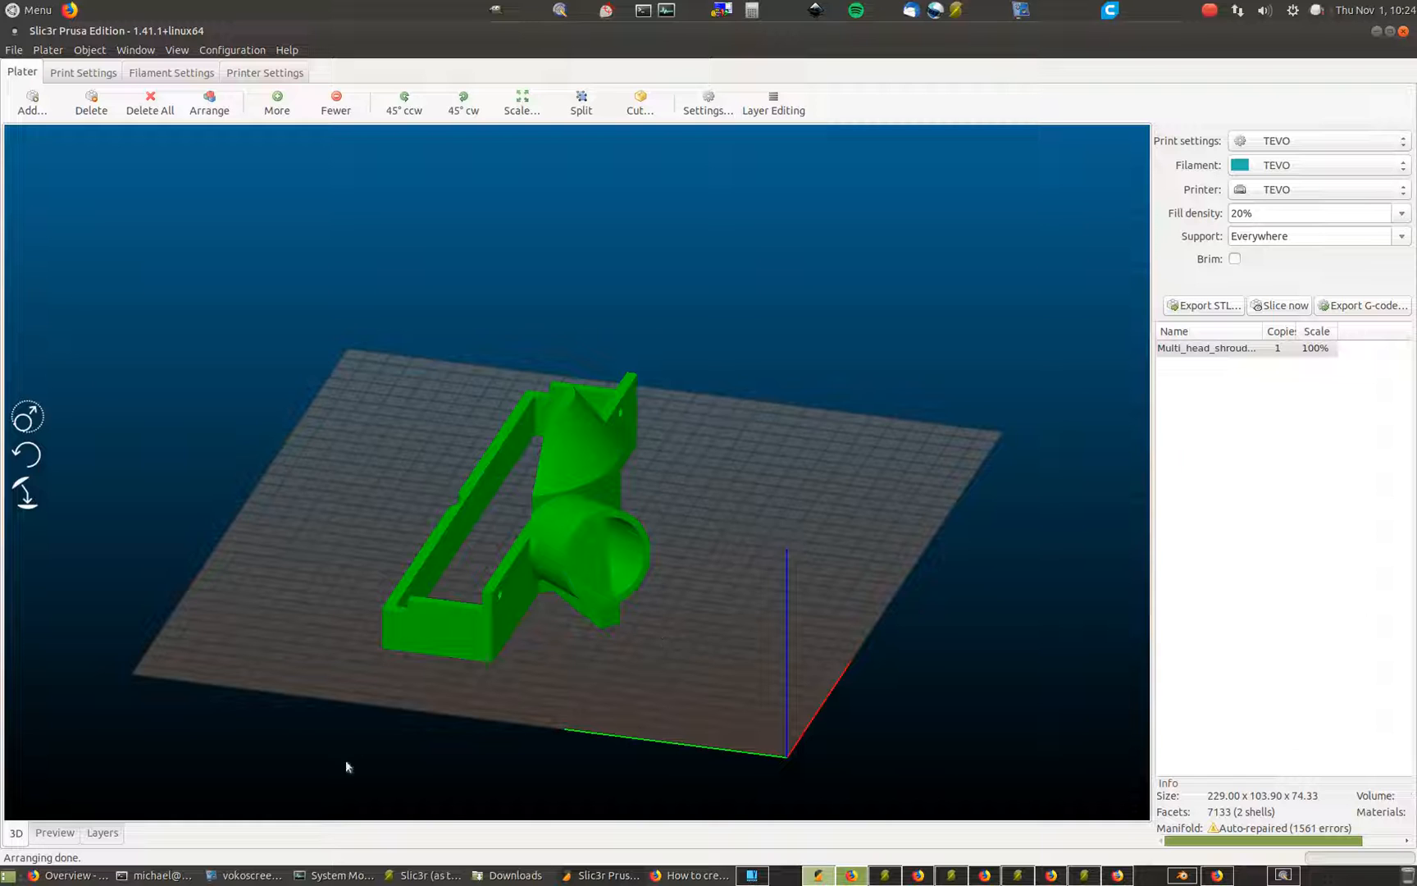
Show the sliced preview and drag the layer slider down from 248 to about layer 34
left_click(54, 832)
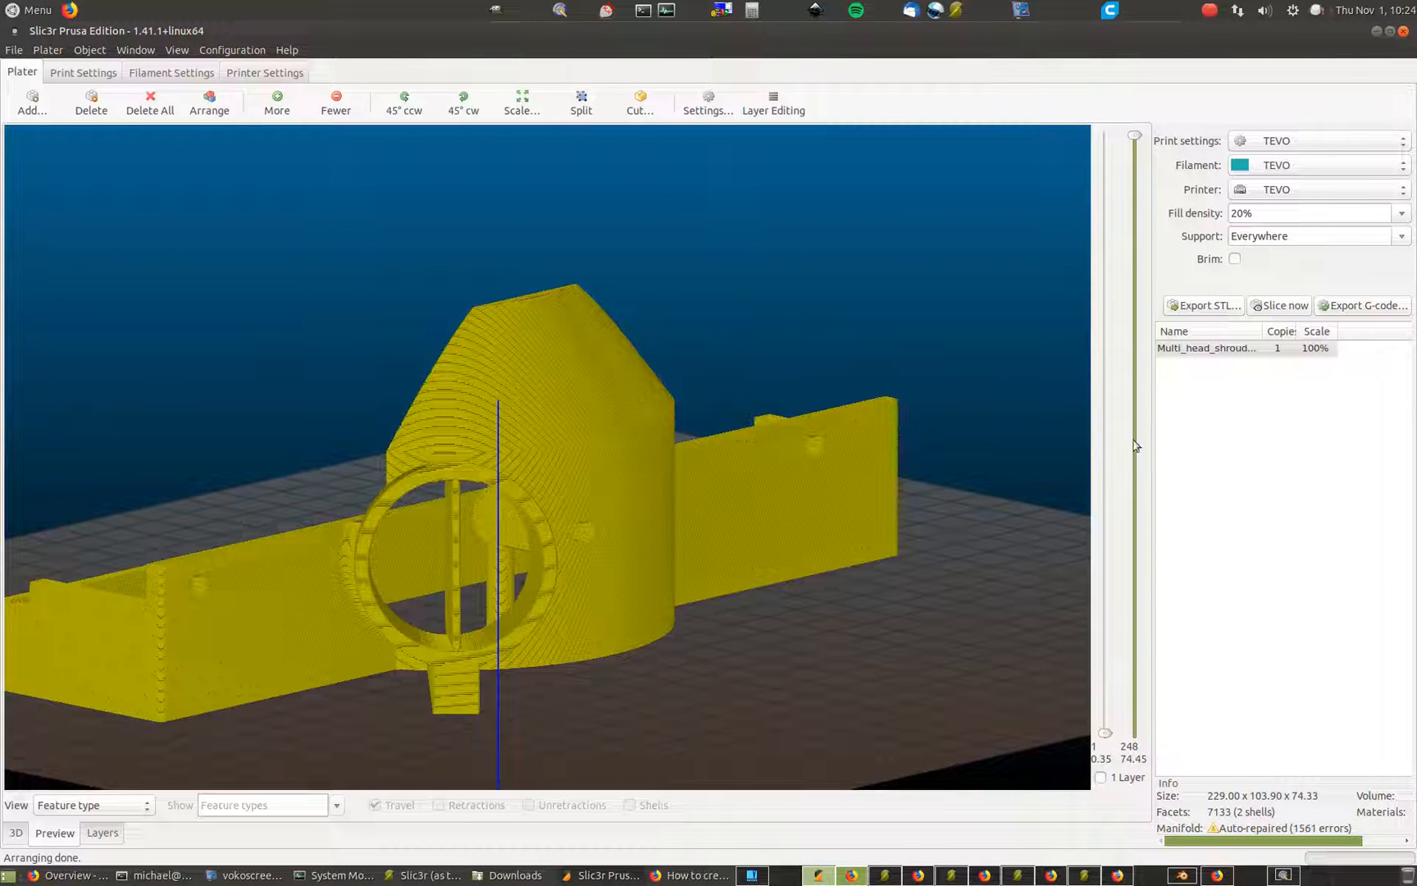
left_click_drag(1135, 136, 1135, 226)
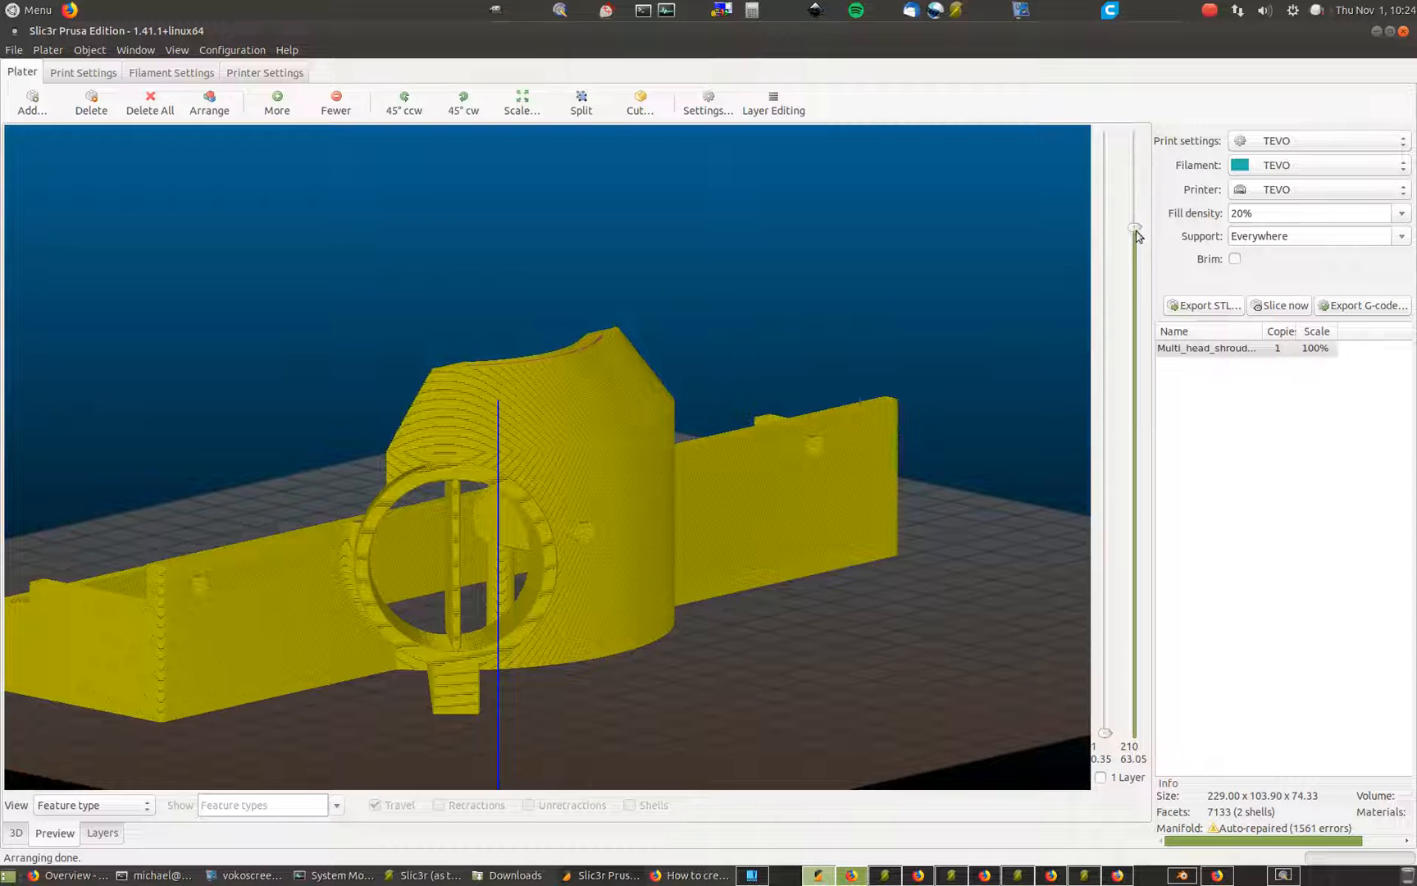
left_click_drag(1135, 236, 1135, 378)
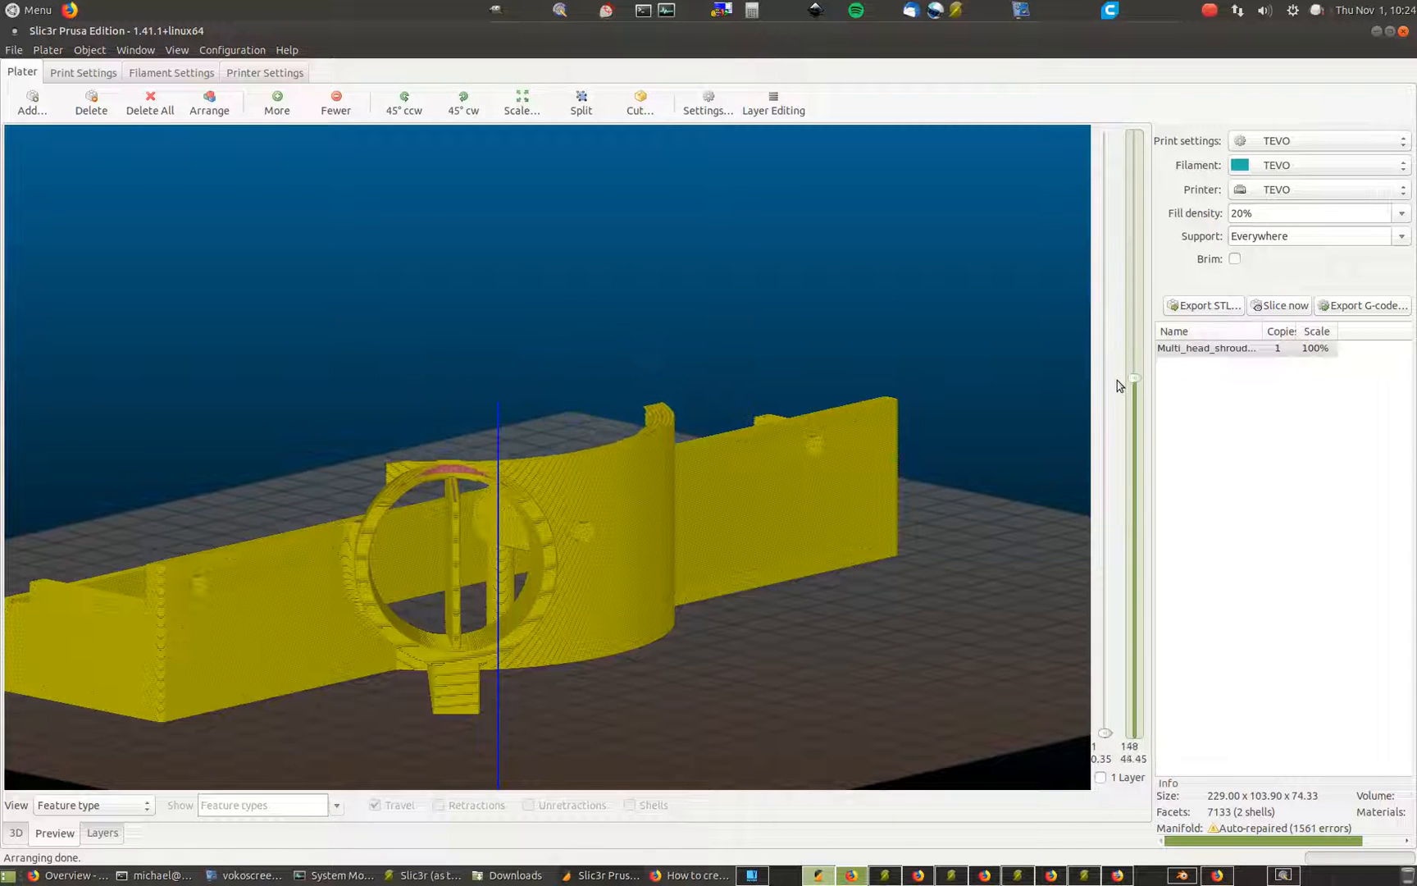
left_click_drag(1135, 385, 1136, 585)
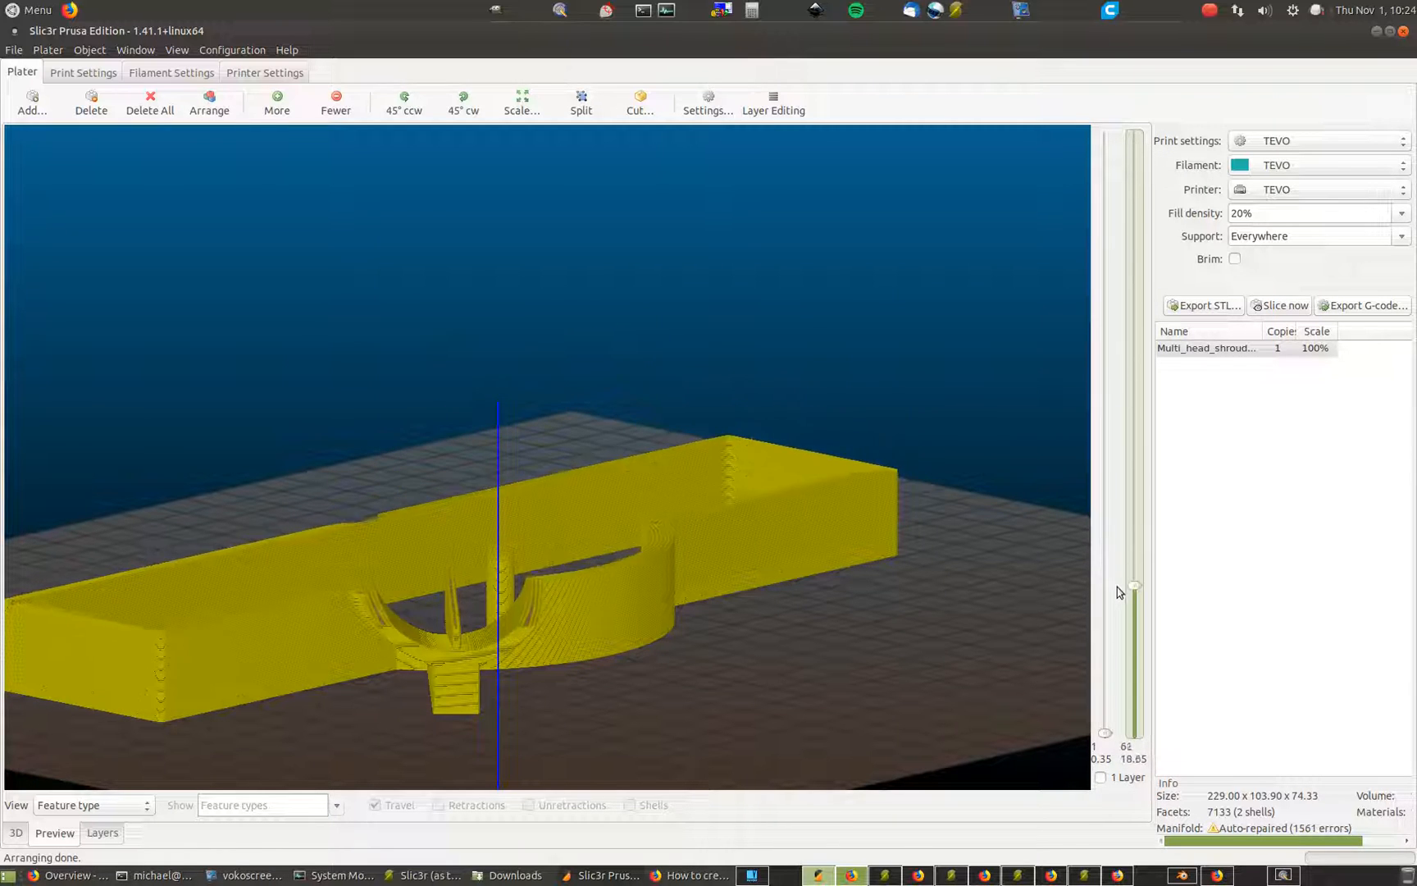
left_click_drag(1135, 585, 1136, 652)
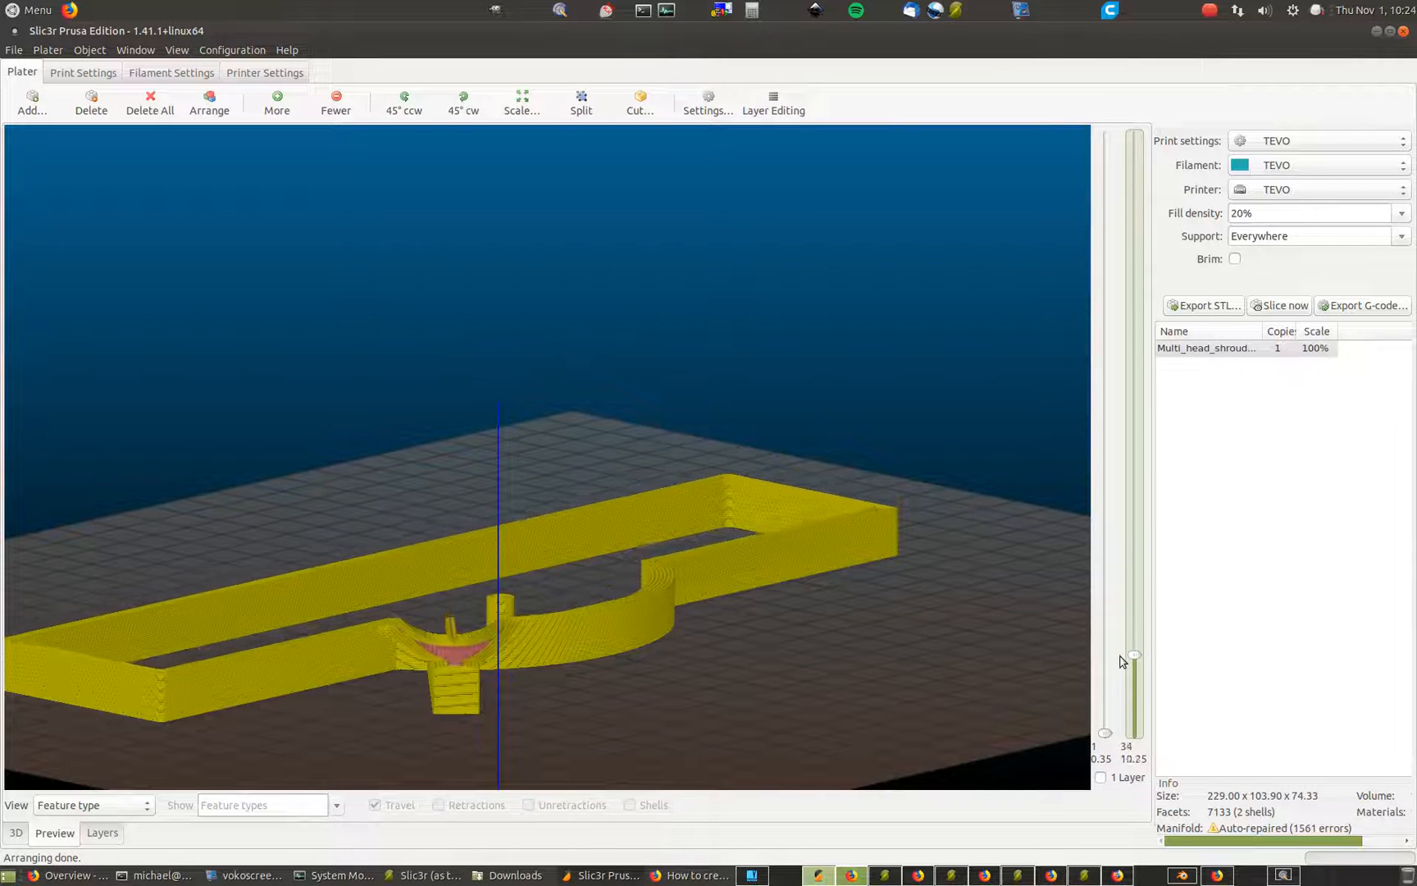
left_click_drag(1135, 654, 1135, 624)
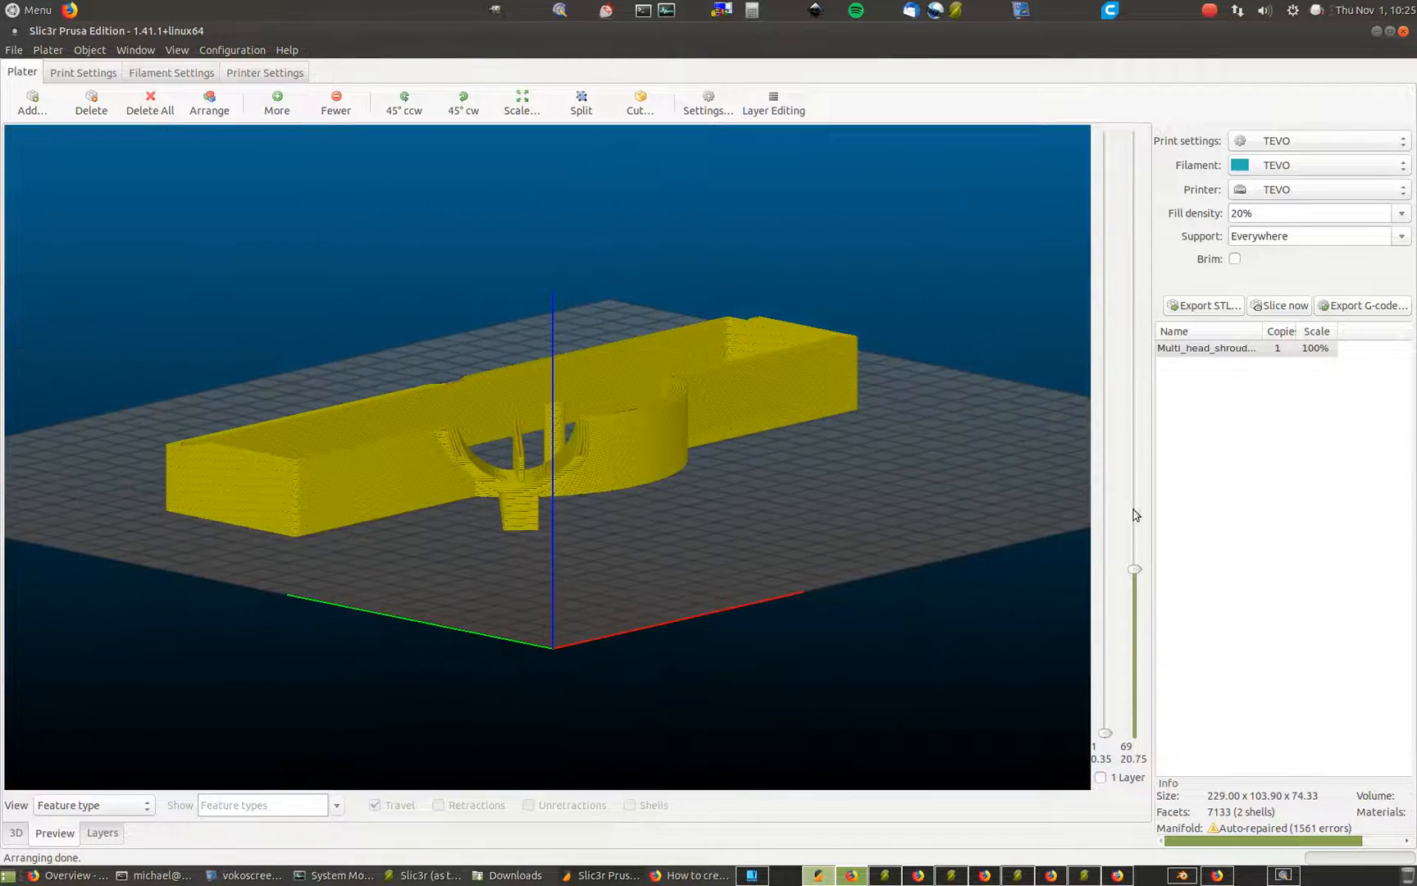
Switch to single-layer viewing and step down from the top through layers 101 and 45
left_click_drag(1135, 569, 1135, 140)
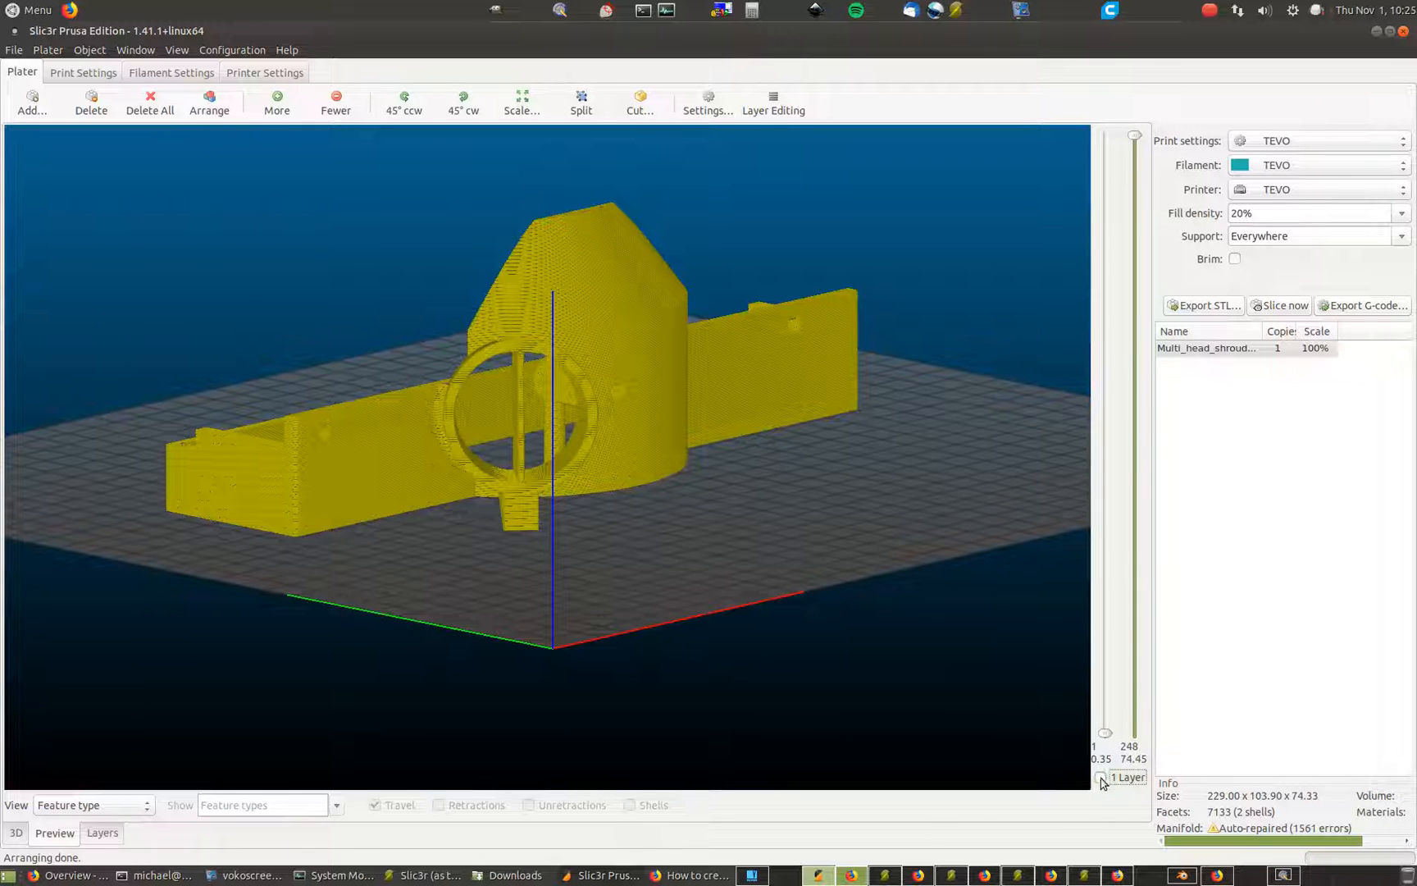
left_click_drag(1104, 733, 1104, 135)
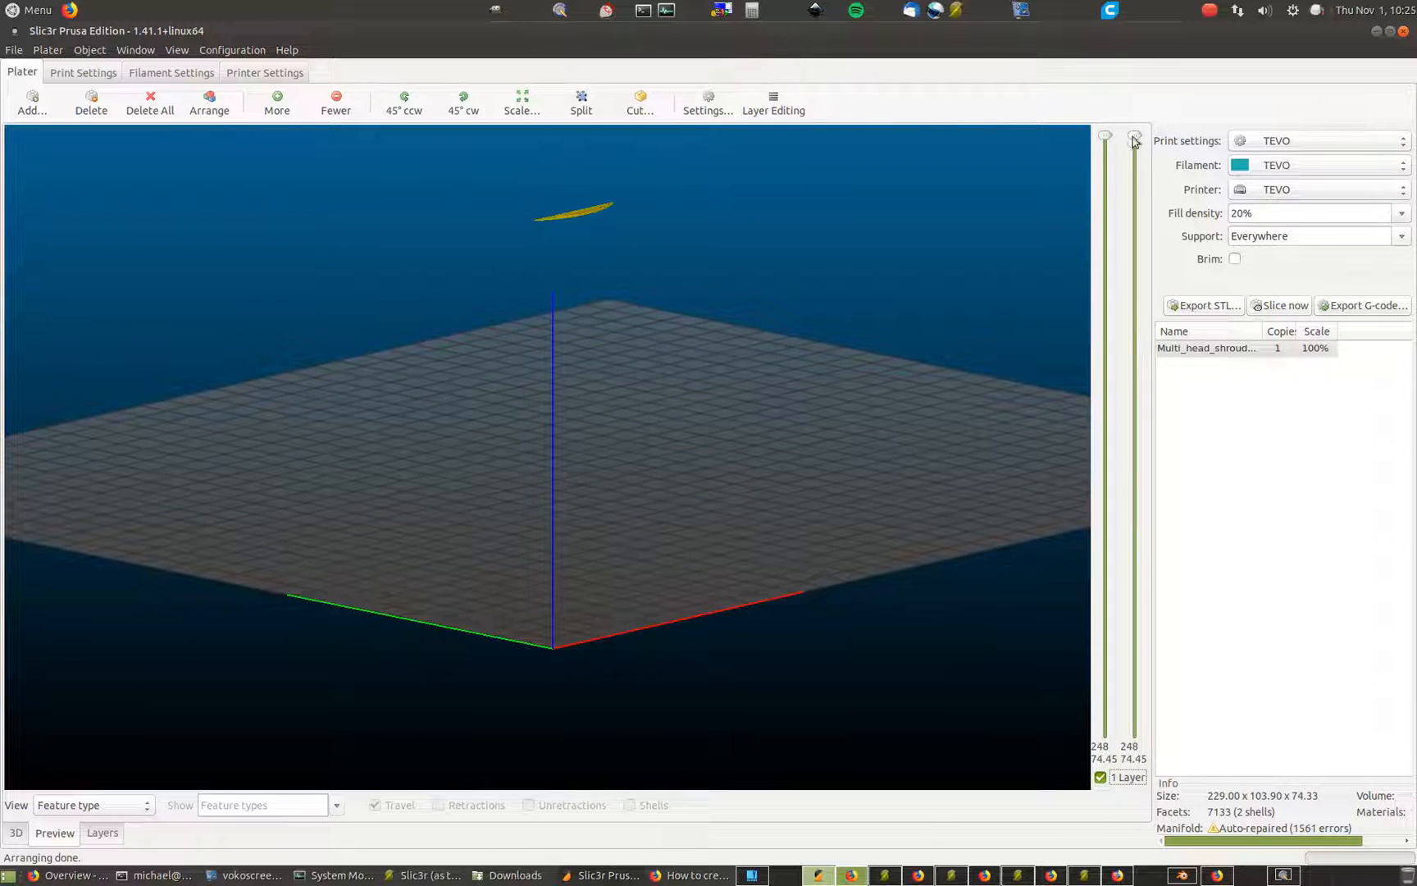
left_click_drag(1136, 138, 1137, 246)
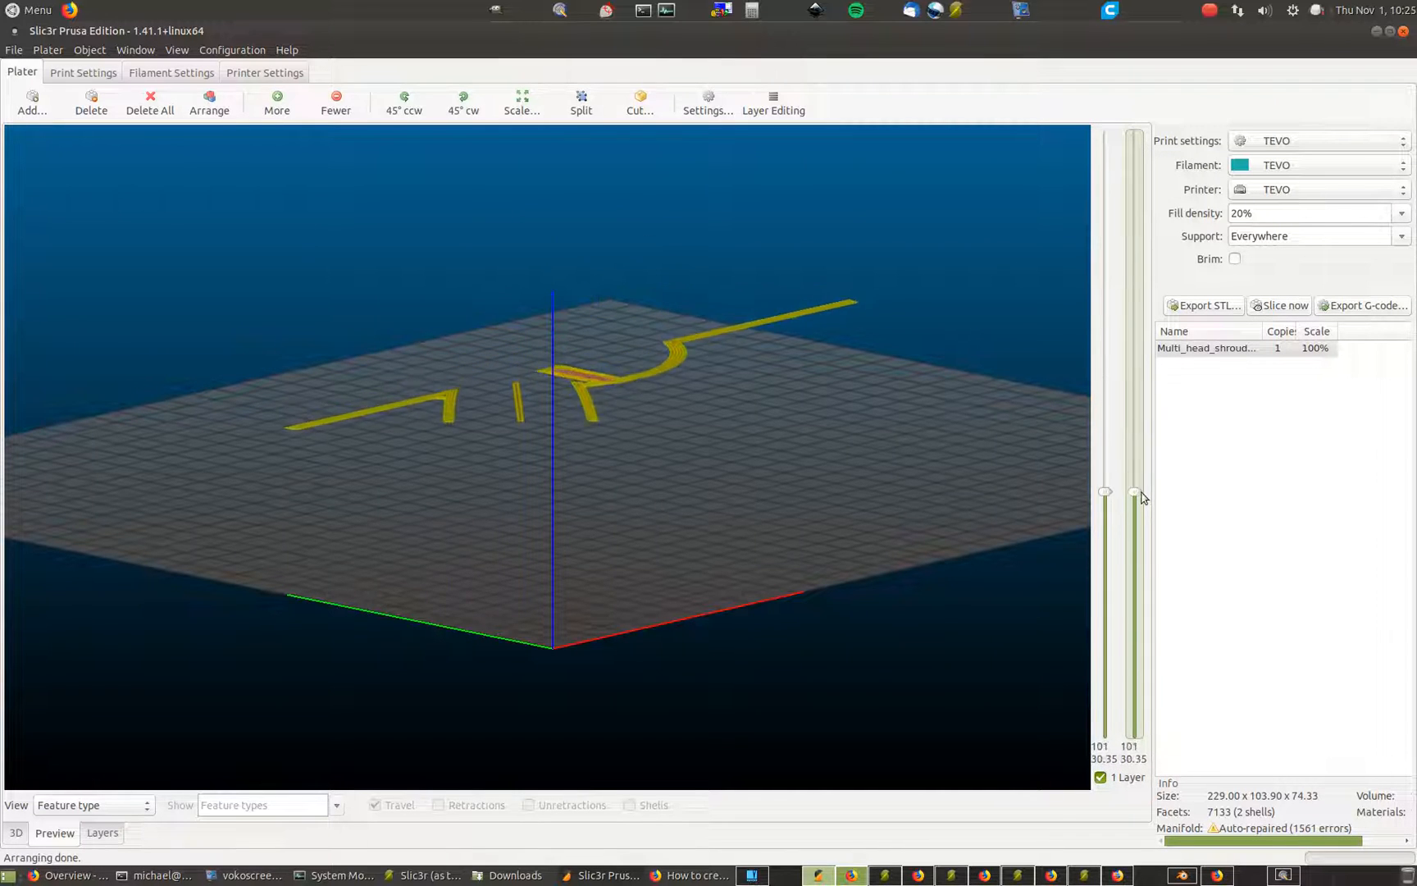
left_click_drag(1135, 492, 1135, 628)
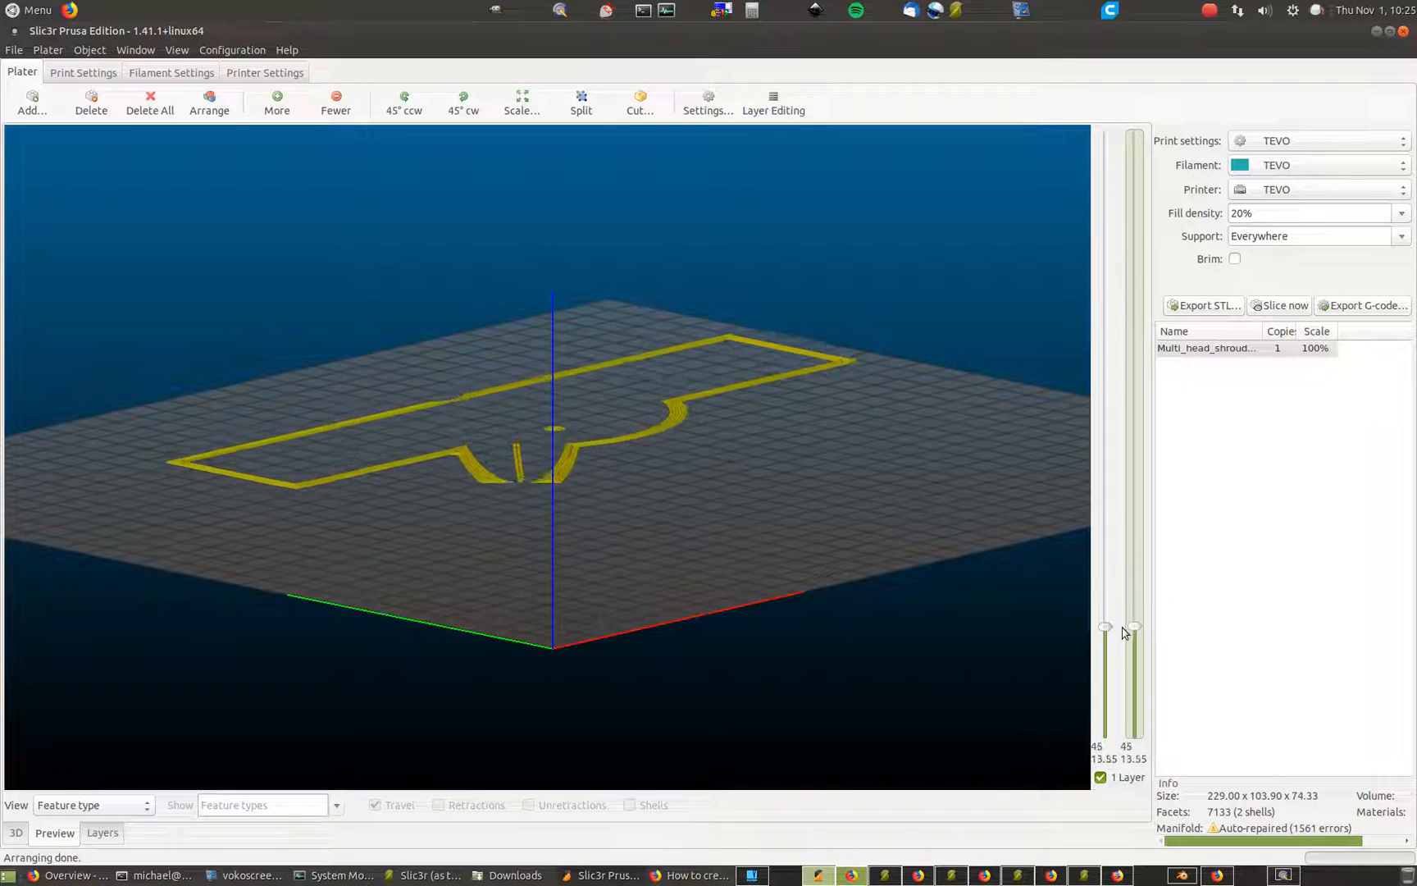
left_click_drag(1135, 627, 1135, 719)
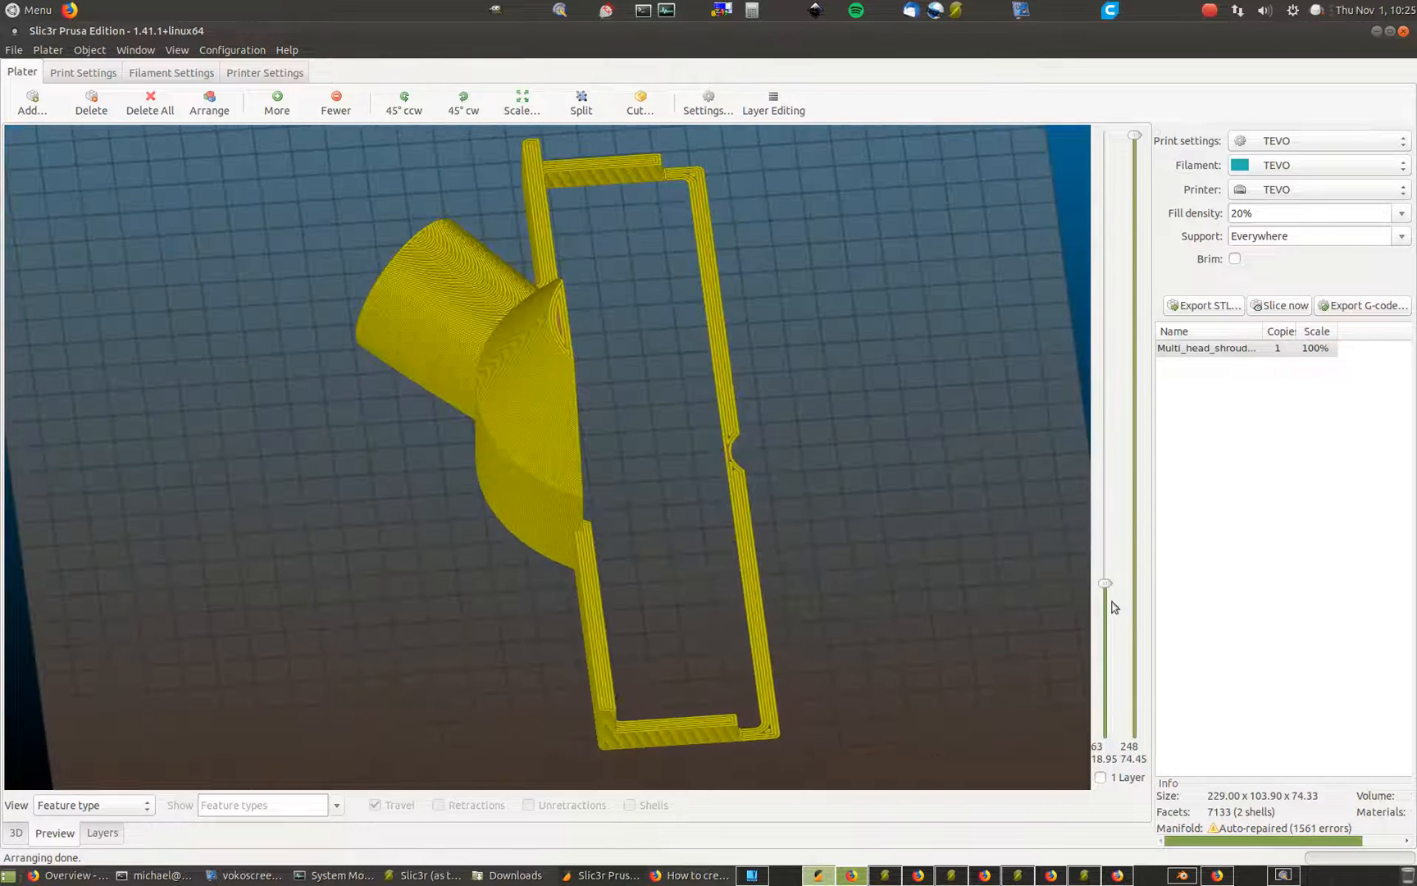
Restore the lower slider so all layers 1 to 248 of the shroud show again
left_click_drag(1104, 582, 1103, 731)
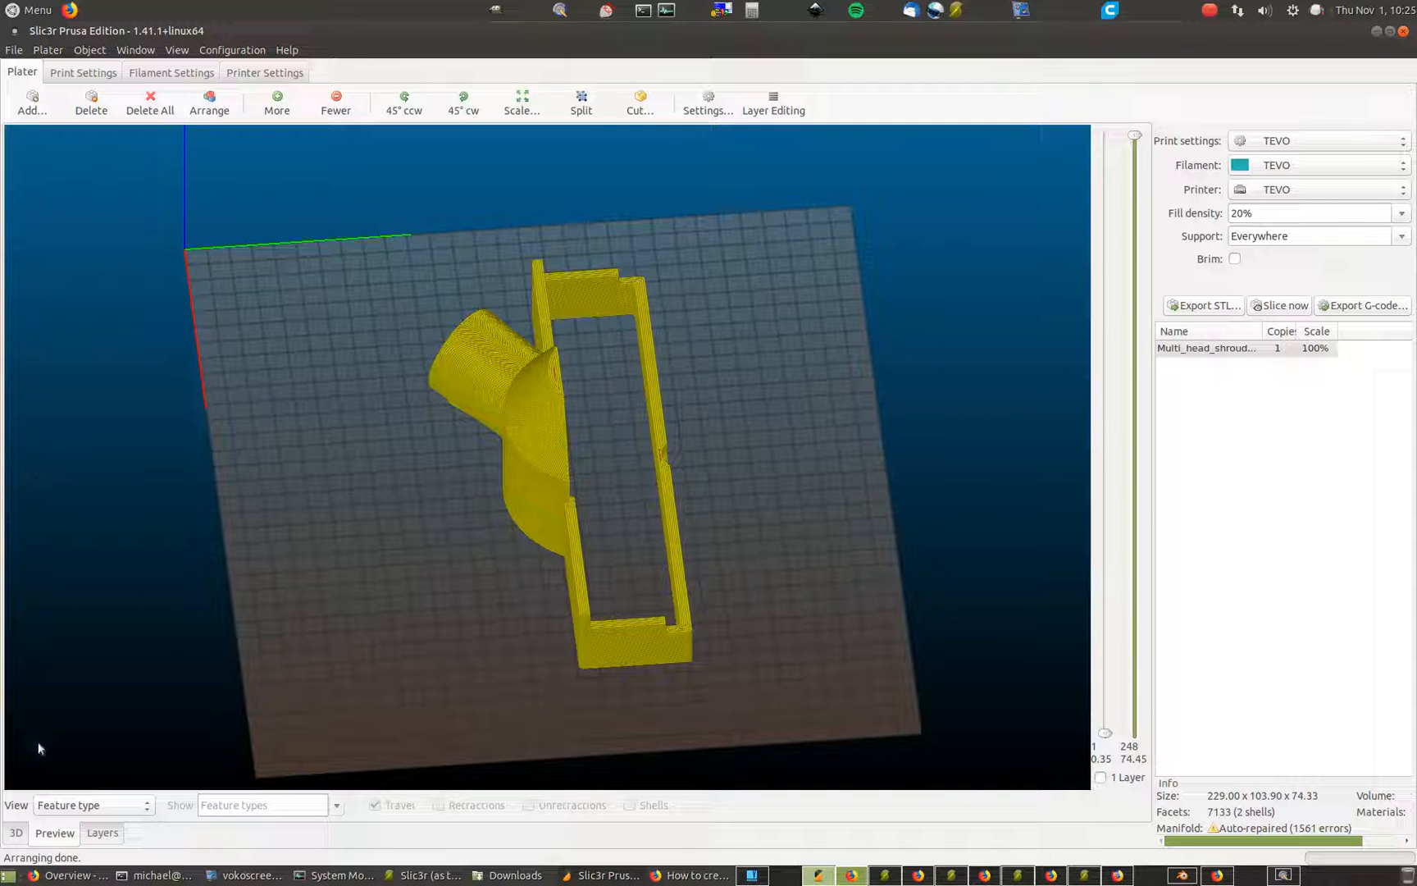
mouse_move(361, 803)
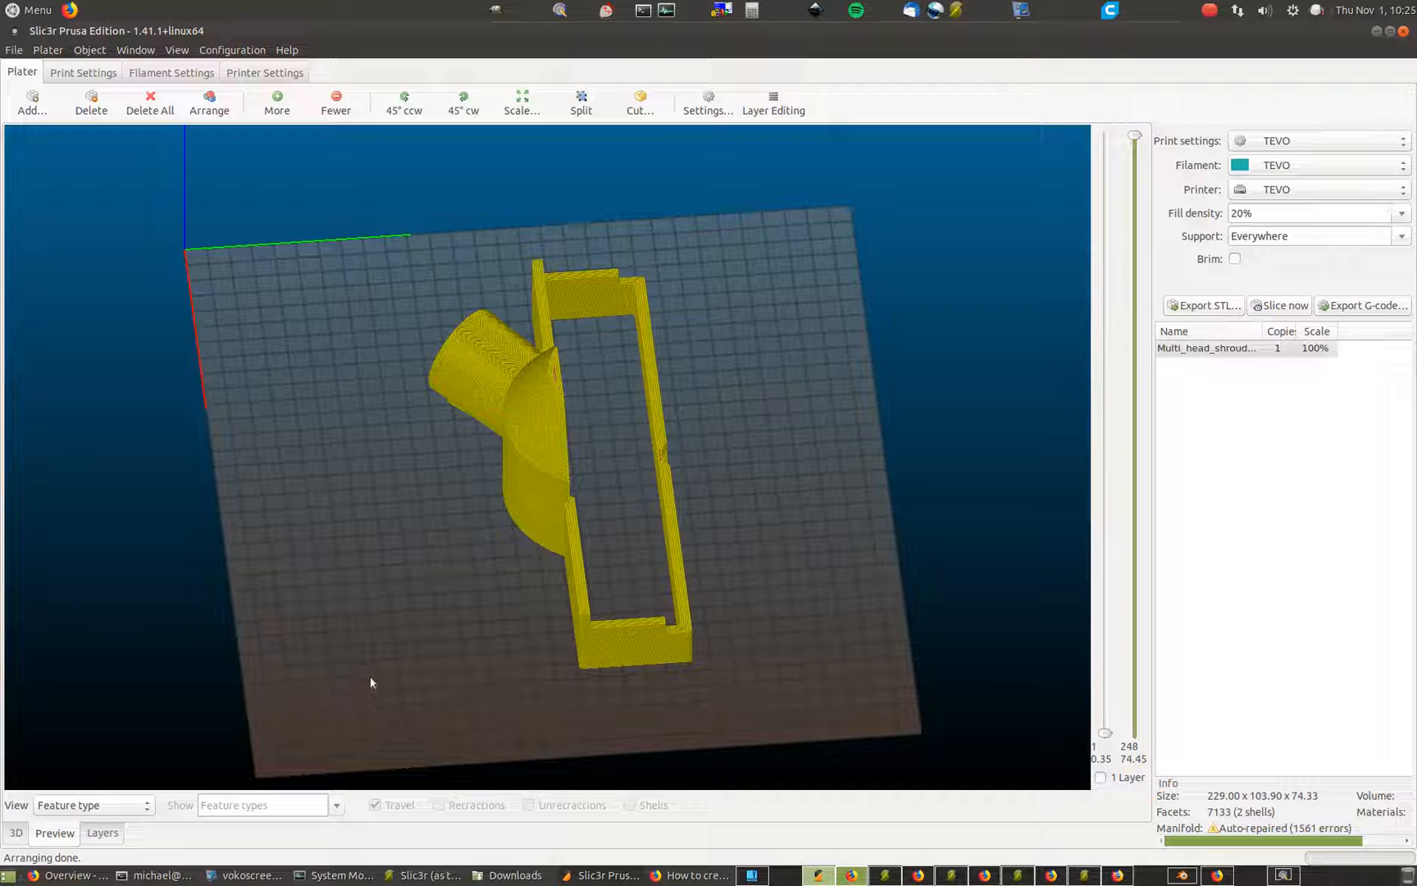
mouse_move(149, 366)
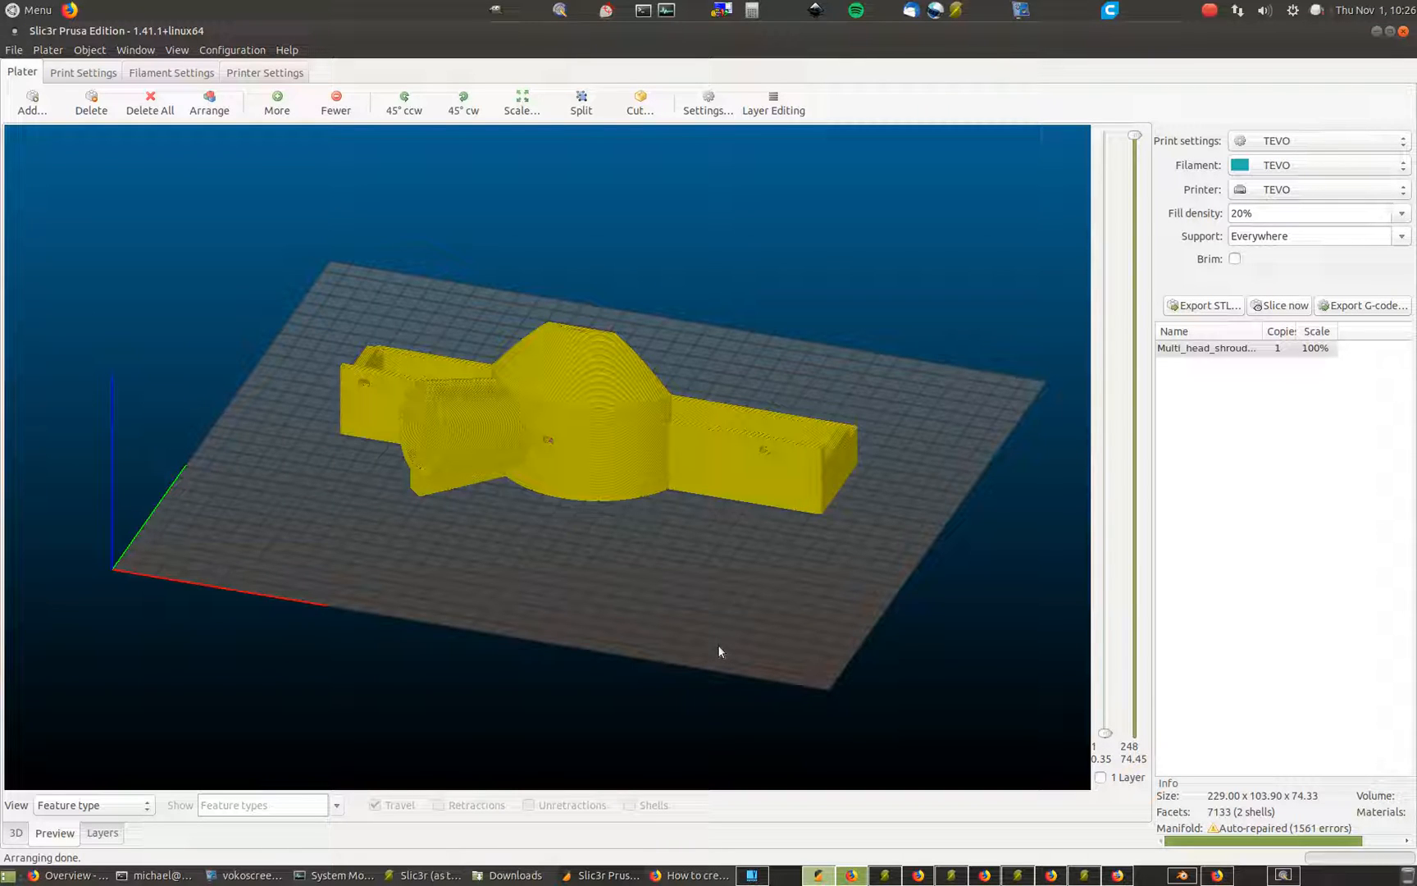
mouse_move(431, 618)
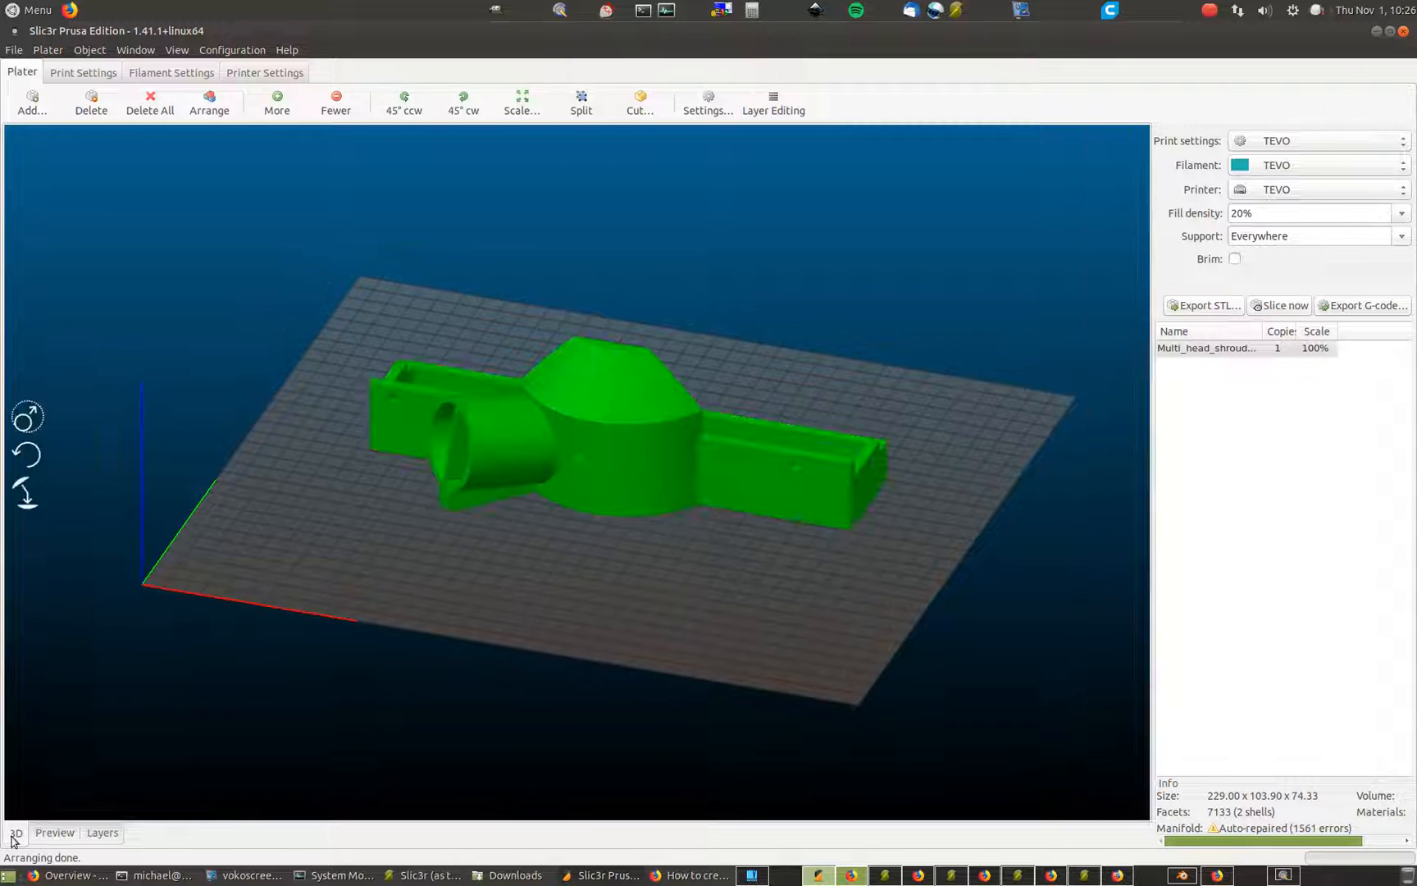
Load Depth_Spacer.stl as an extra part of the Multi_head_shroud object
left_click(707, 102)
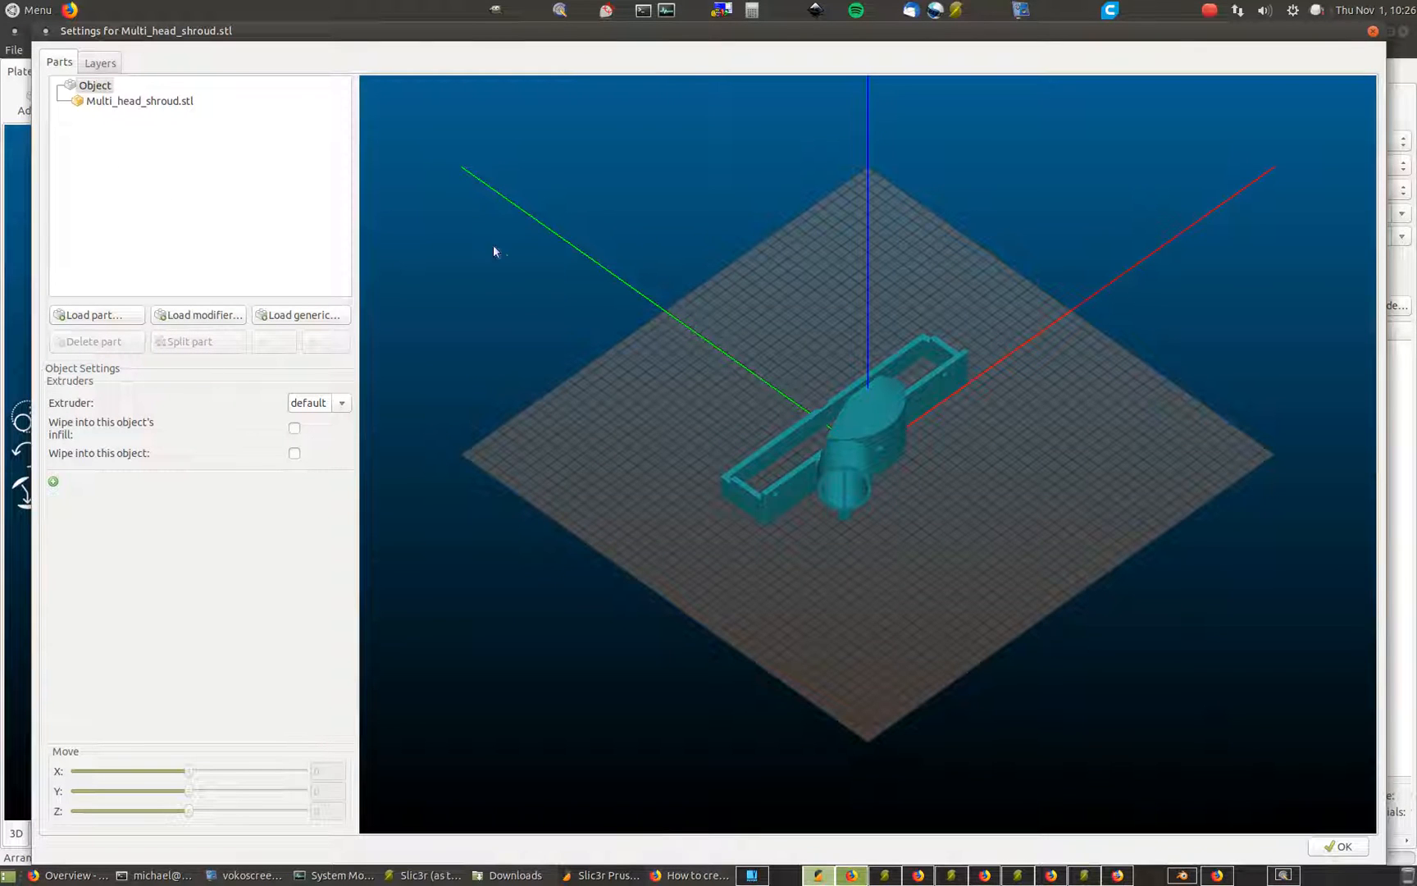
mouse_move(1383, 868)
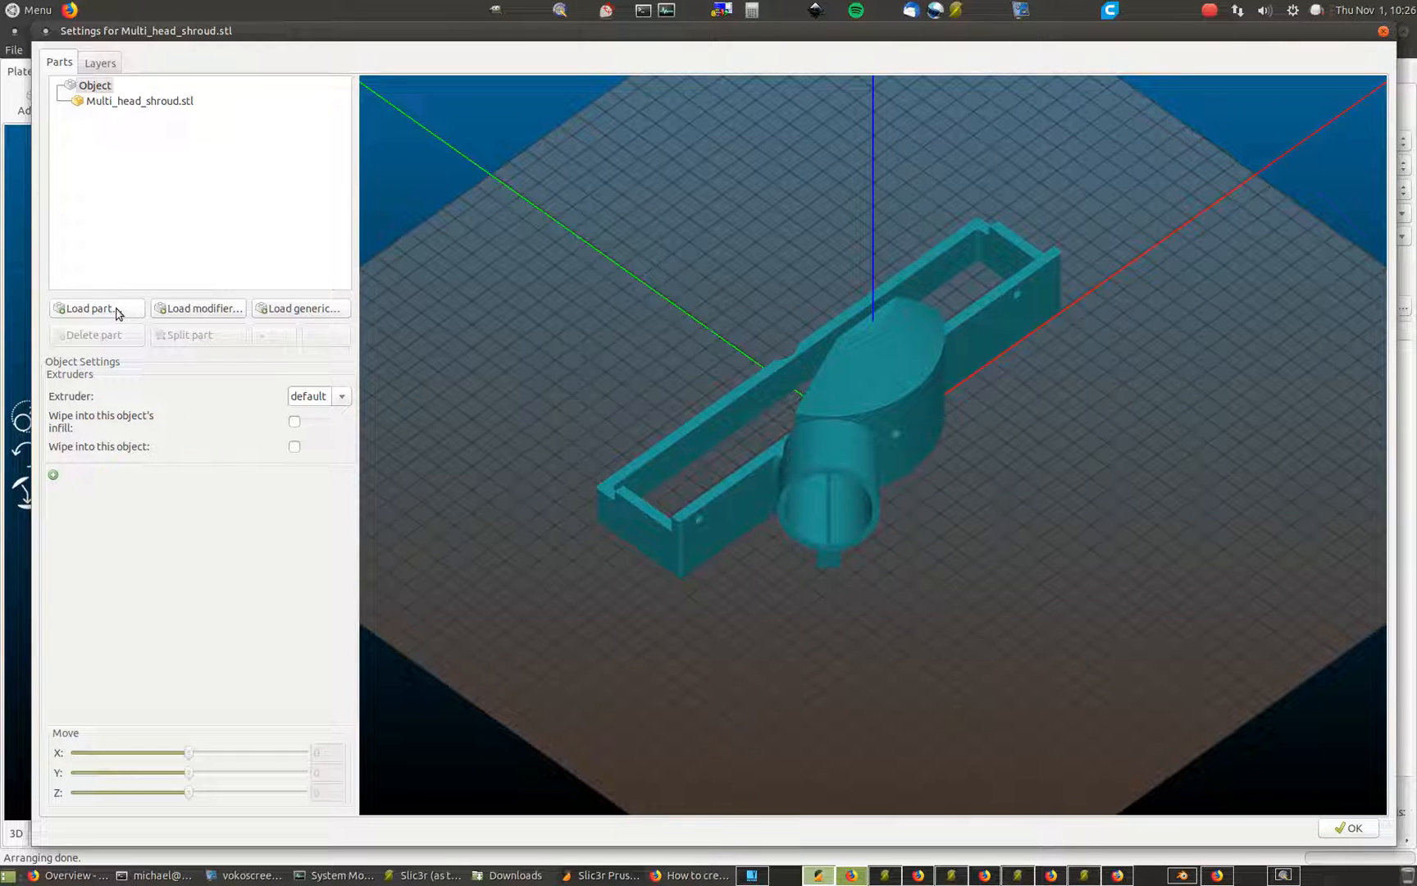
left_click(92, 308)
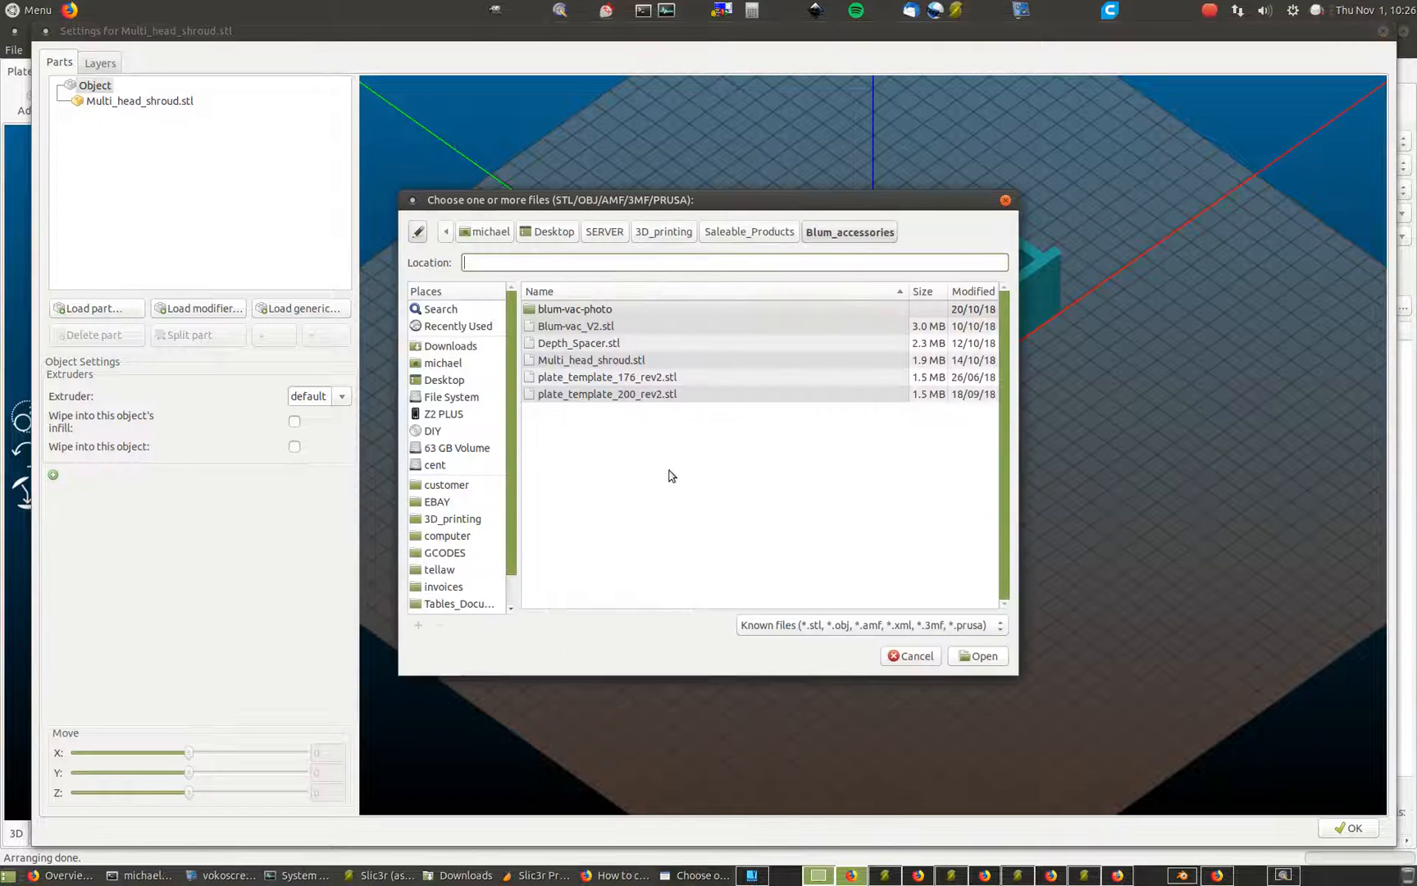
left_click(579, 343)
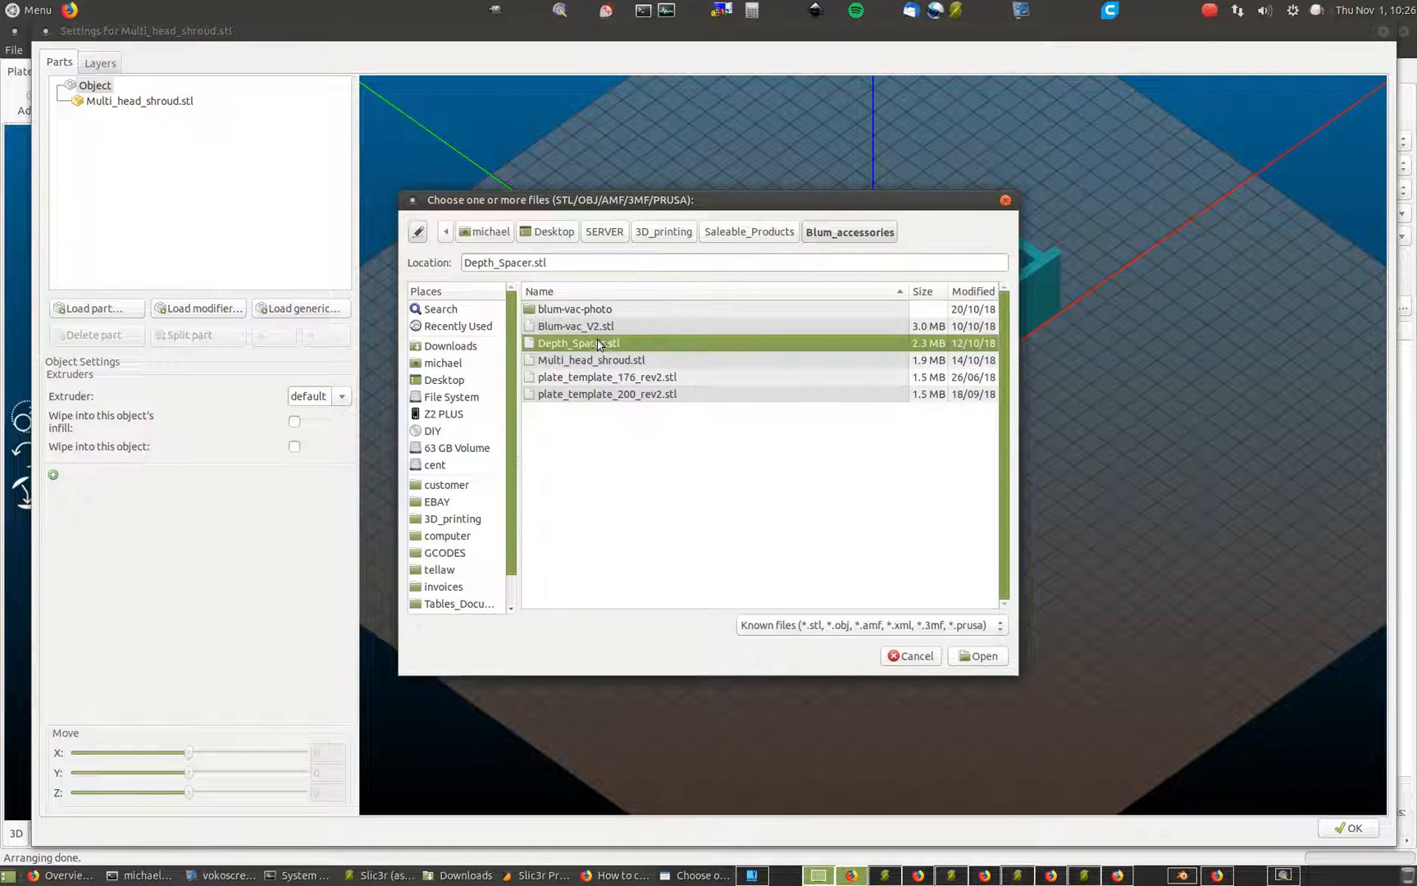
left_click(984, 654)
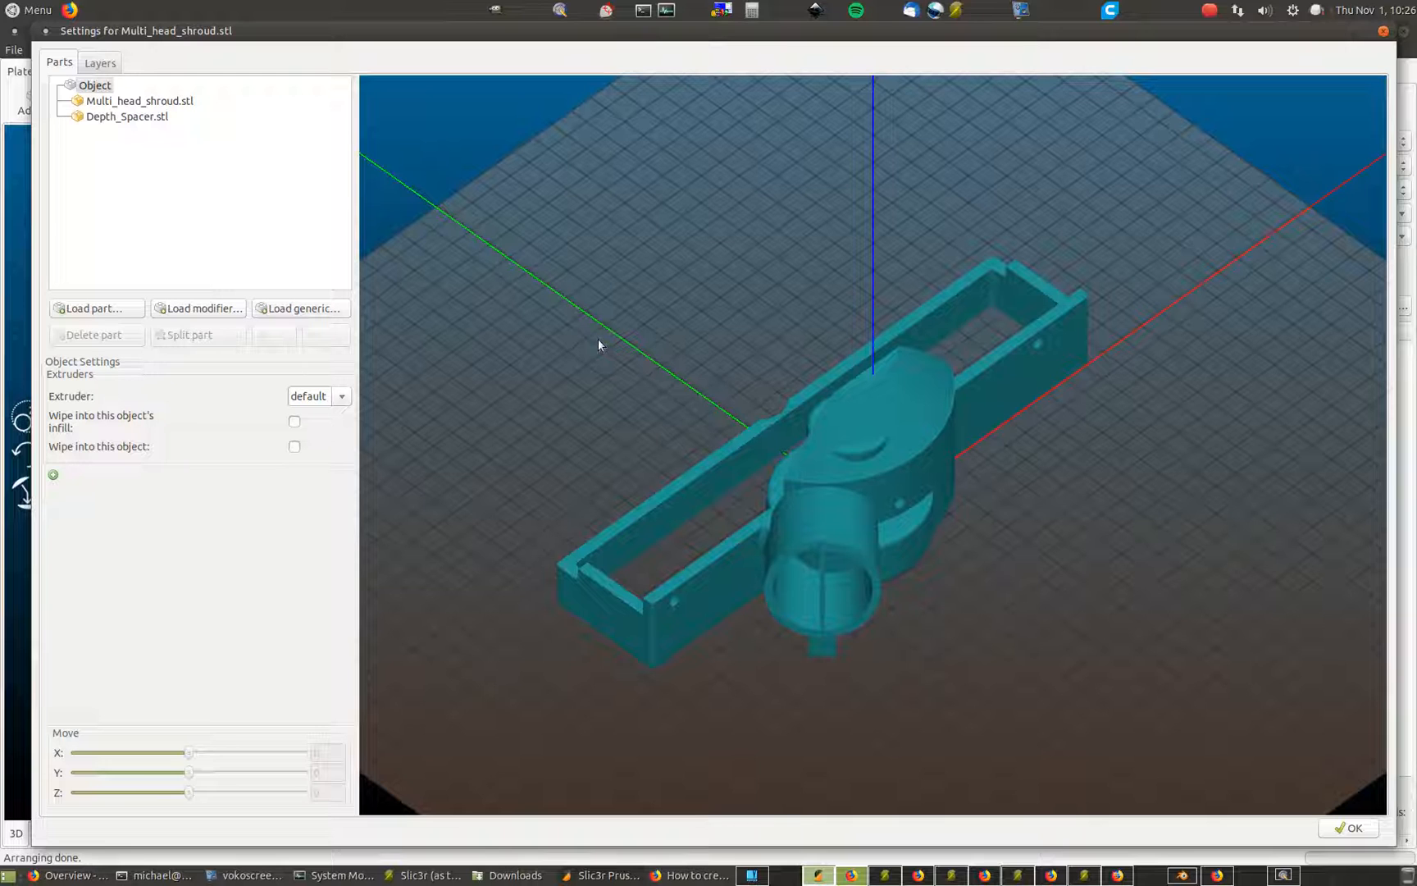
Set the Depth_Spacer part's type to Support Enforcer
left_click(128, 117)
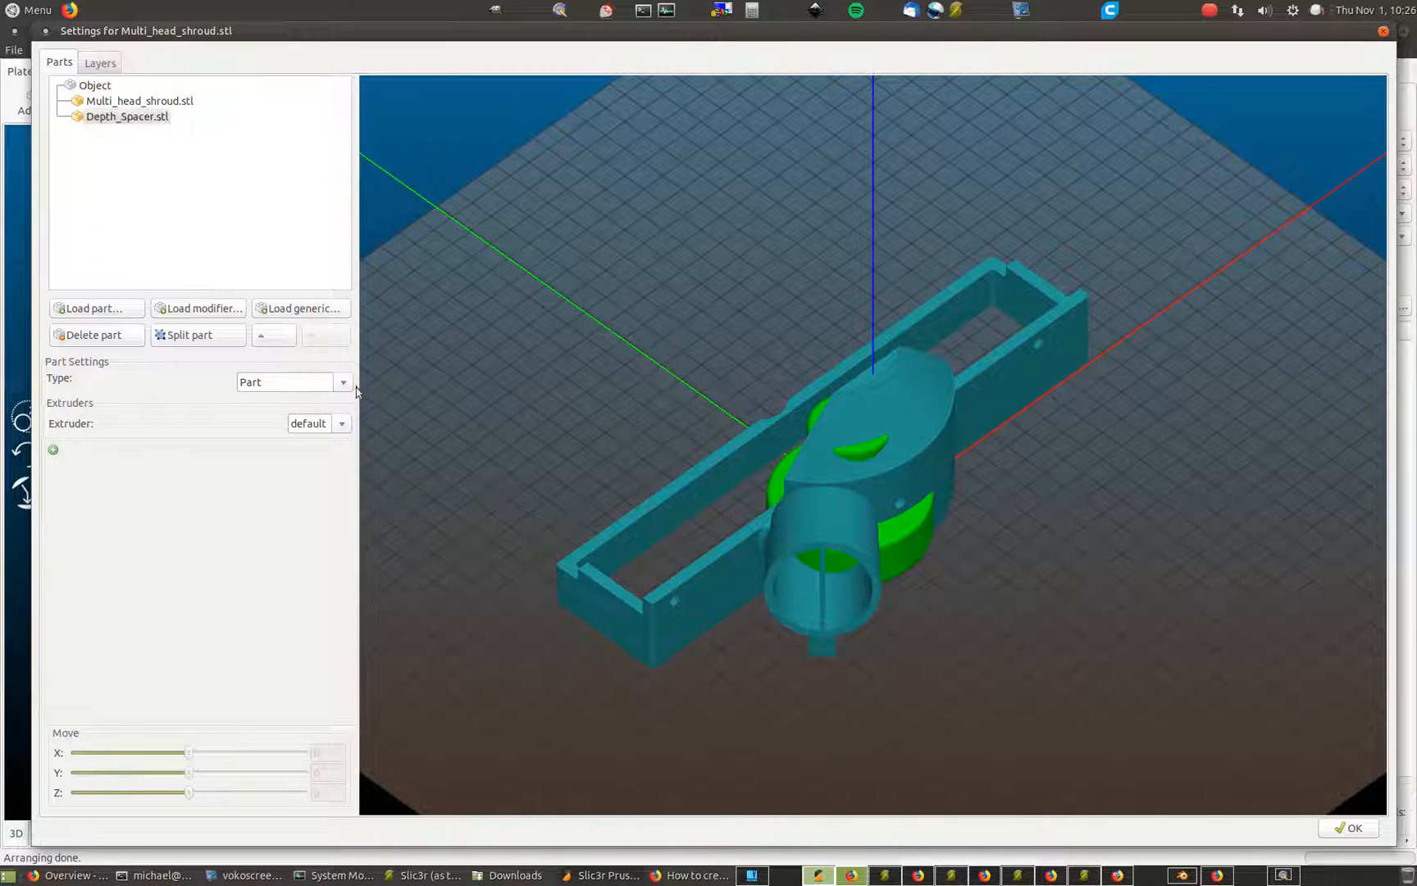
left_click(341, 382)
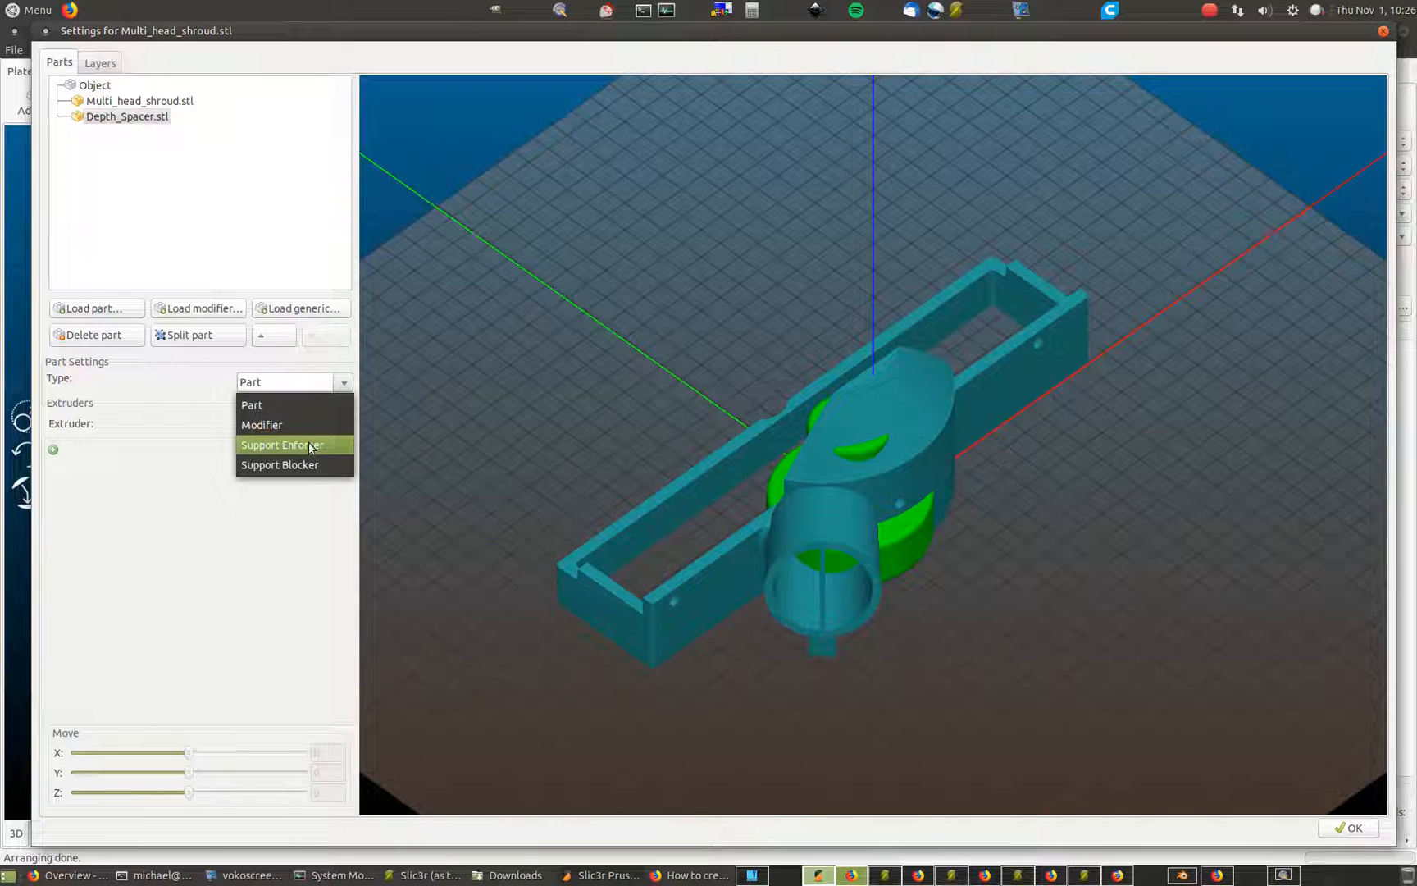
mouse_move(311, 465)
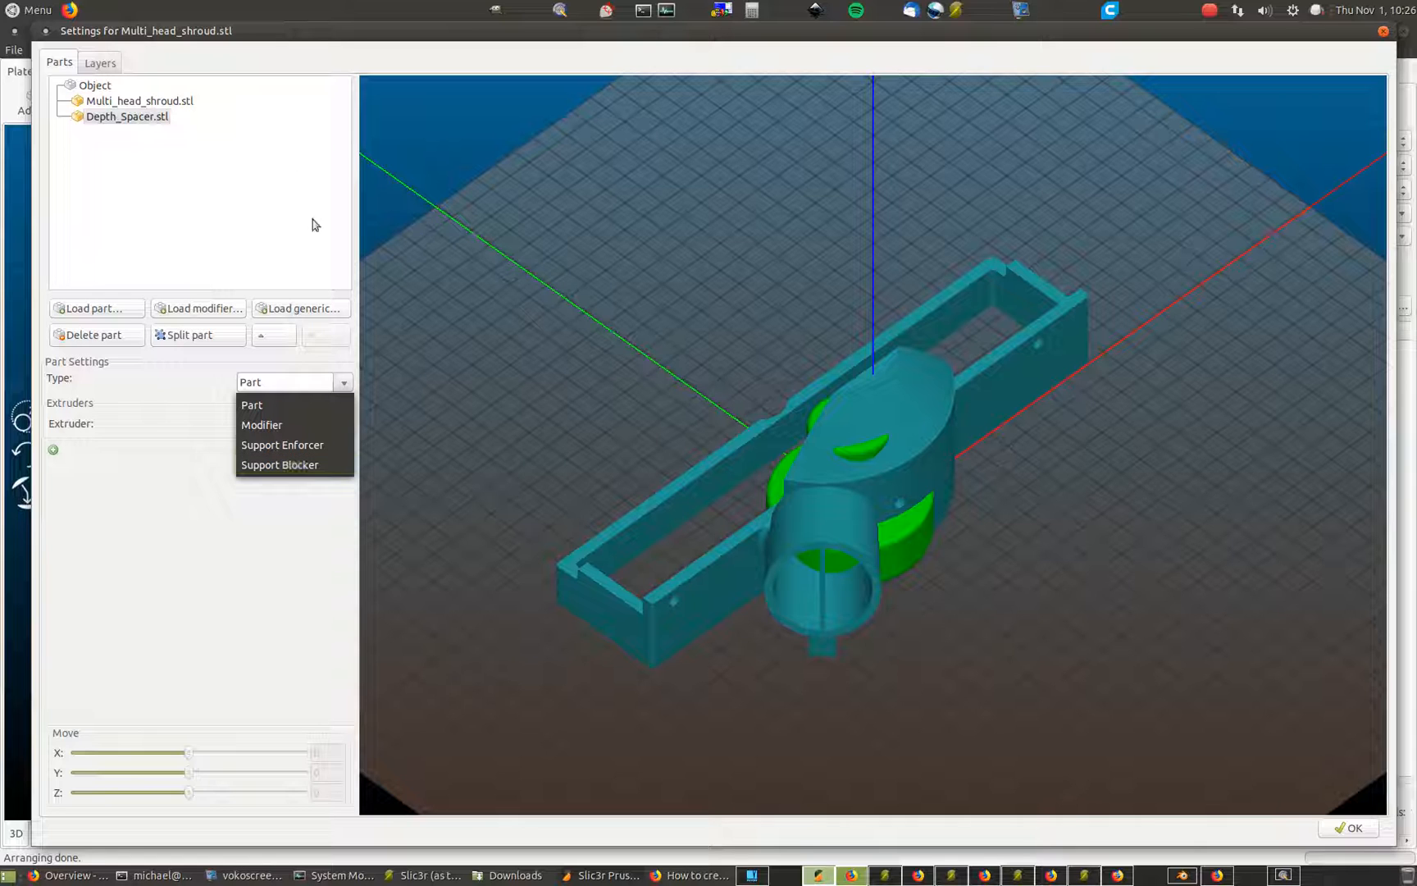
left_click(282, 444)
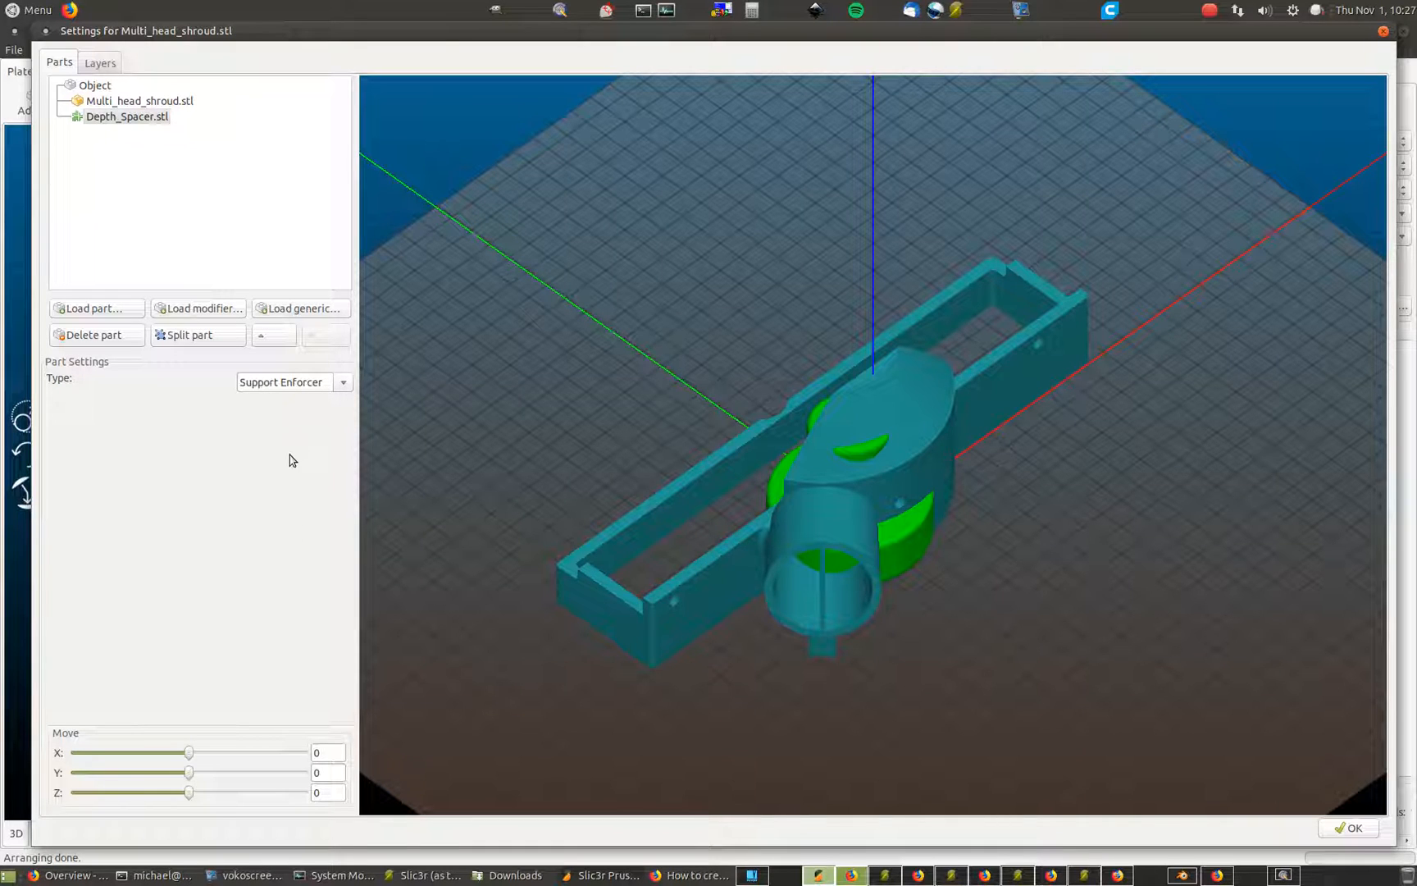
Move the enforcer to about X 91.9, Y 12.1 beside the end of the shroud's rail
left_click_drag(187, 751, 192, 751)
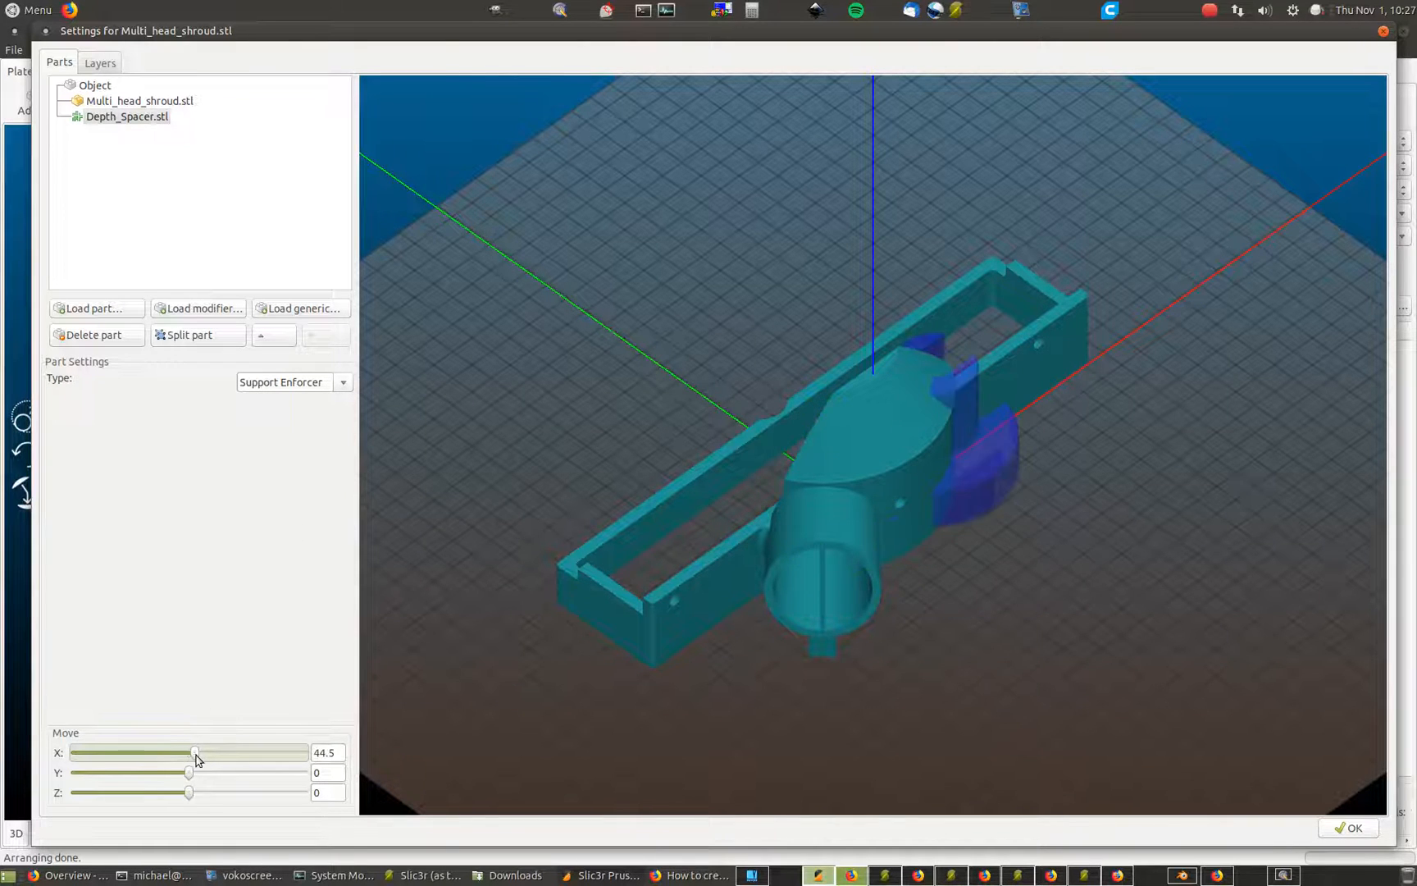
left_click_drag(191, 751, 188, 772)
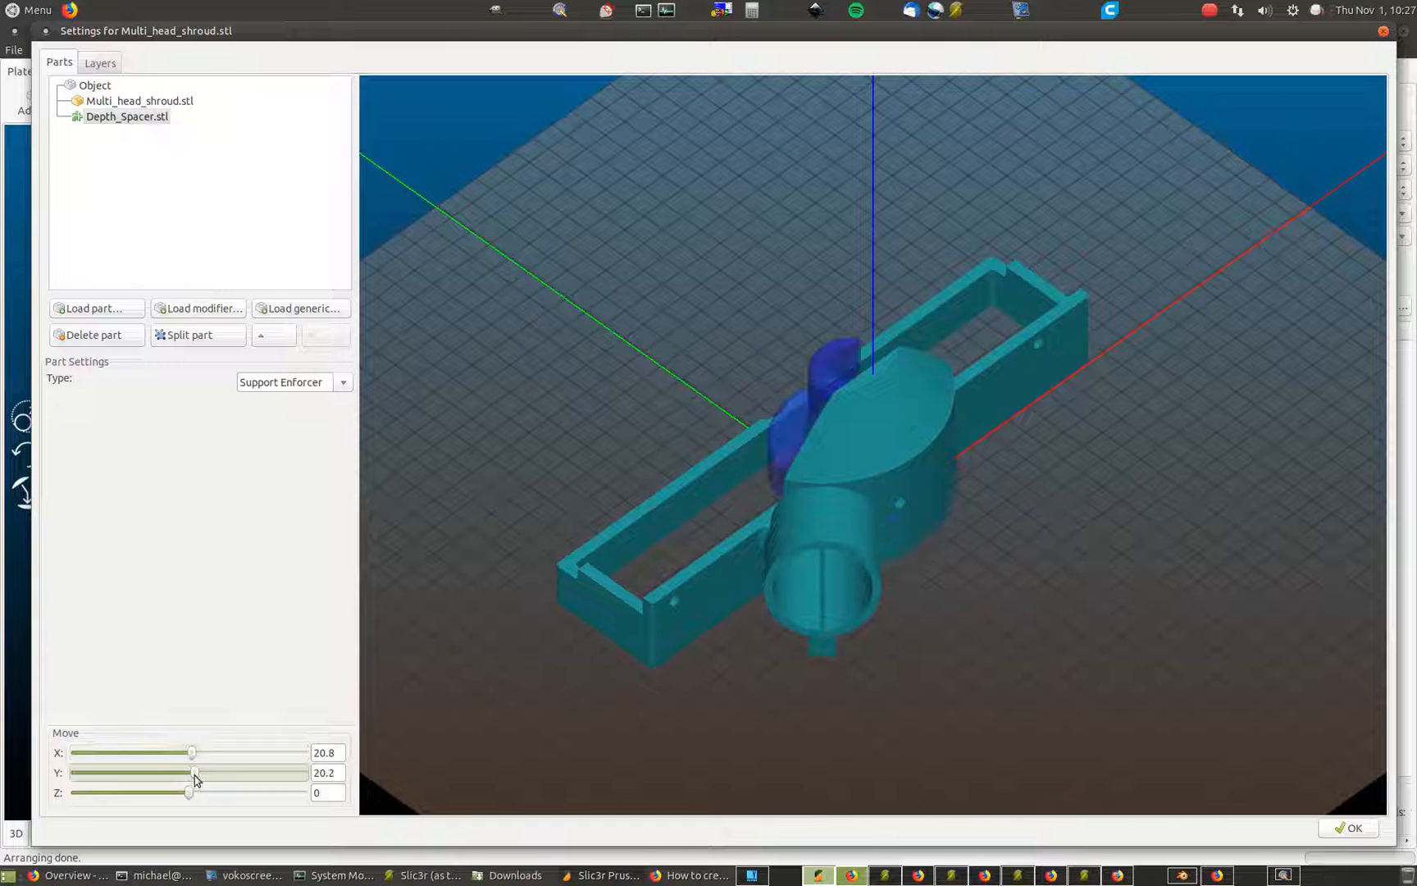
left_click_drag(192, 772, 190, 772)
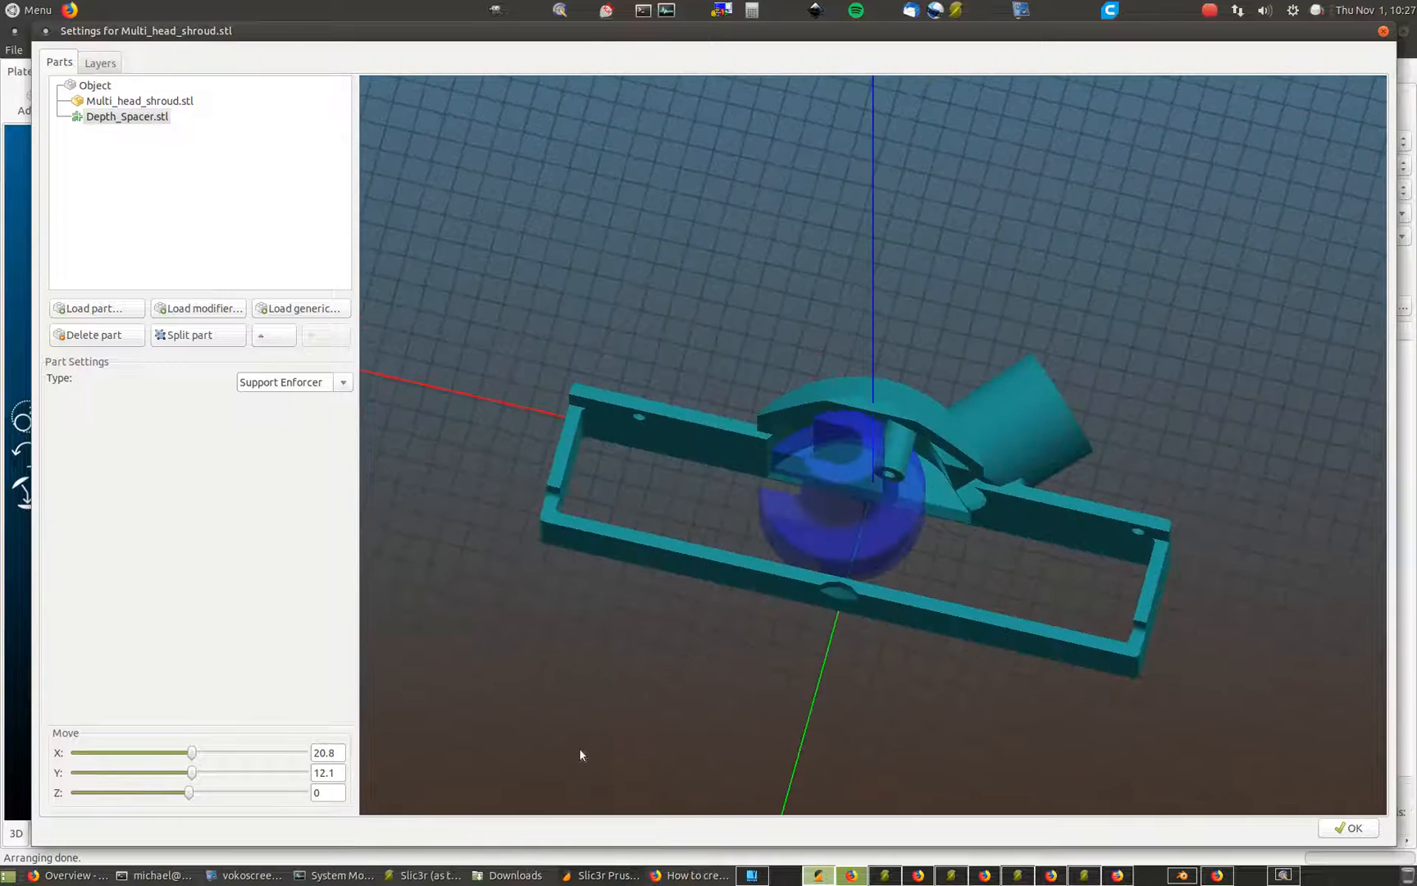
left_click_drag(192, 751, 201, 752)
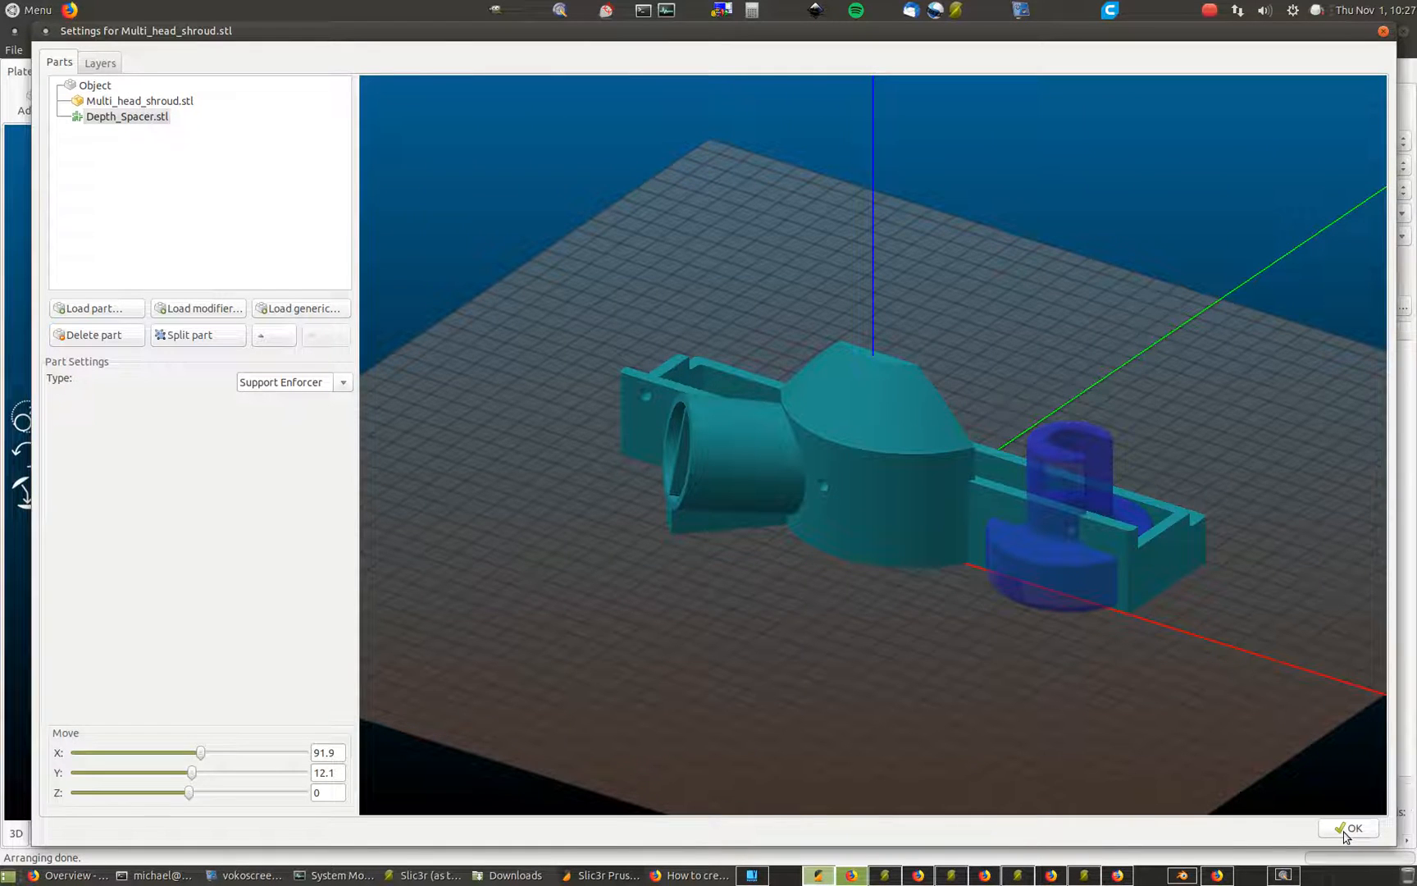
Apply the part settings, inspect the preview's thin support column, and reopen the shroud's settings
left_click(1353, 828)
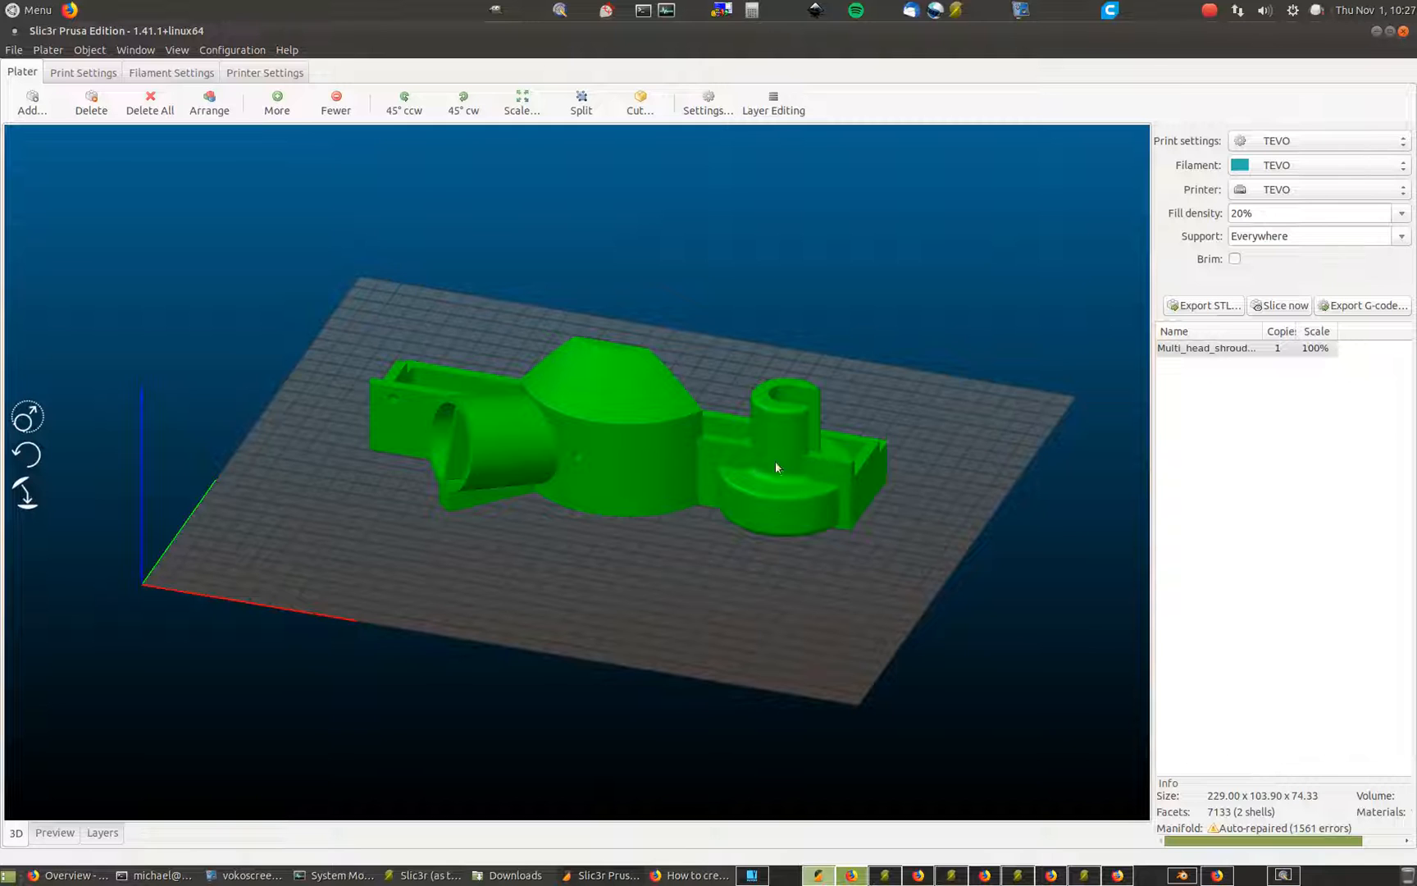
mouse_move(1266, 315)
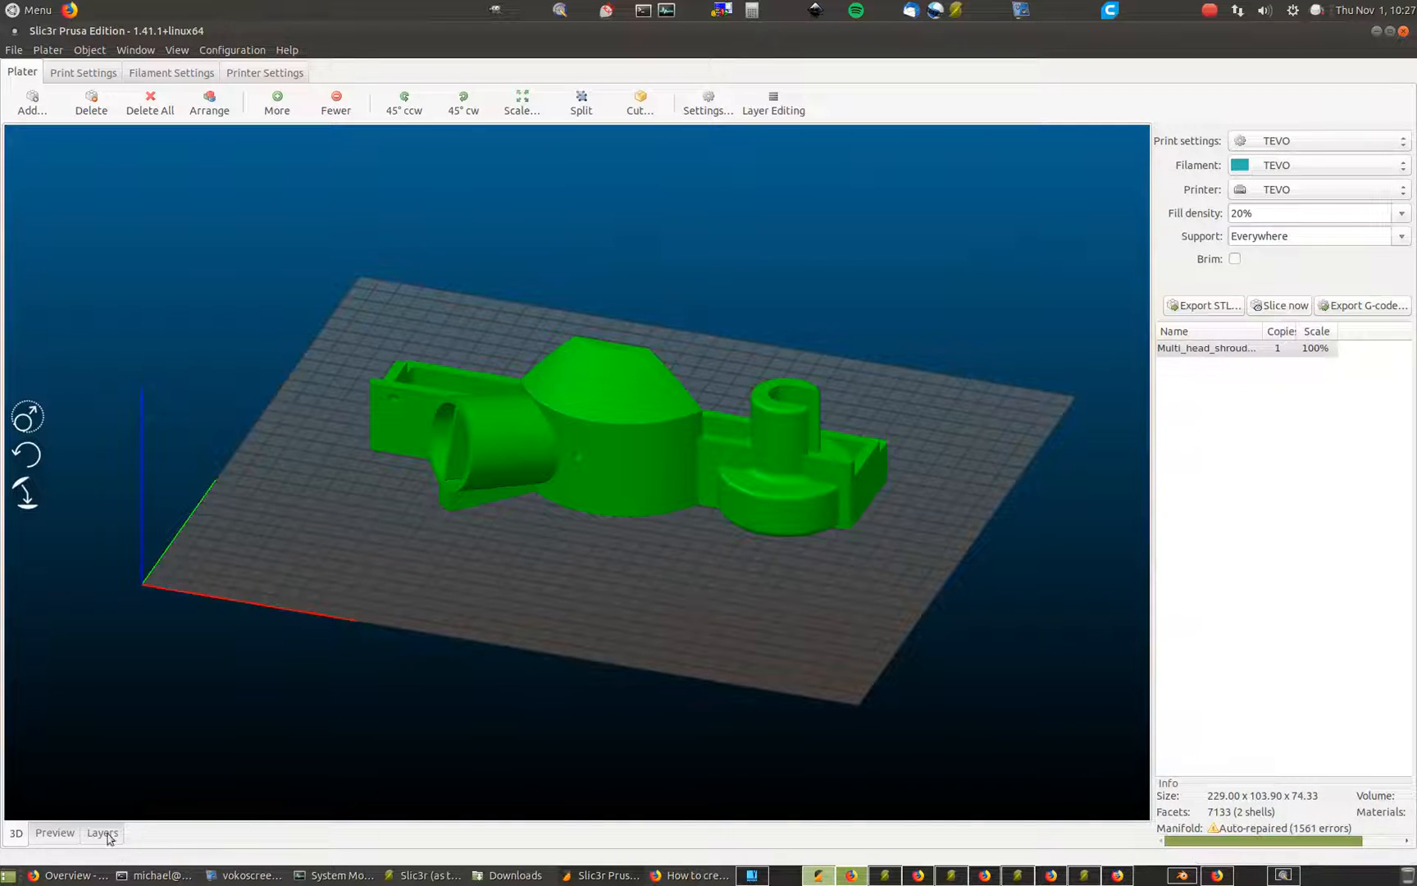
left_click(54, 832)
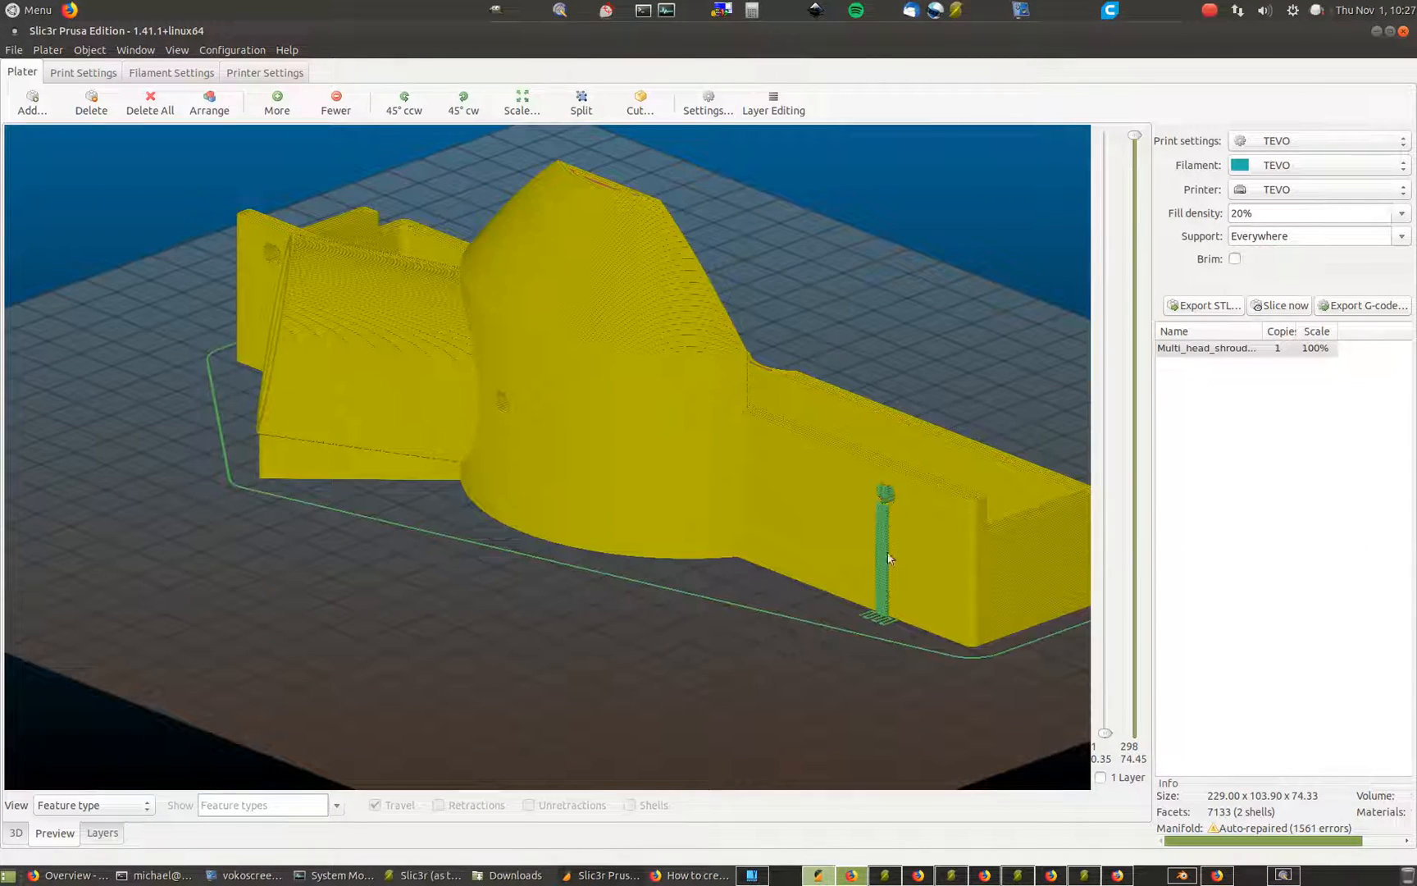
mouse_move(932, 525)
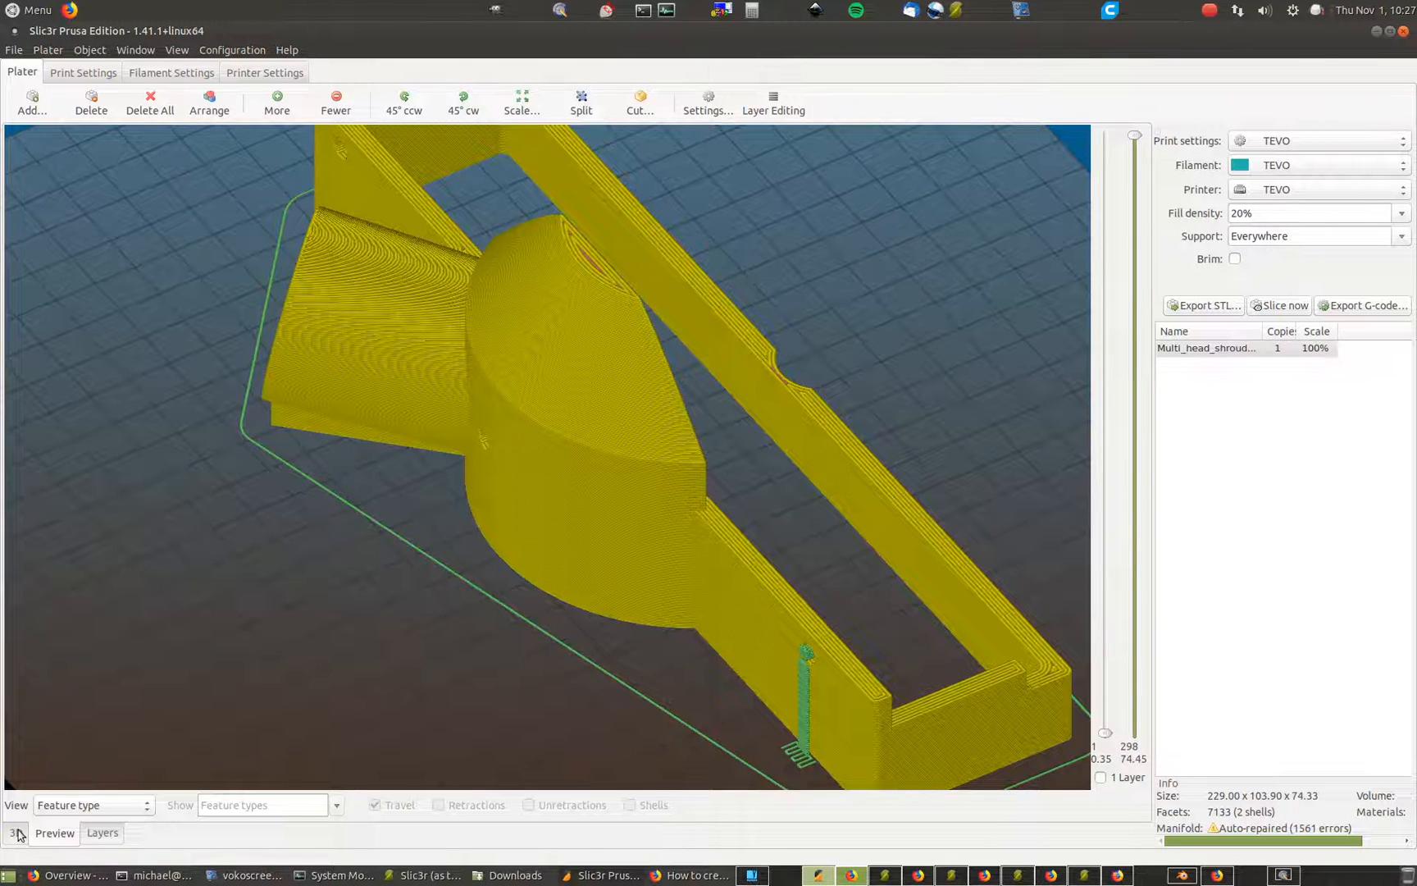
left_click(15, 832)
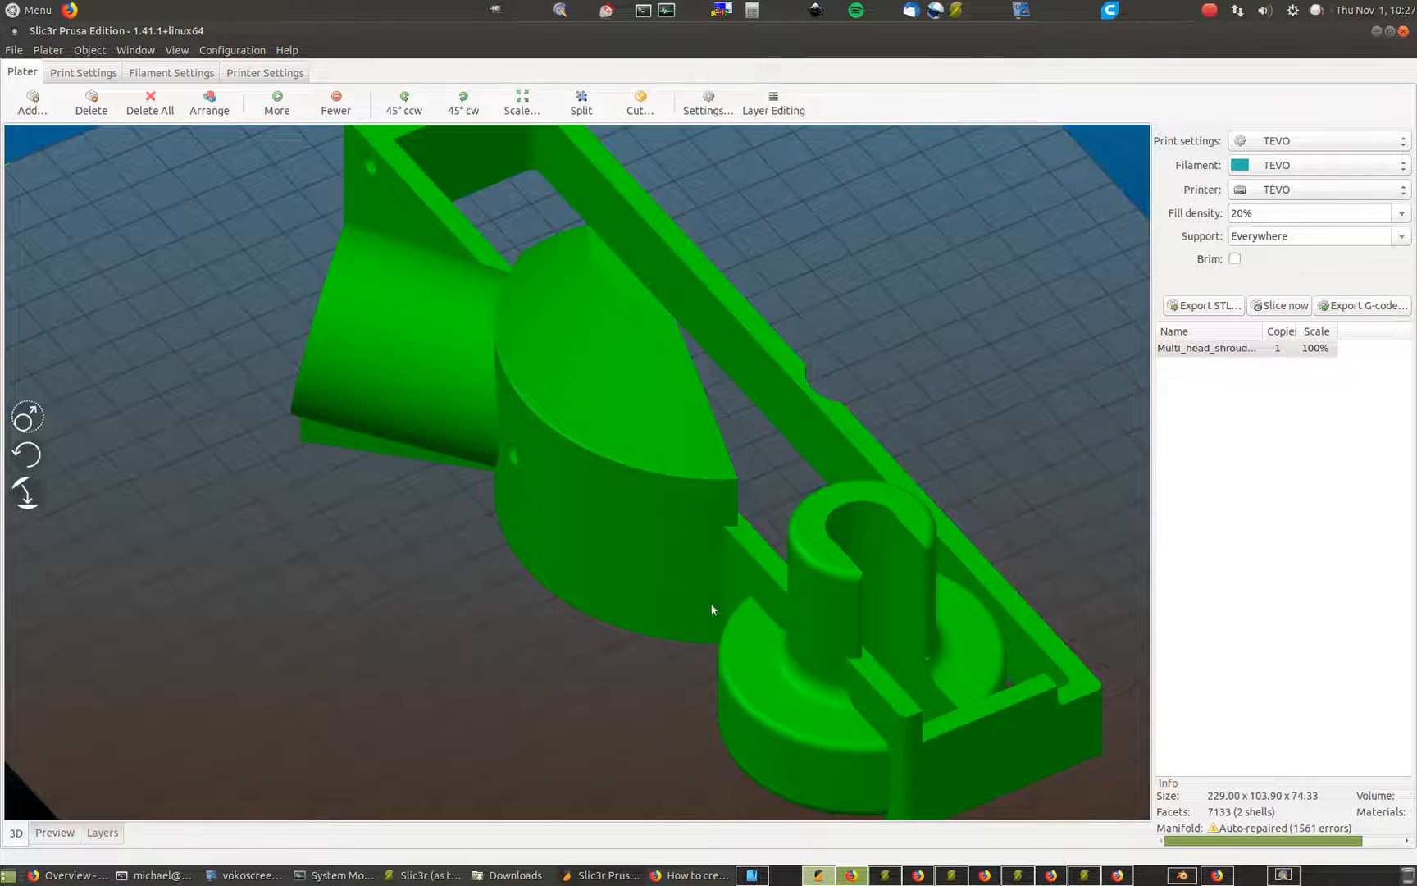
left_click(55, 832)
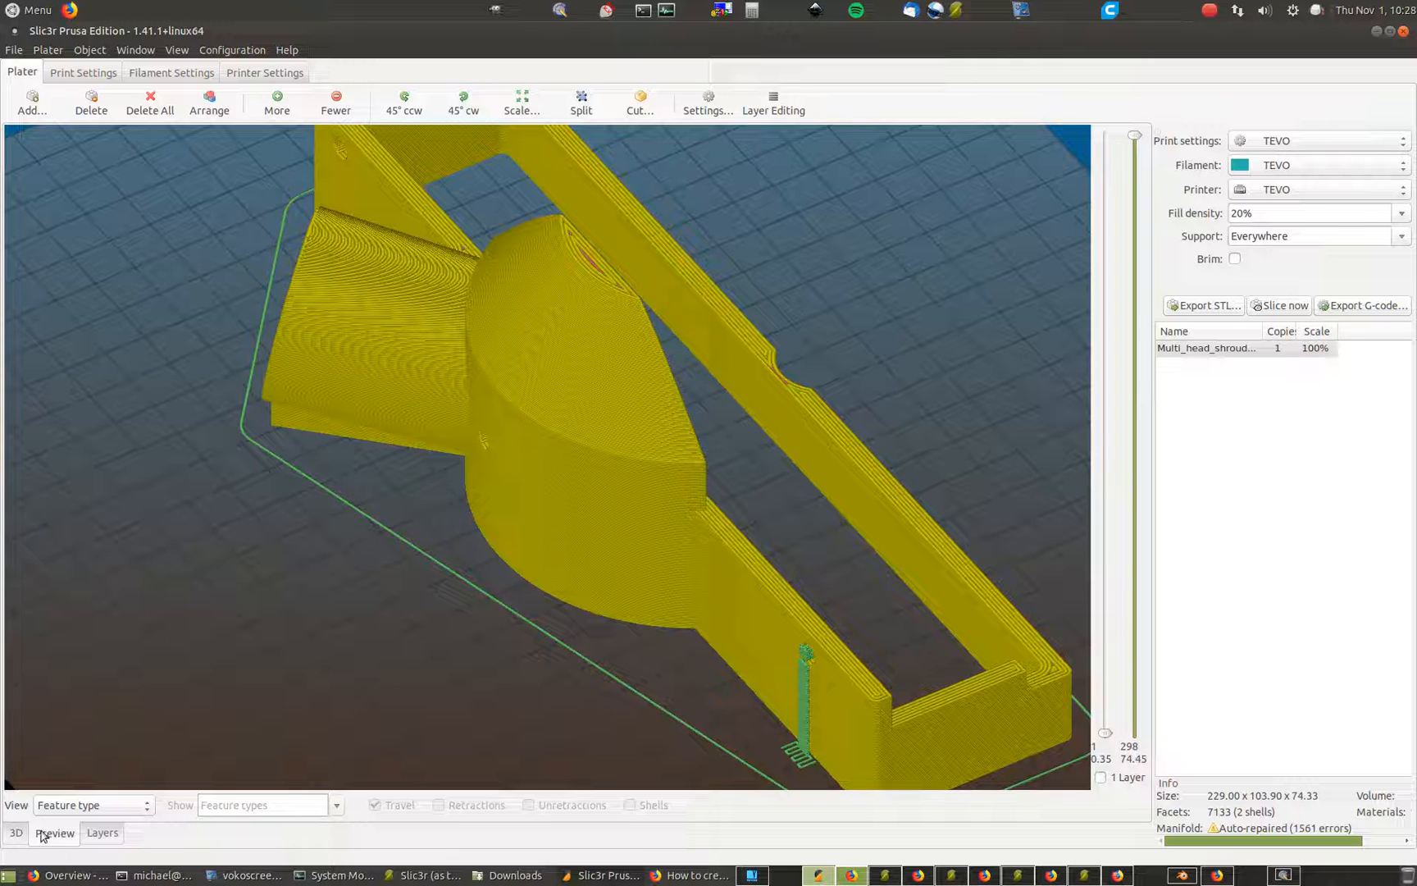
left_click(15, 832)
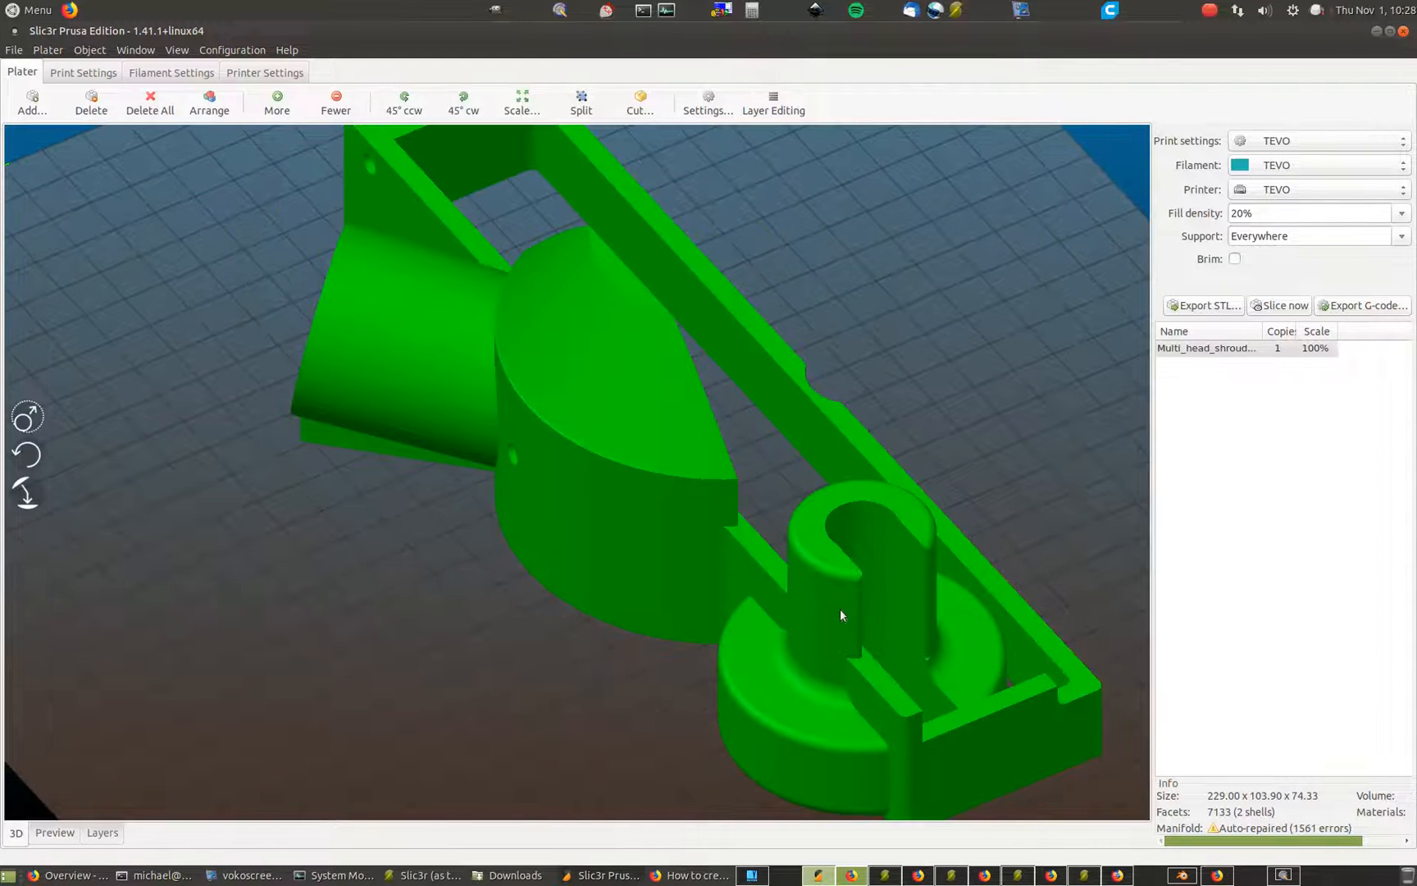
left_click(705, 101)
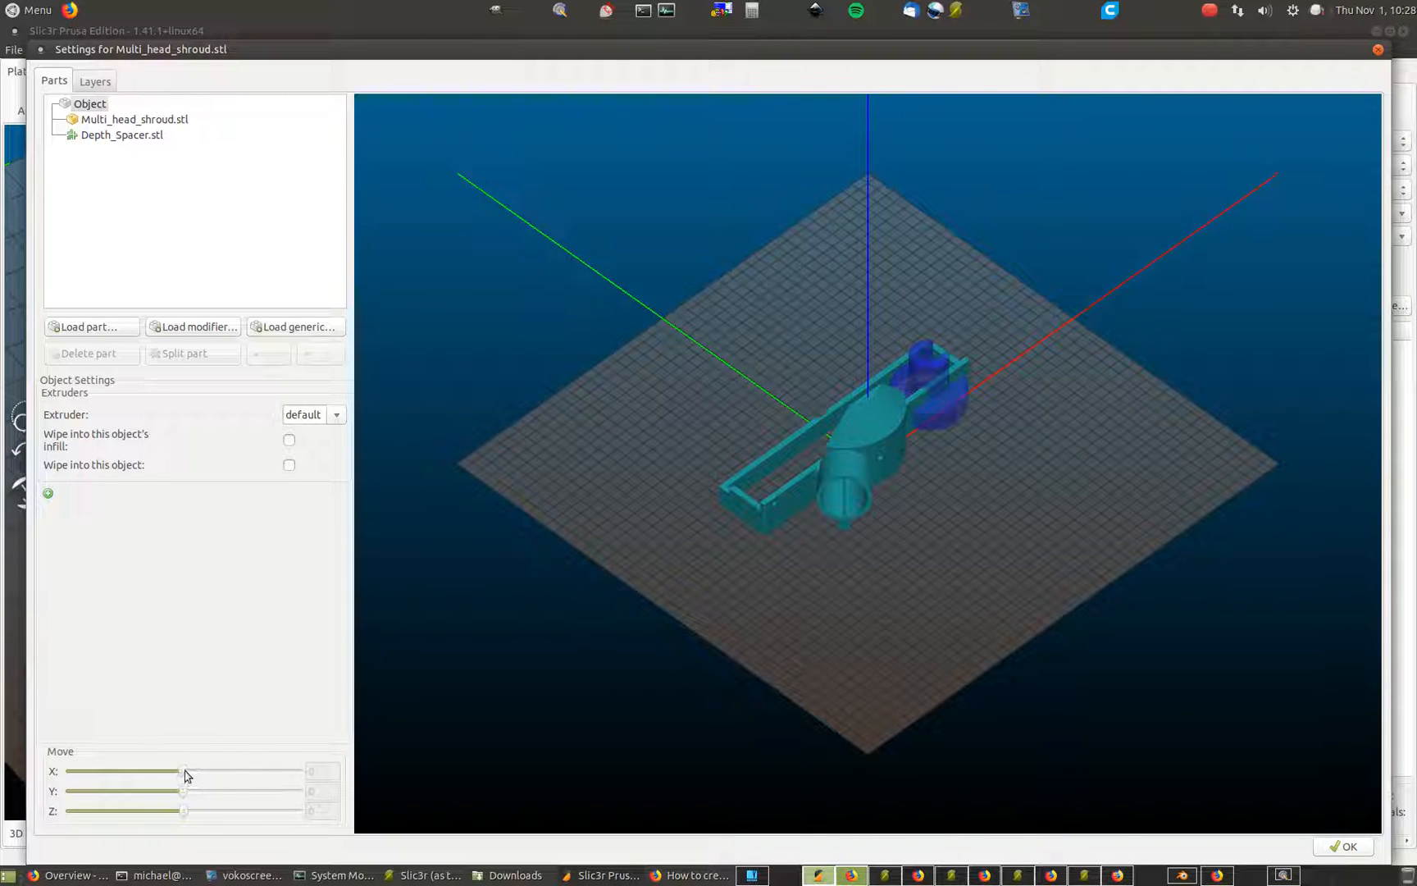
Move the Depth_Spacer enforcer along X to about -97.8 under the shroud's central dome
left_click(122, 135)
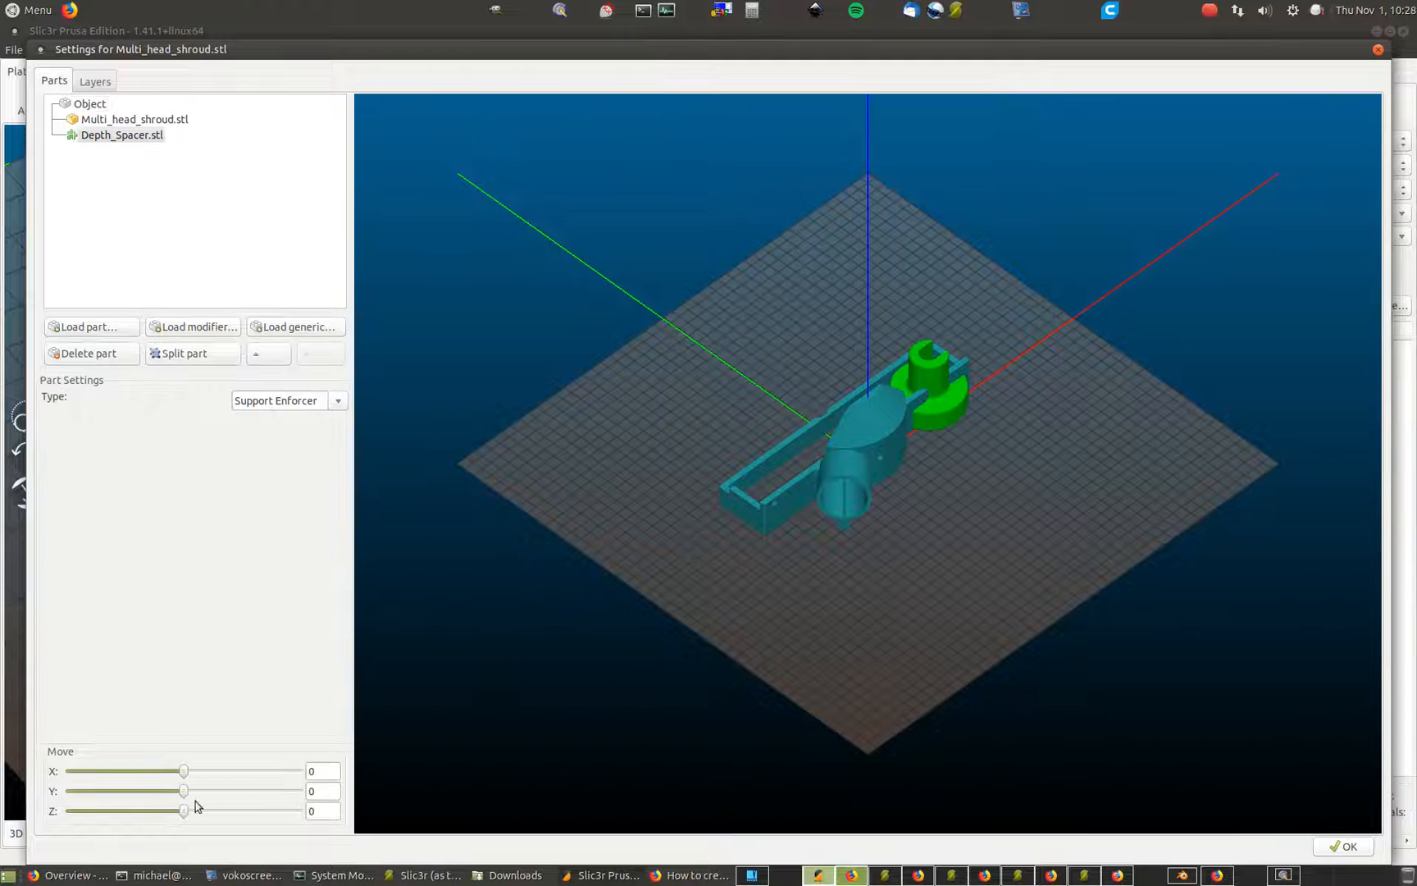
left_click_drag(185, 769, 173, 769)
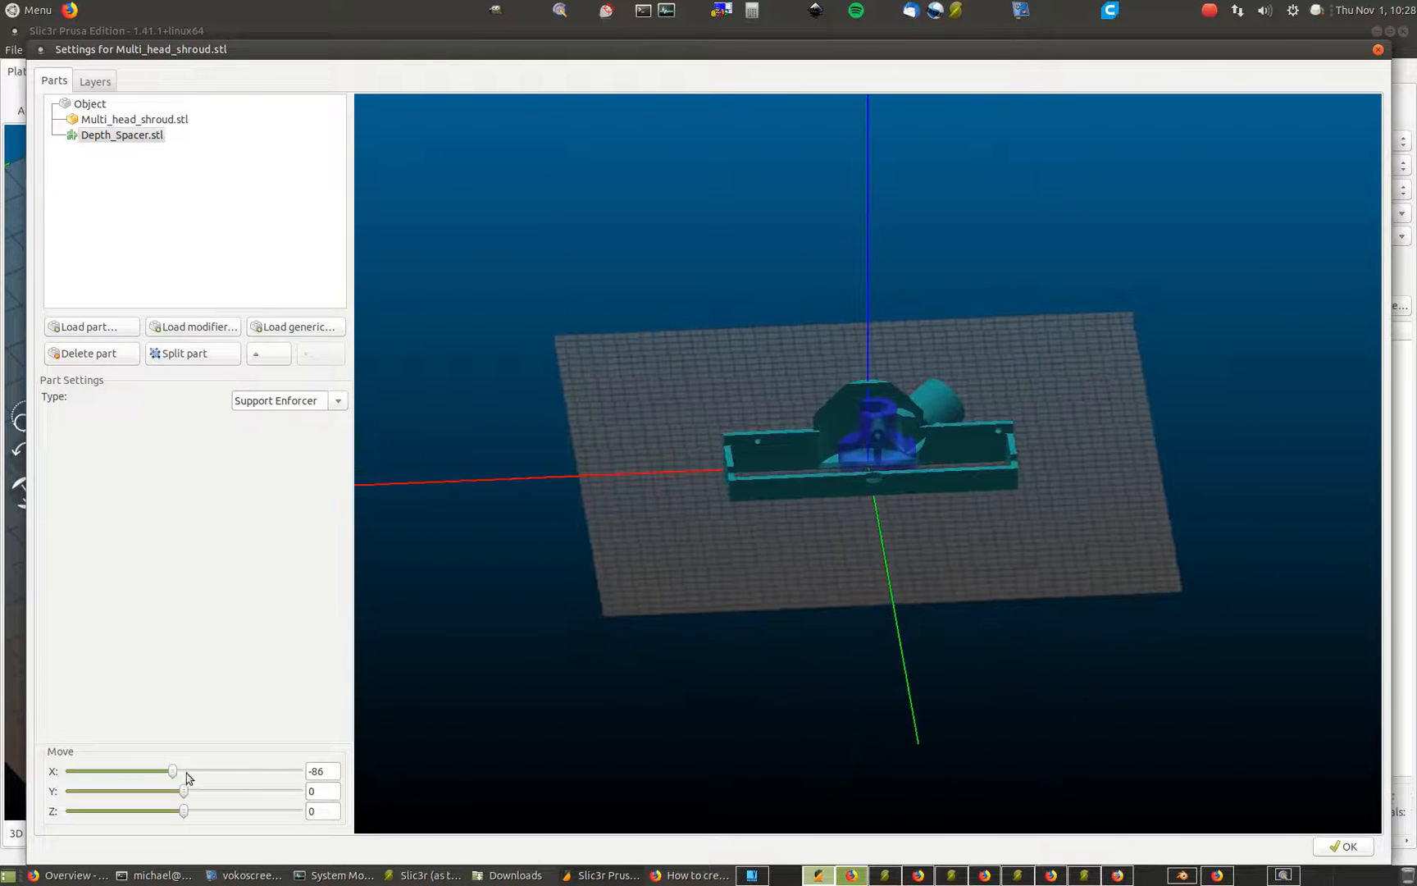
left_click_drag(174, 771, 170, 771)
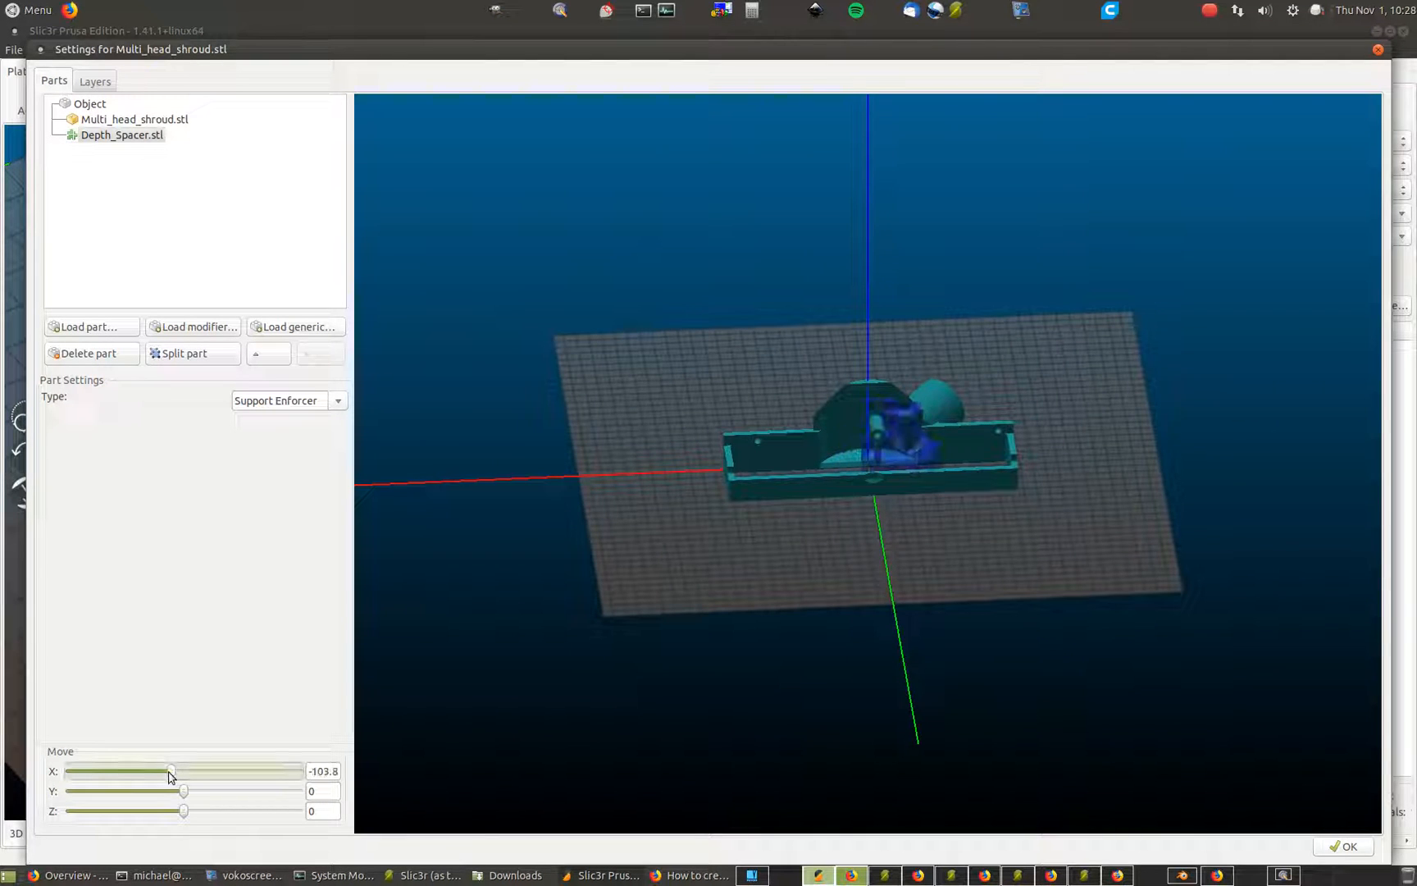
left_click_drag(171, 769, 190, 769)
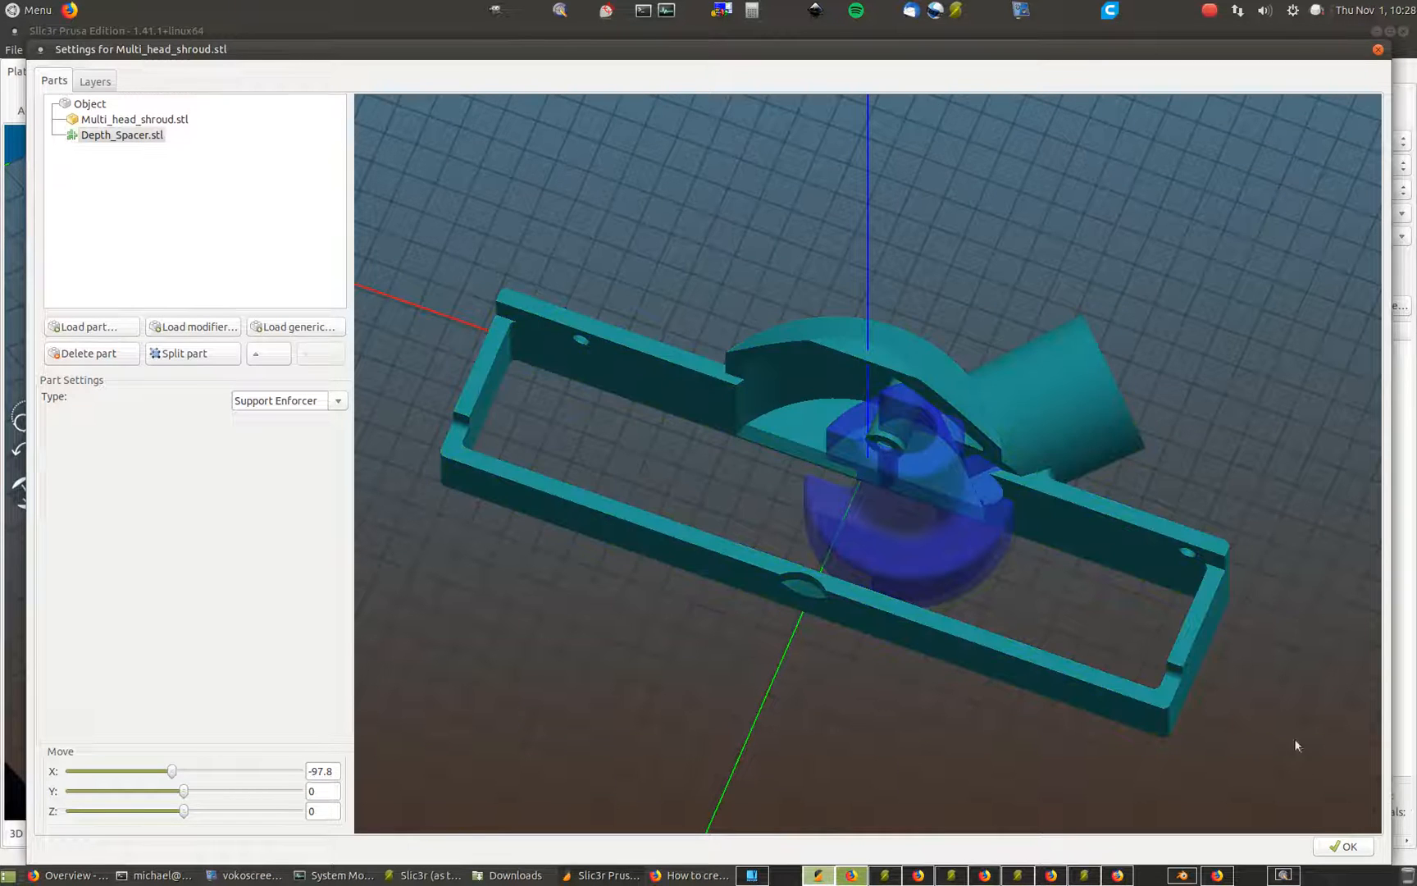
Apply the settings, re-slice, and orbit the preview to see supports under the dome
left_click(1345, 846)
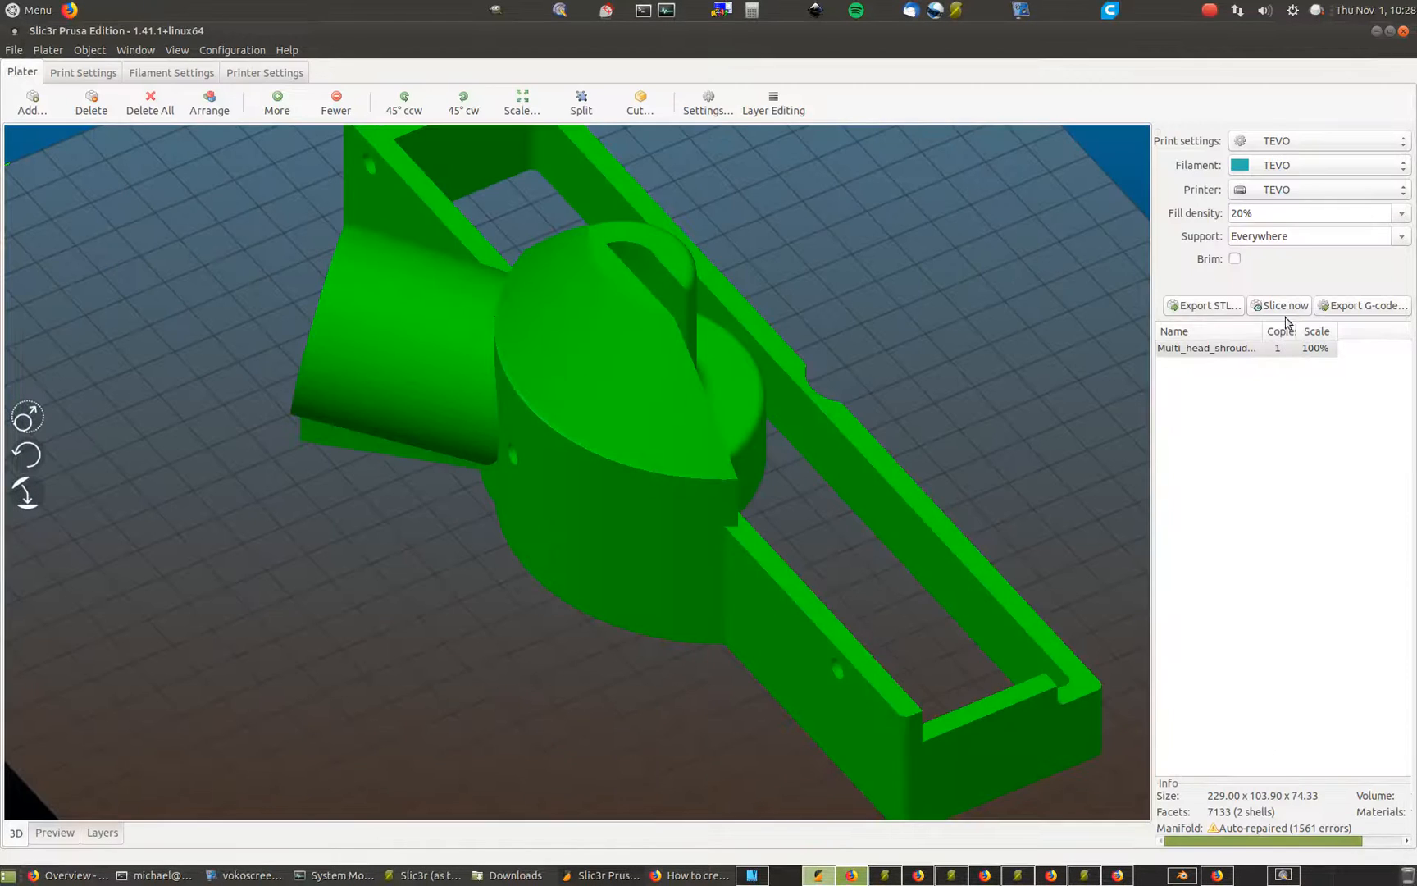
left_click(1280, 305)
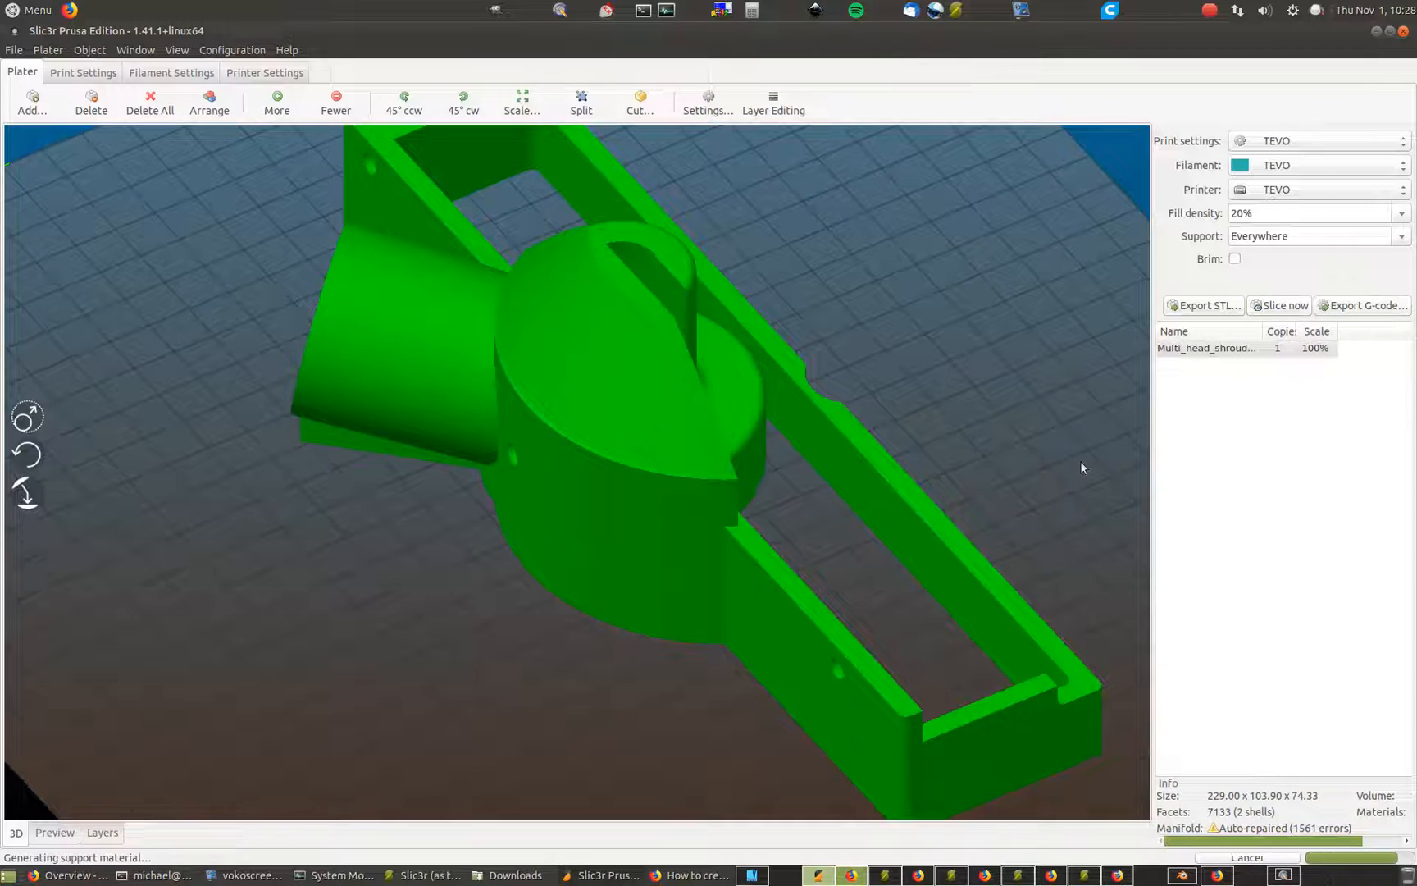
left_click(54, 831)
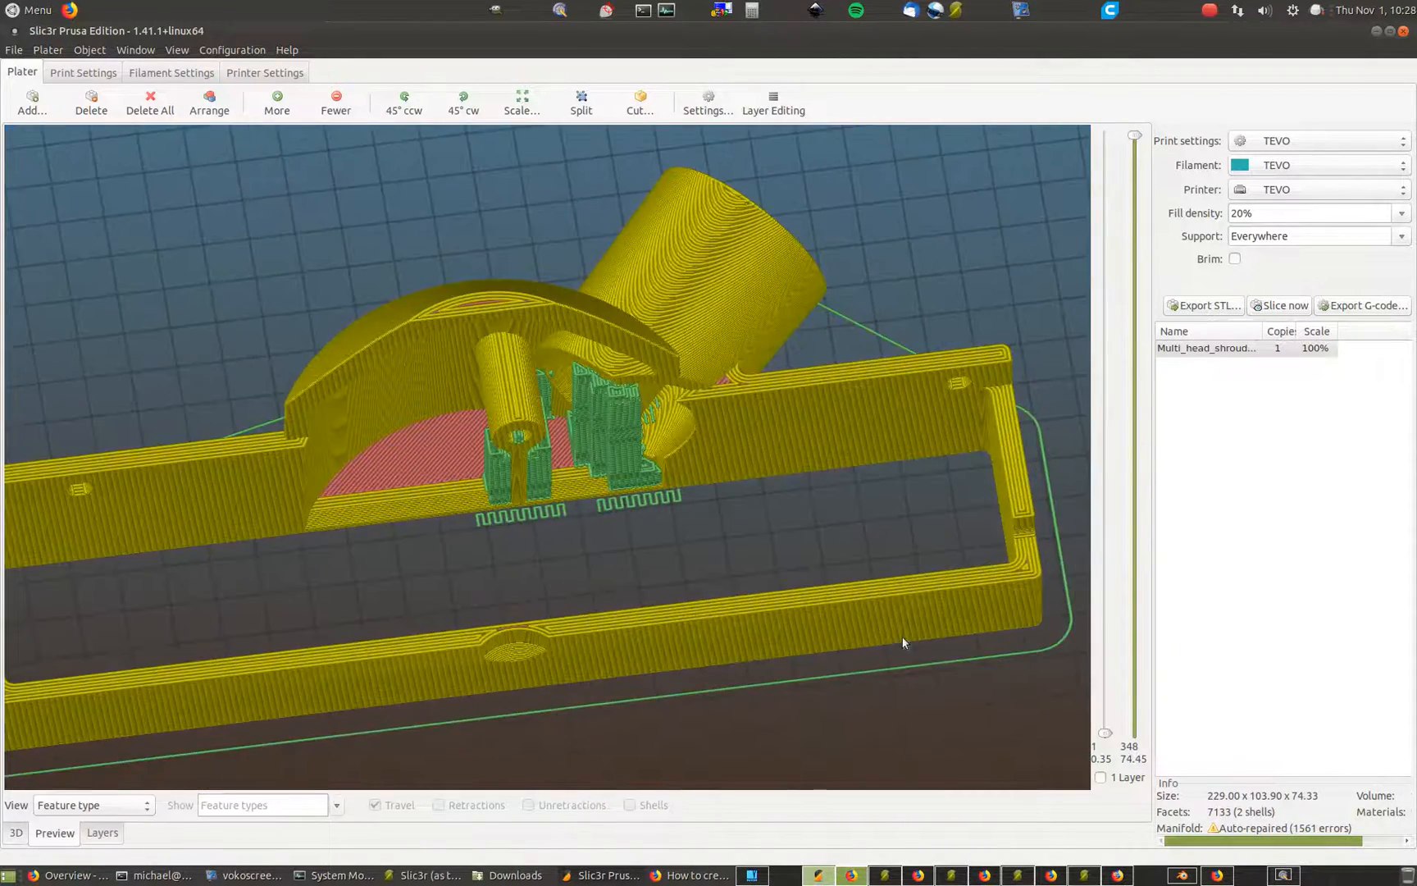
left_click_drag(900, 643, 917, 626)
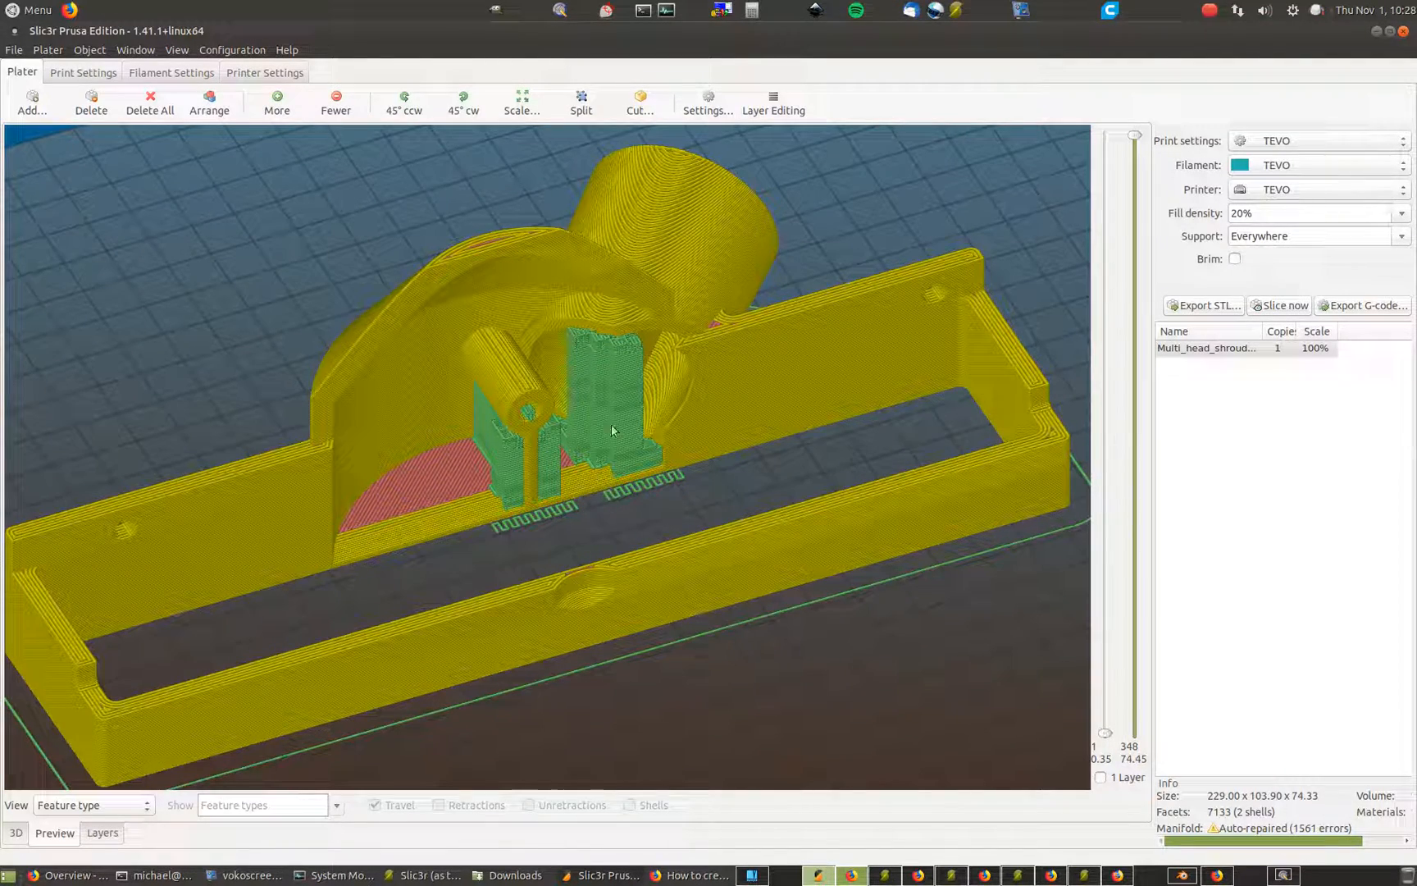
left_click_drag(612, 429, 658, 510)
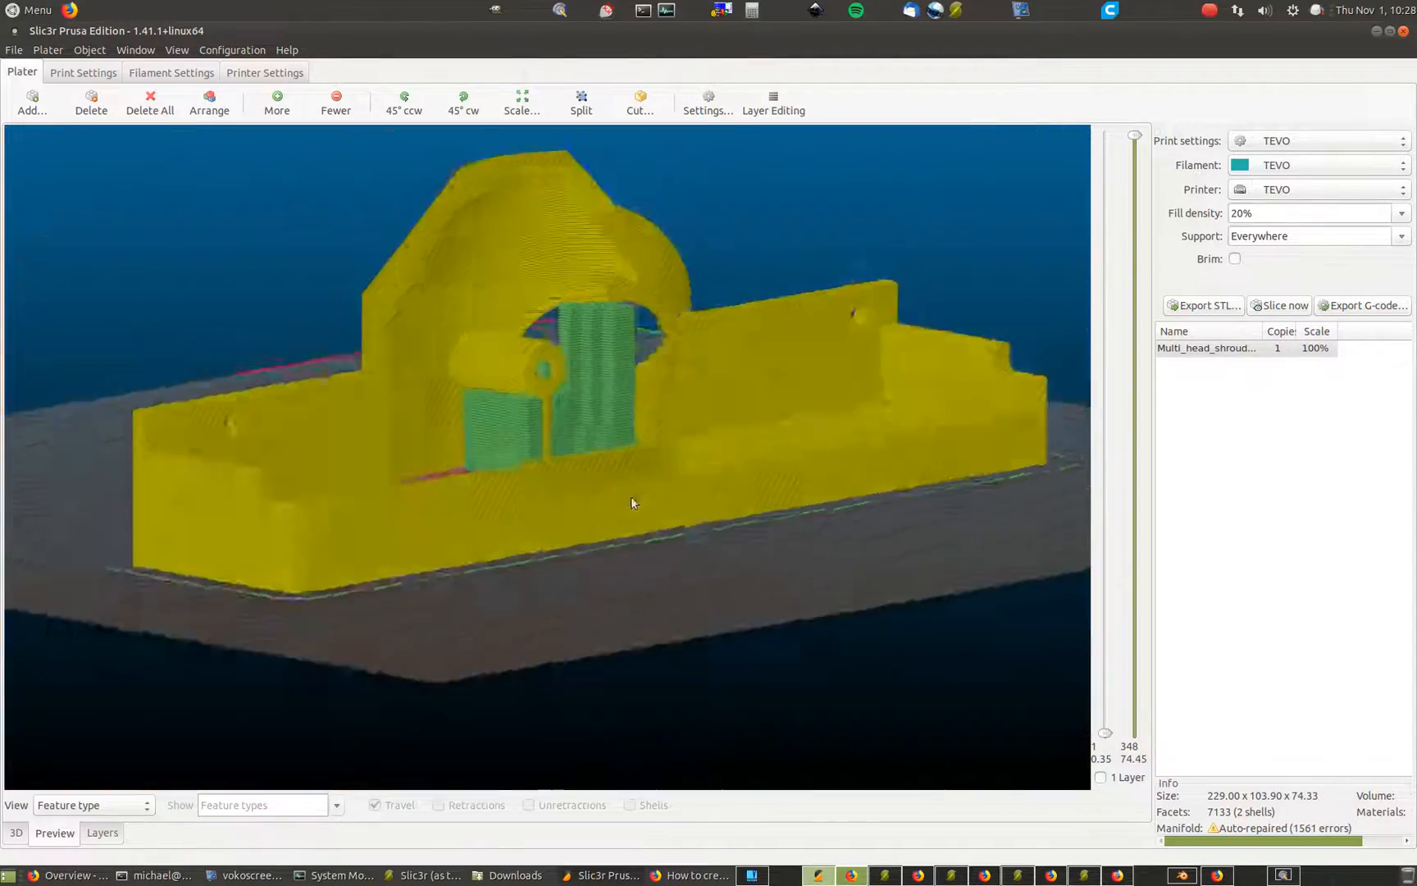
left_click_drag(633, 503, 597, 552)
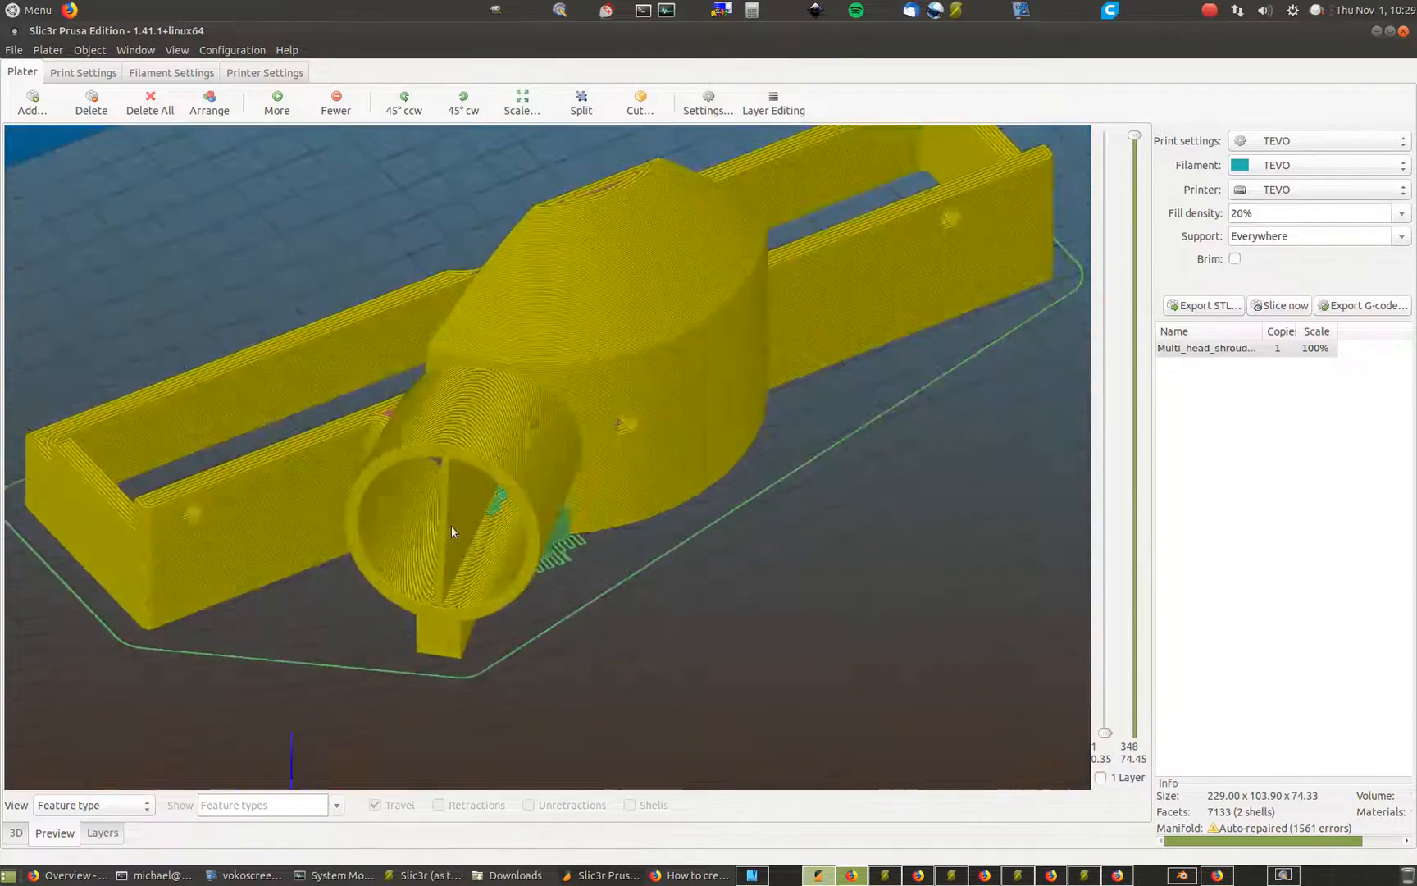
Inspect the supports from low and high angles, then return to the 3D model view
left_click_drag(453, 531, 556, 513)
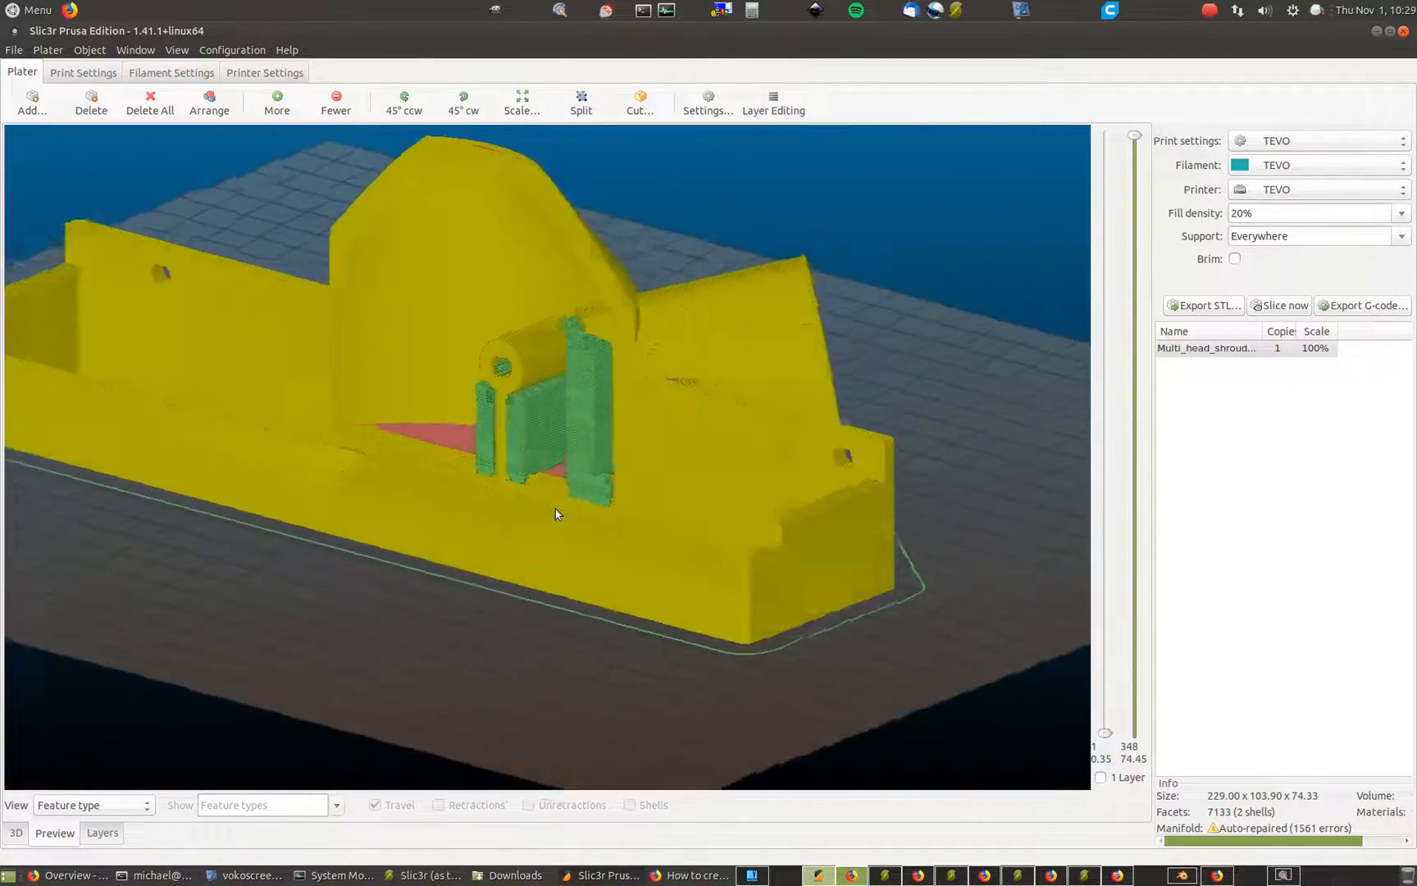
left_click_drag(556, 513, 610, 548)
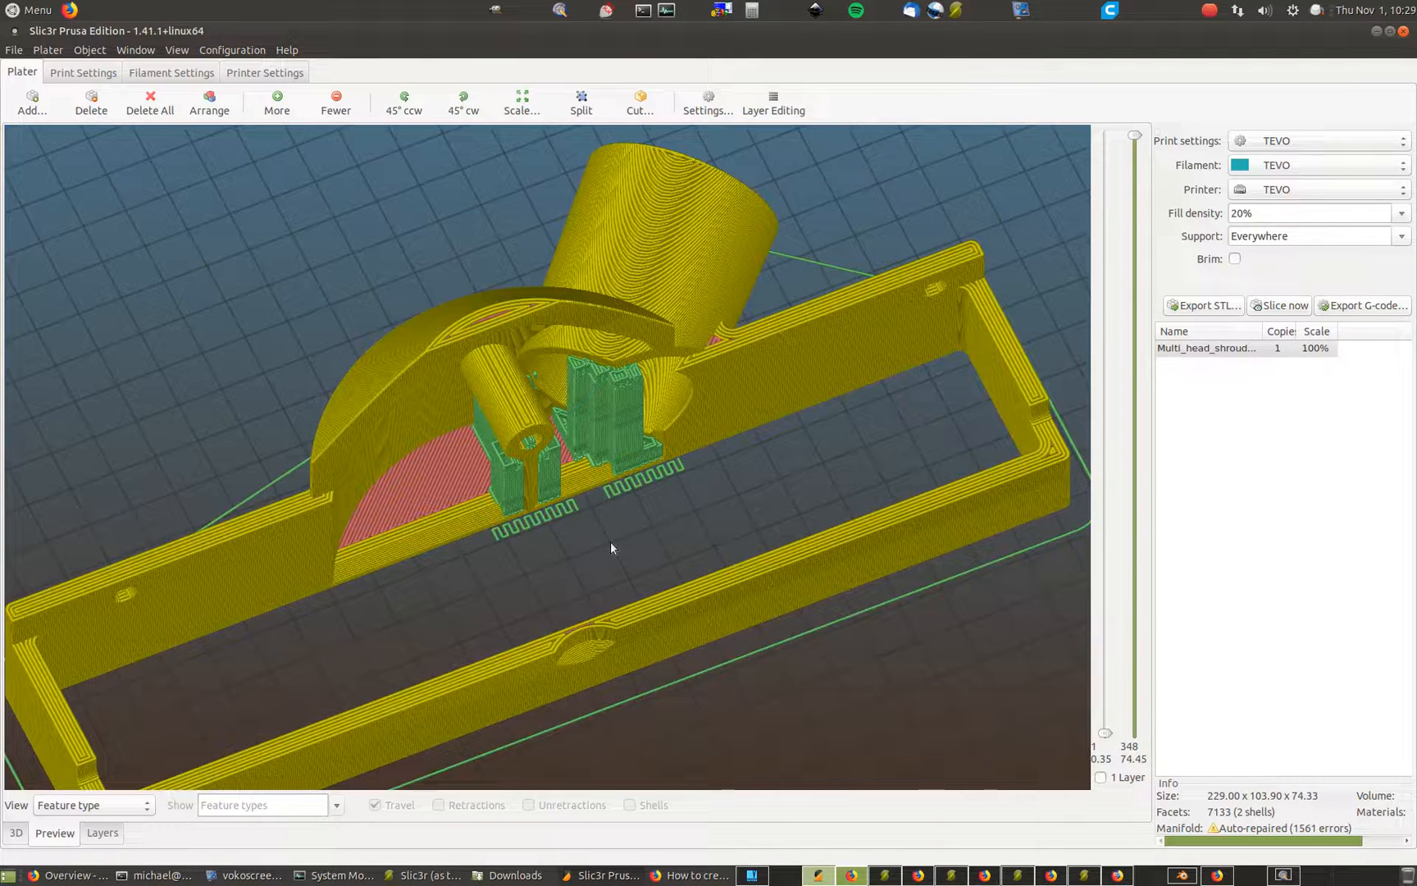
left_click_drag(610, 548, 623, 529)
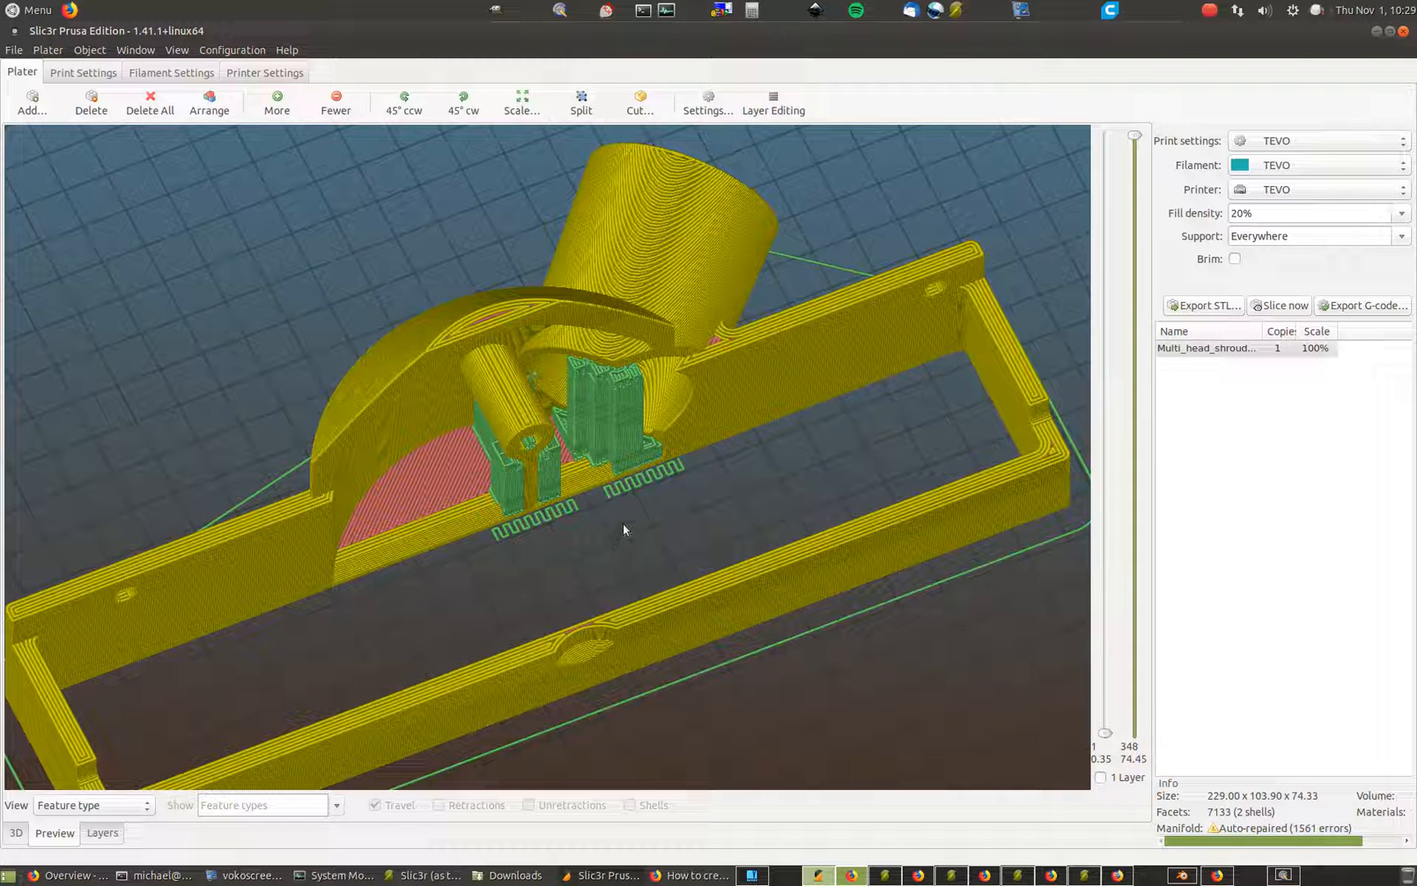
mouse_move(635, 529)
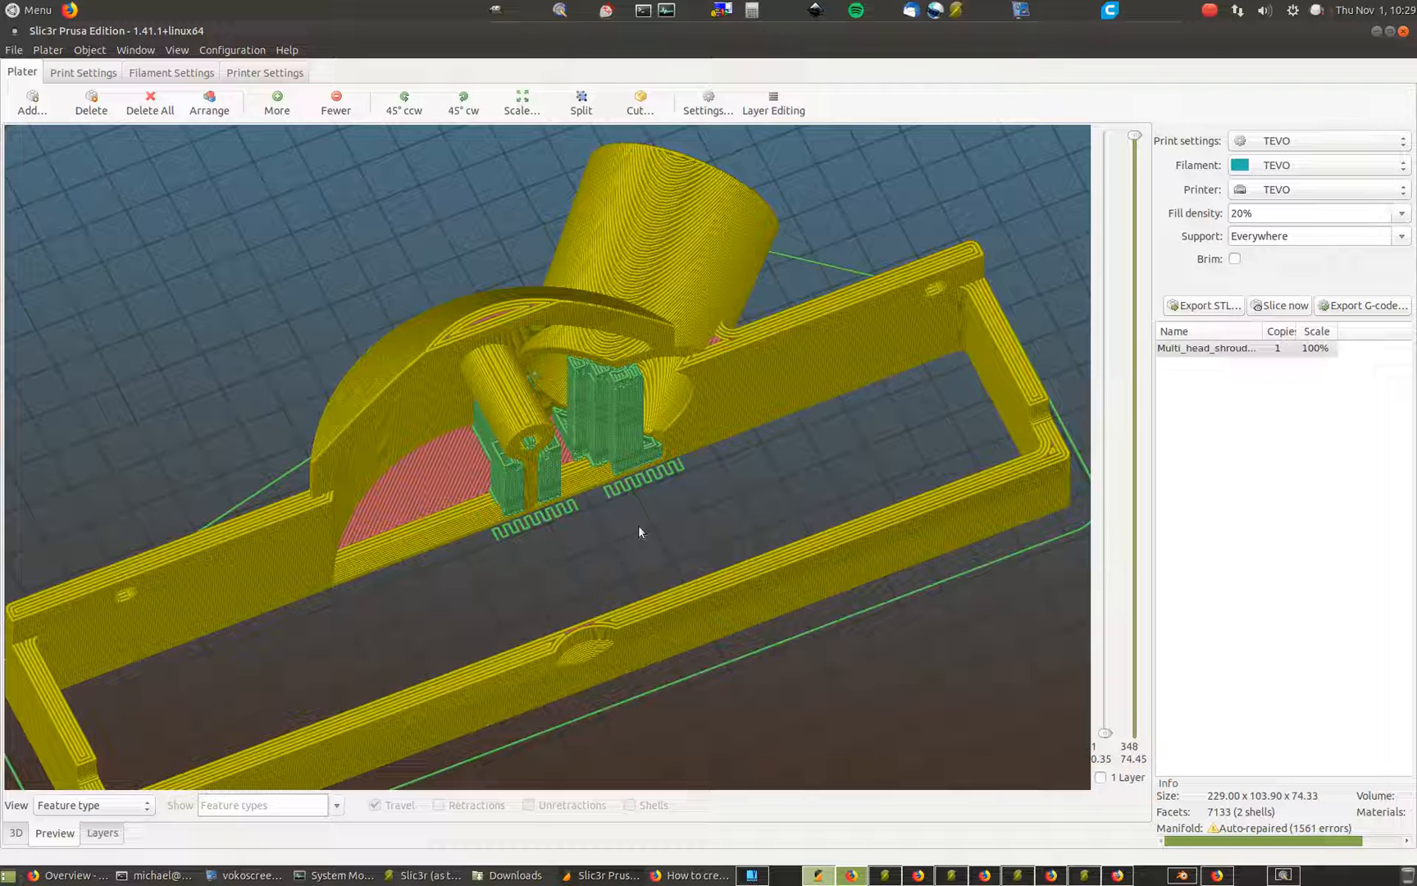
mouse_move(651, 545)
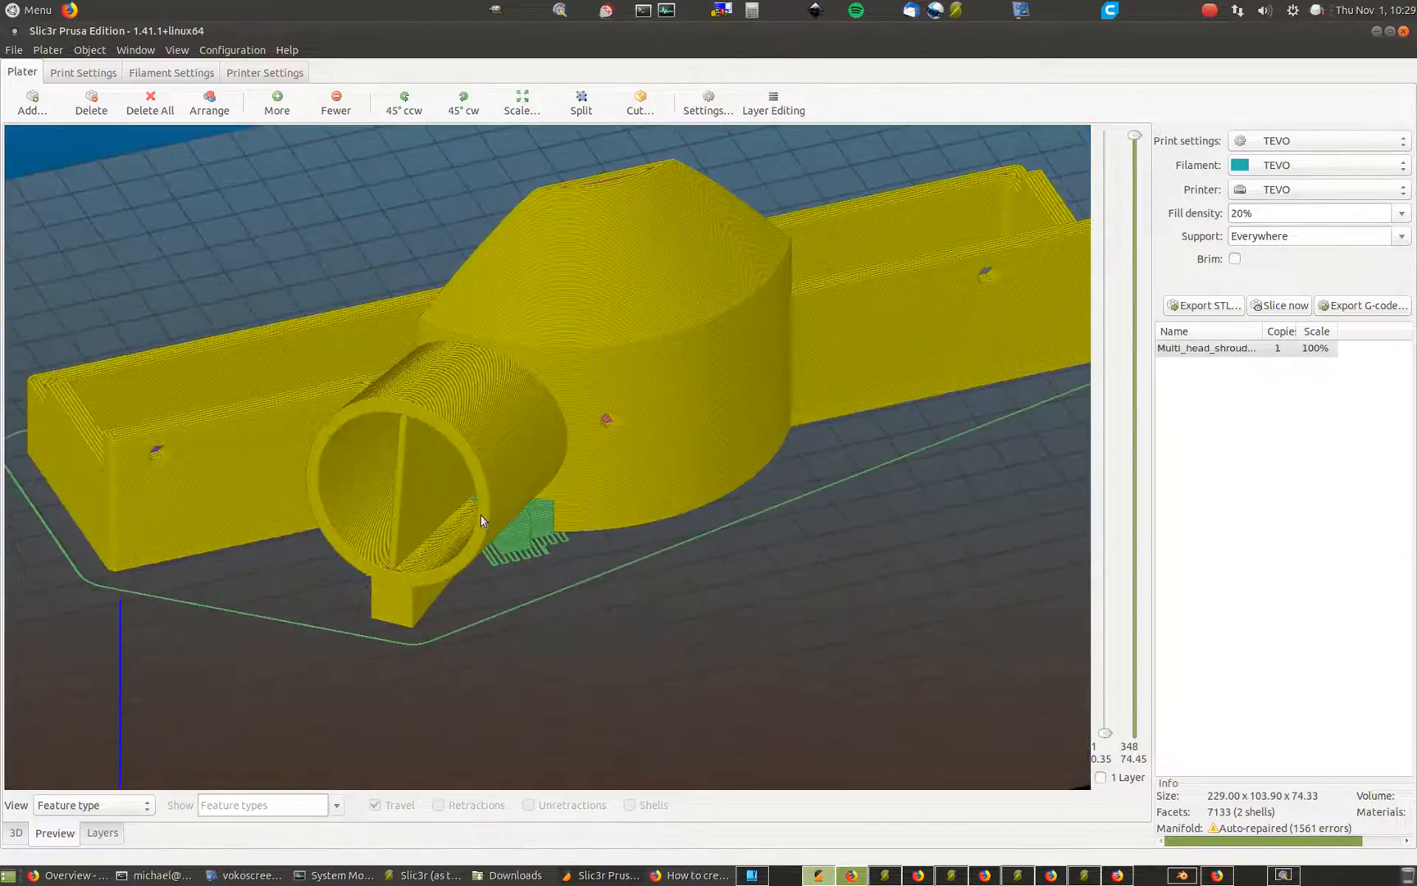
left_click_drag(479, 520, 630, 535)
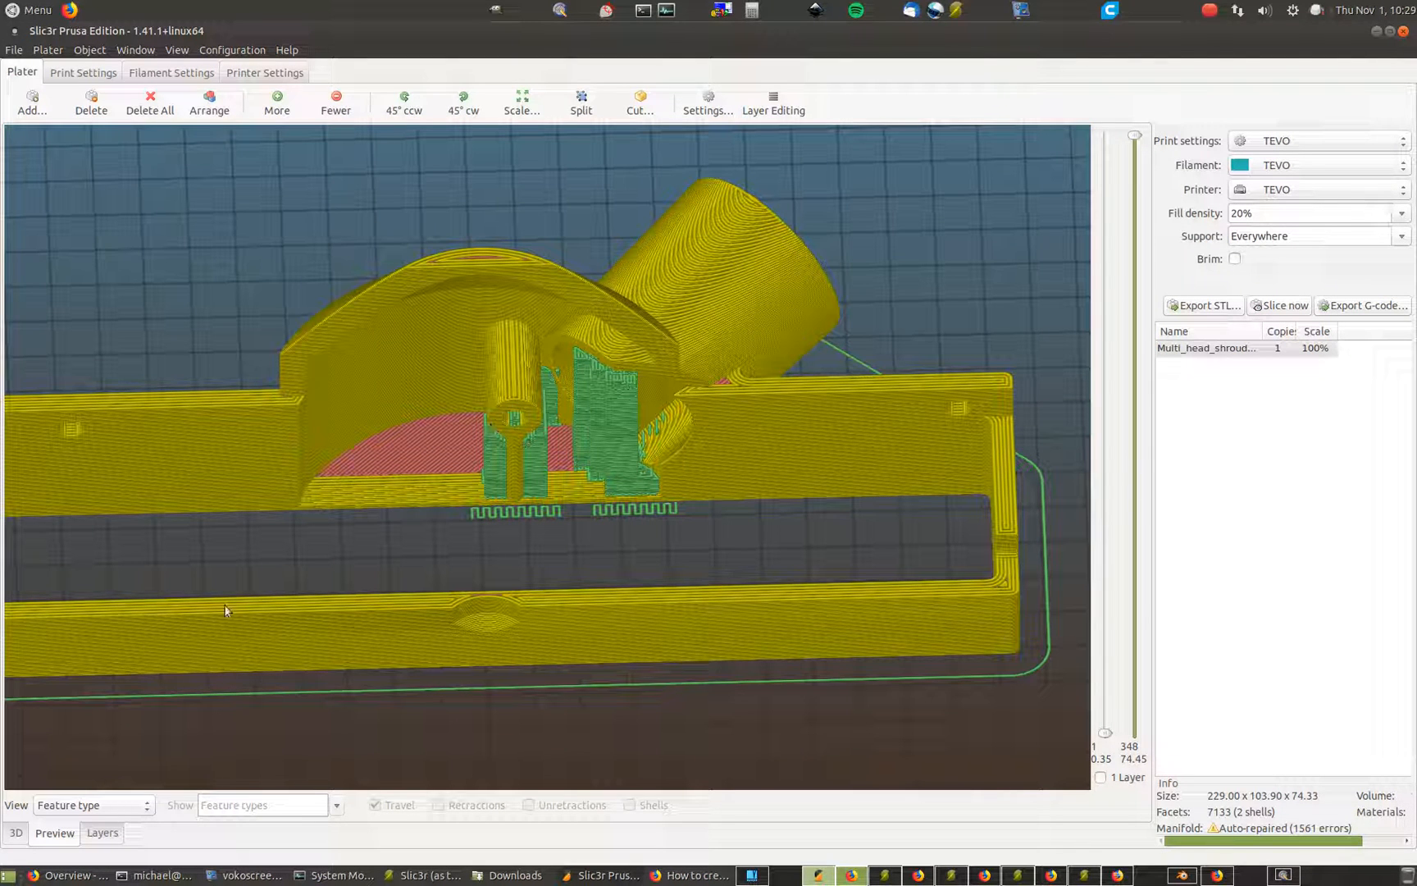
left_click(14, 831)
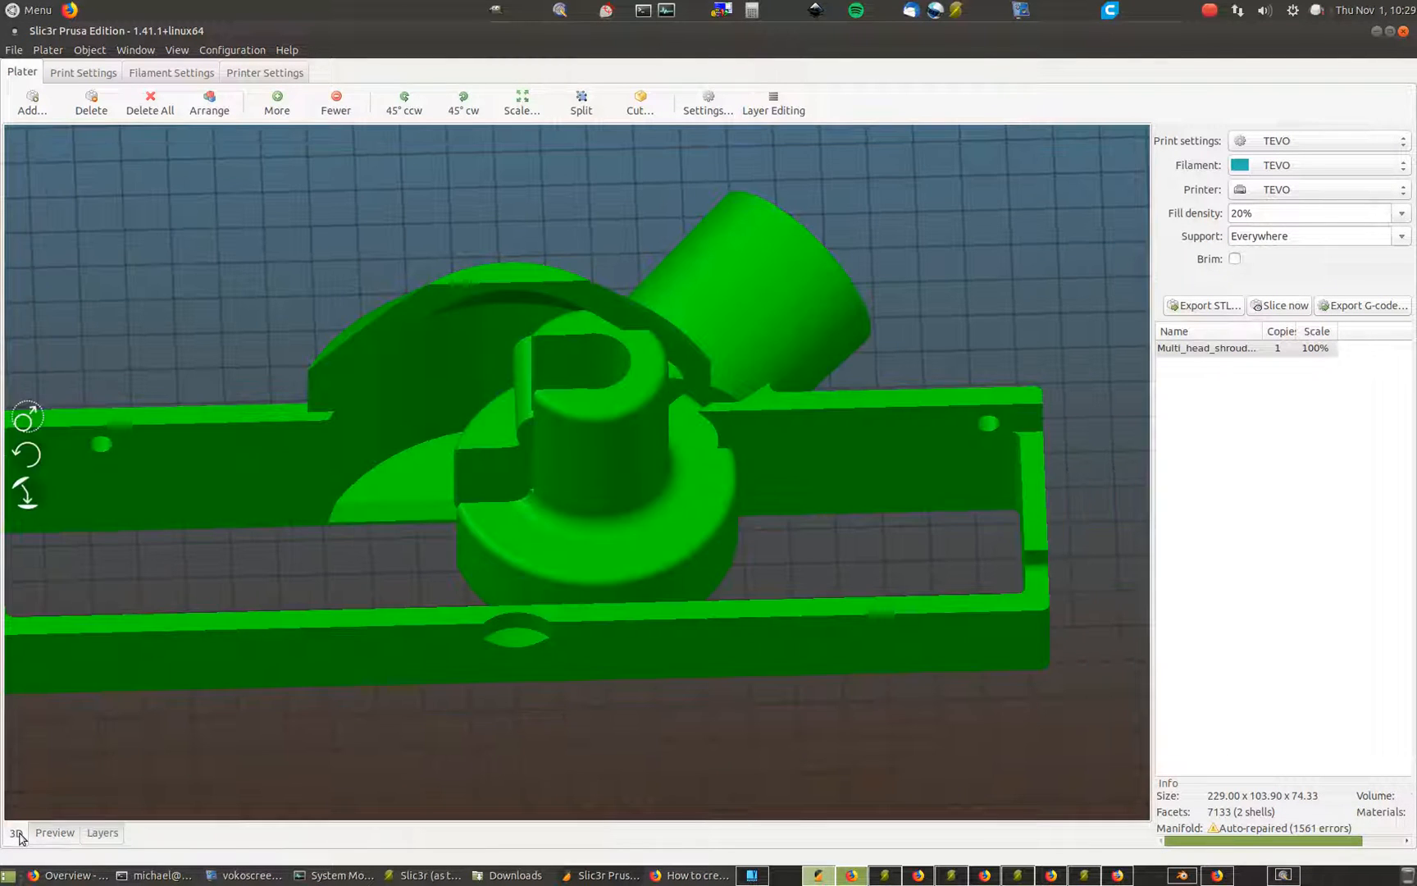
Add a generic cylinder part of radius 8 to the Multi_head_shroud object
left_click(706, 102)
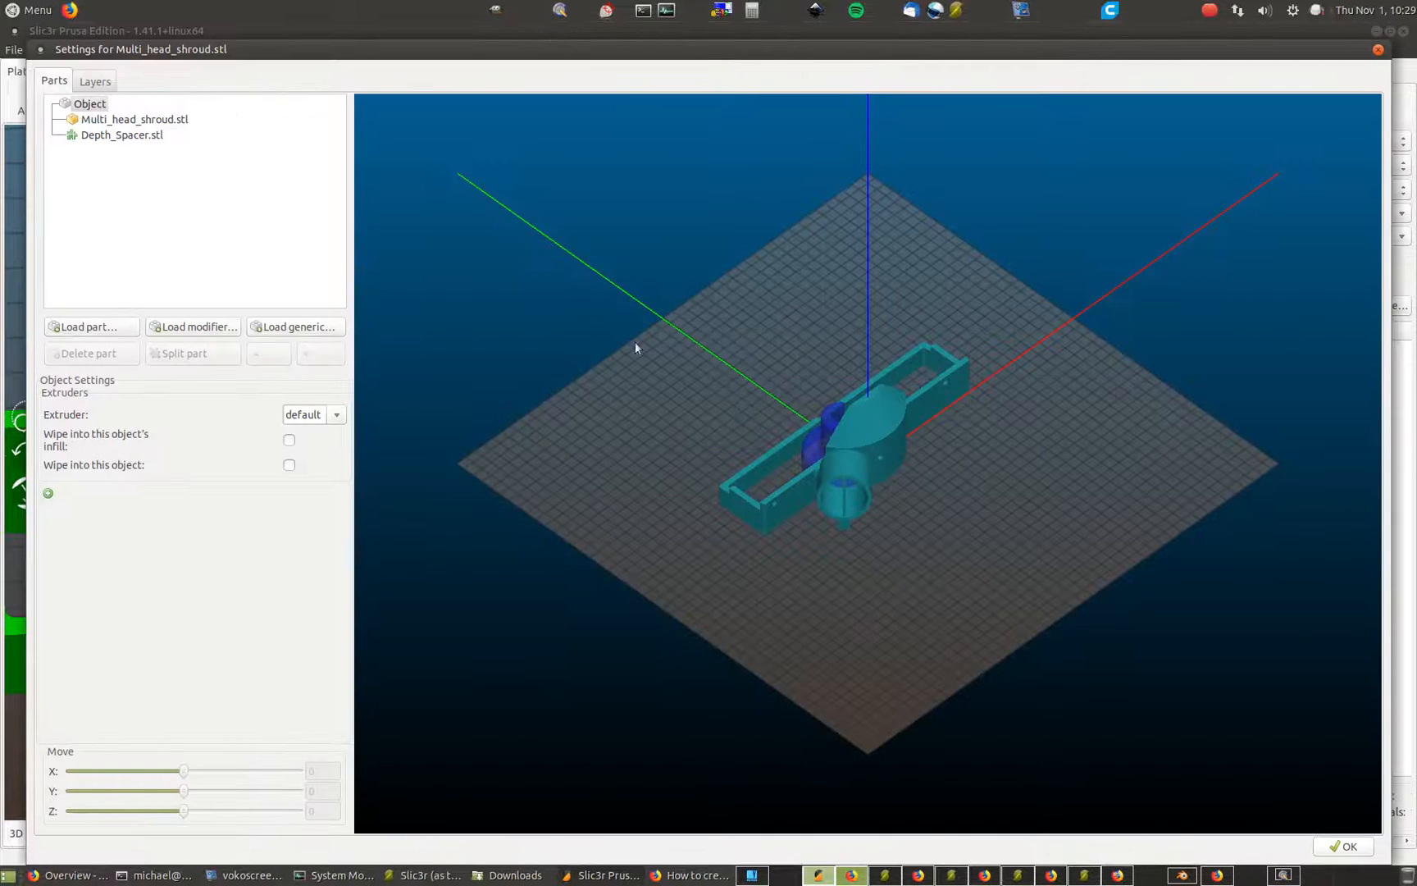
left_click(295, 326)
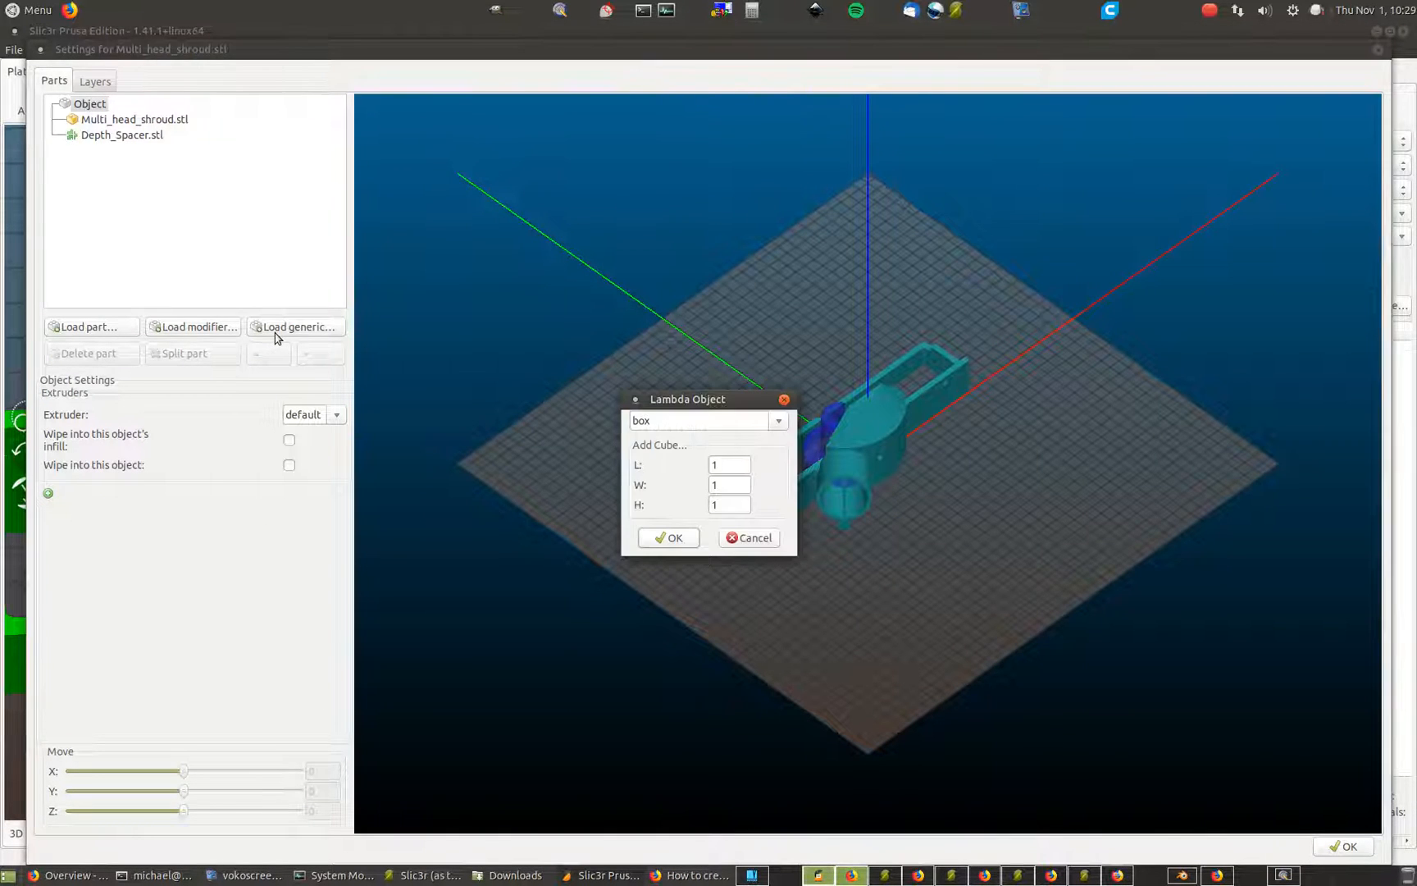
left_click(775, 420)
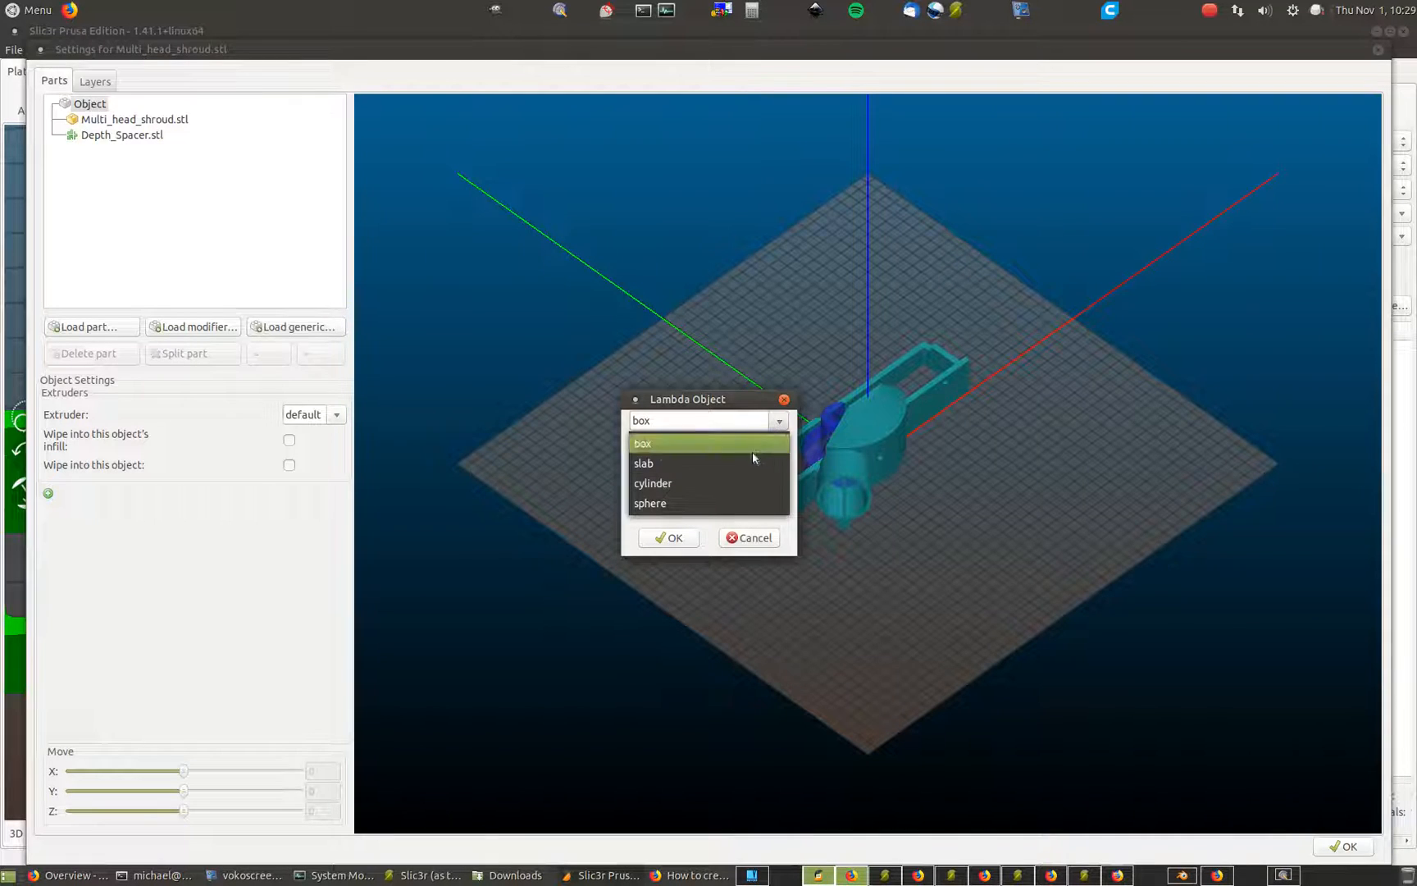
left_click(653, 482)
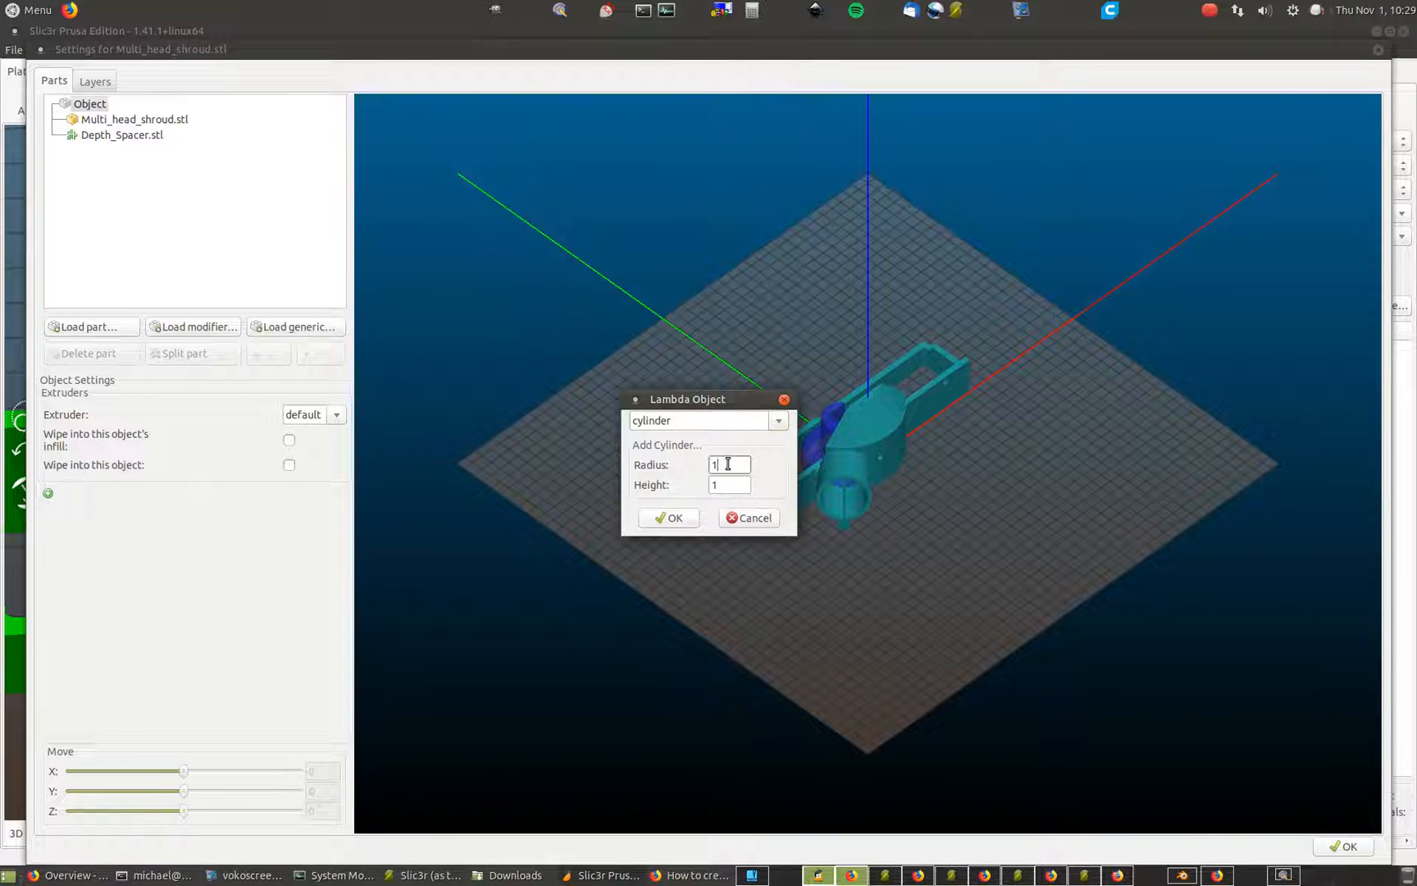
type("8")
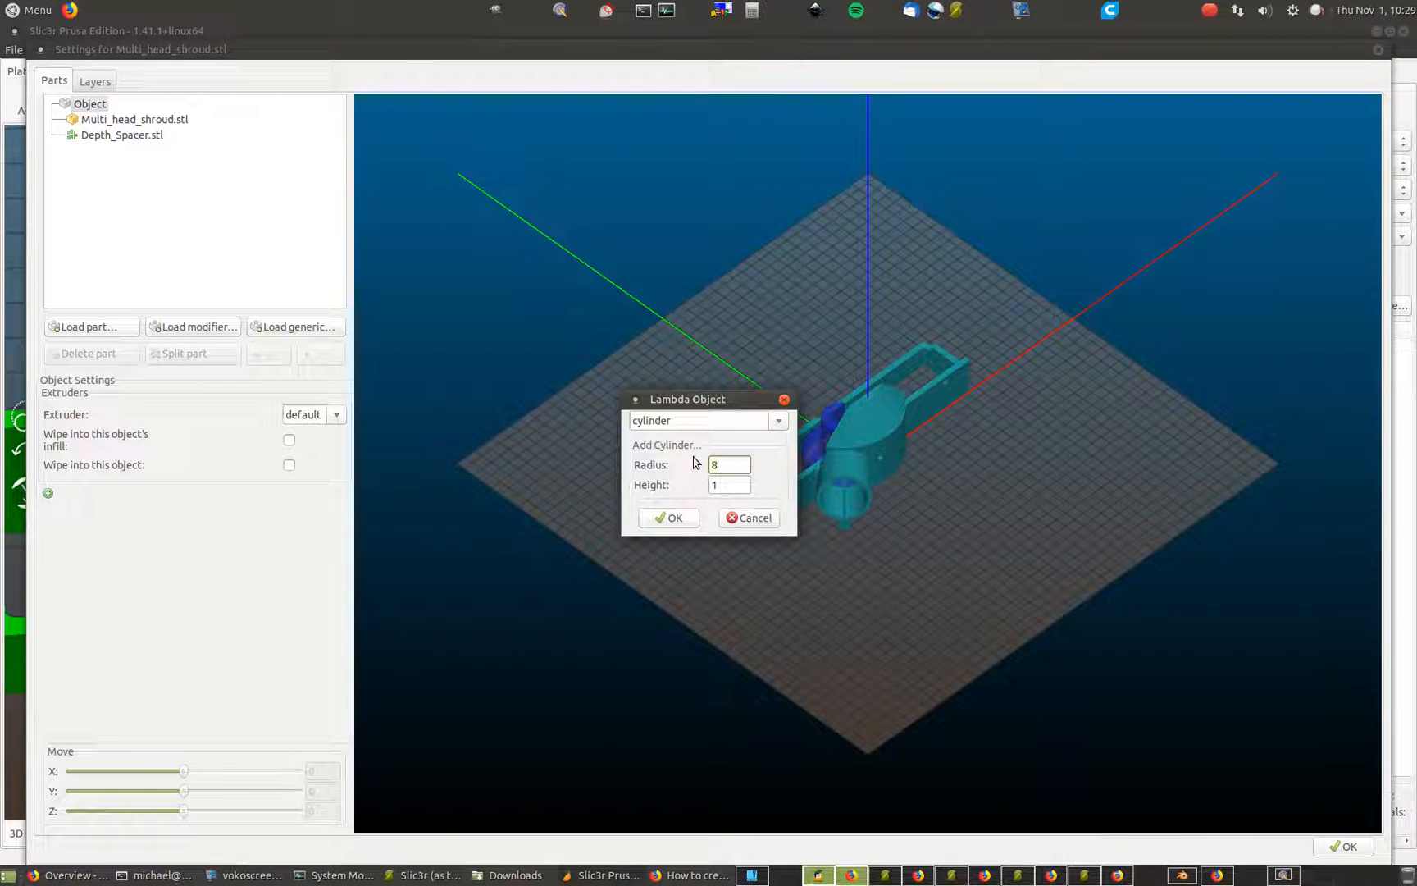
left_click(728, 484)
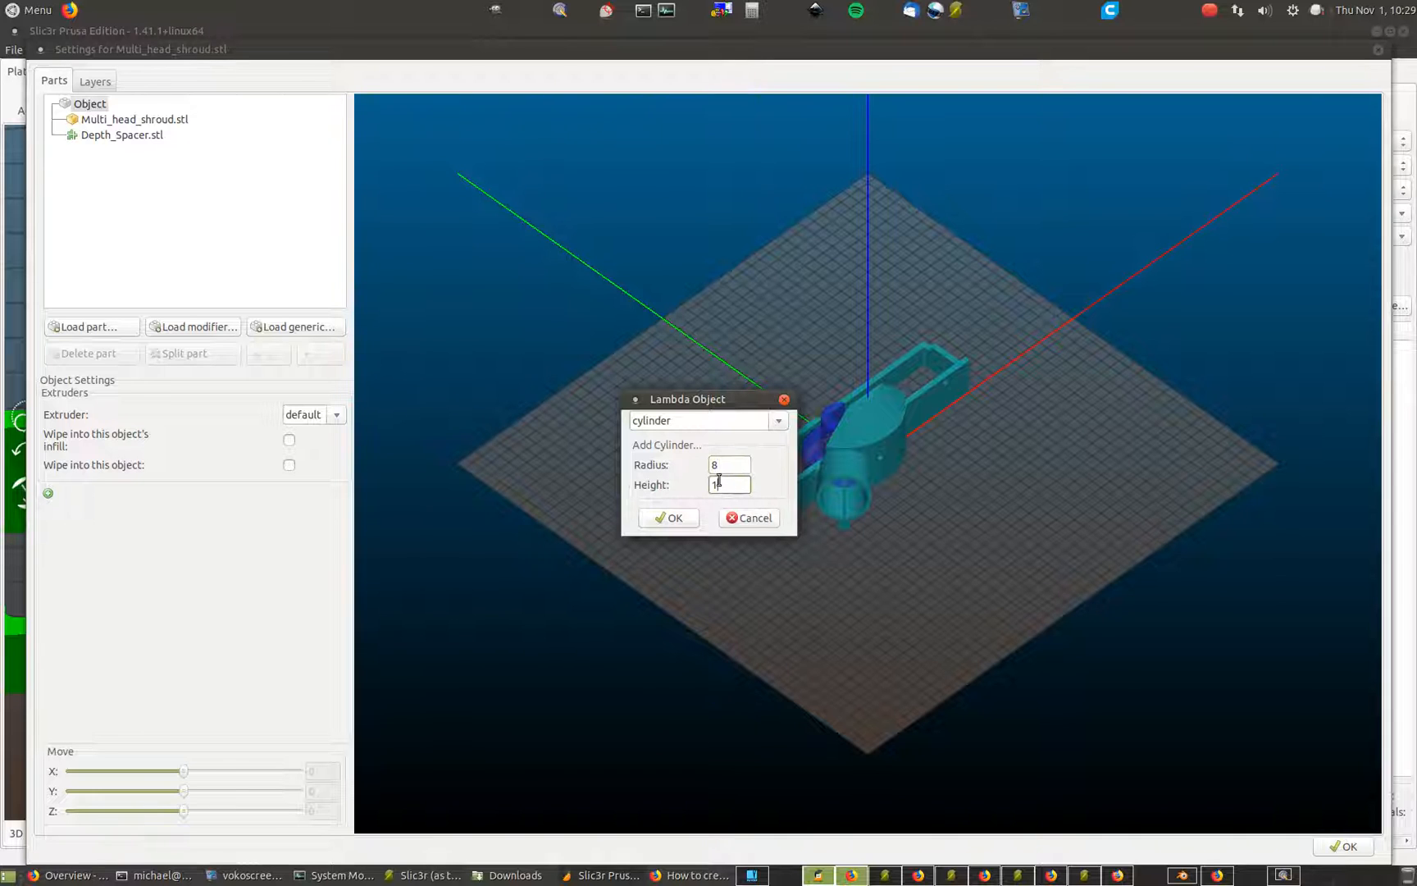
left_click(668, 517)
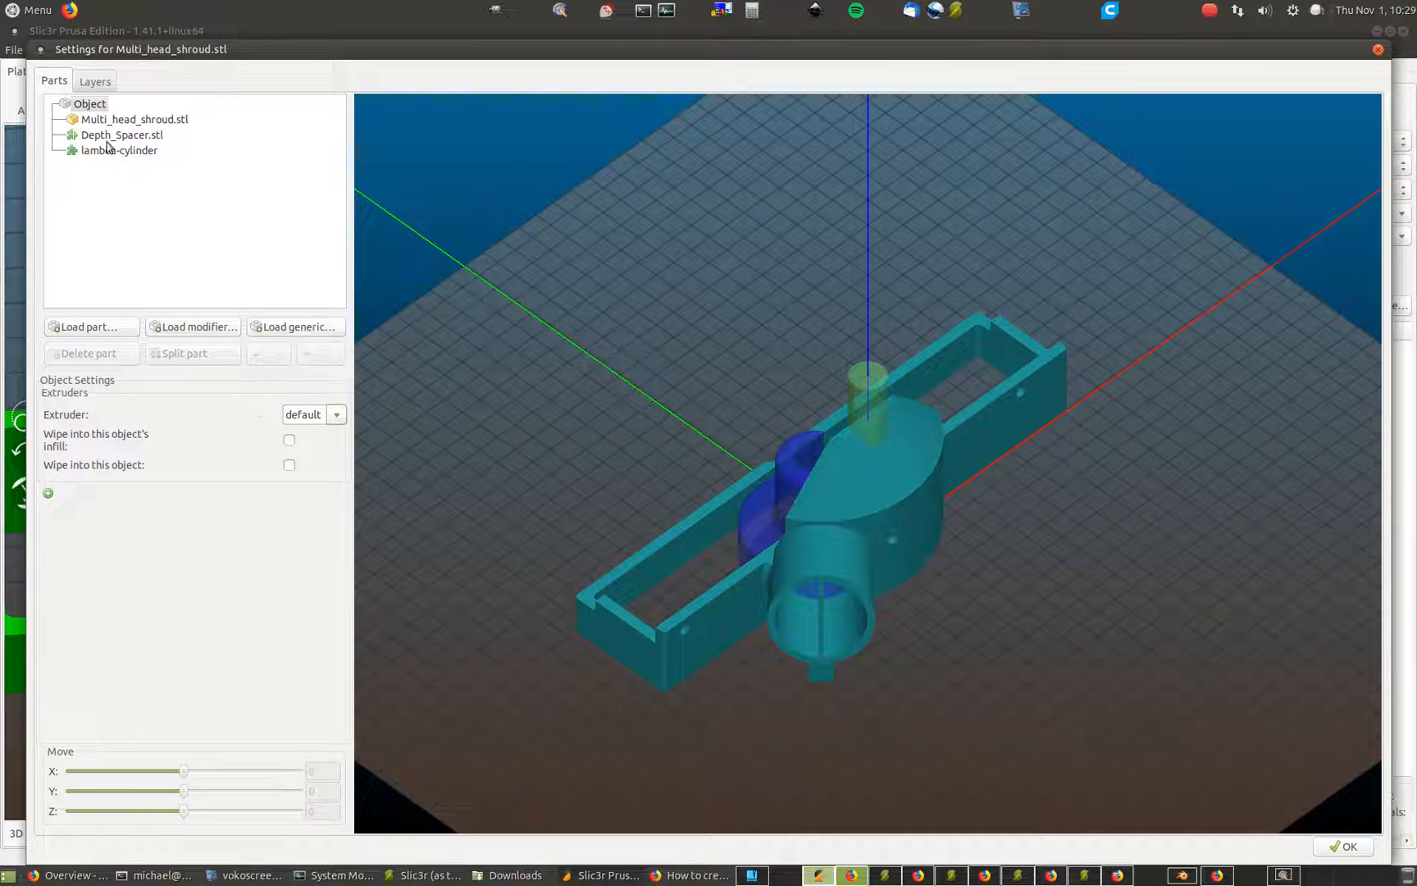
Move the lambda-cylinder Support Enforcer part to X 20.8, Y 4 and confirm the object settings
left_click(119, 150)
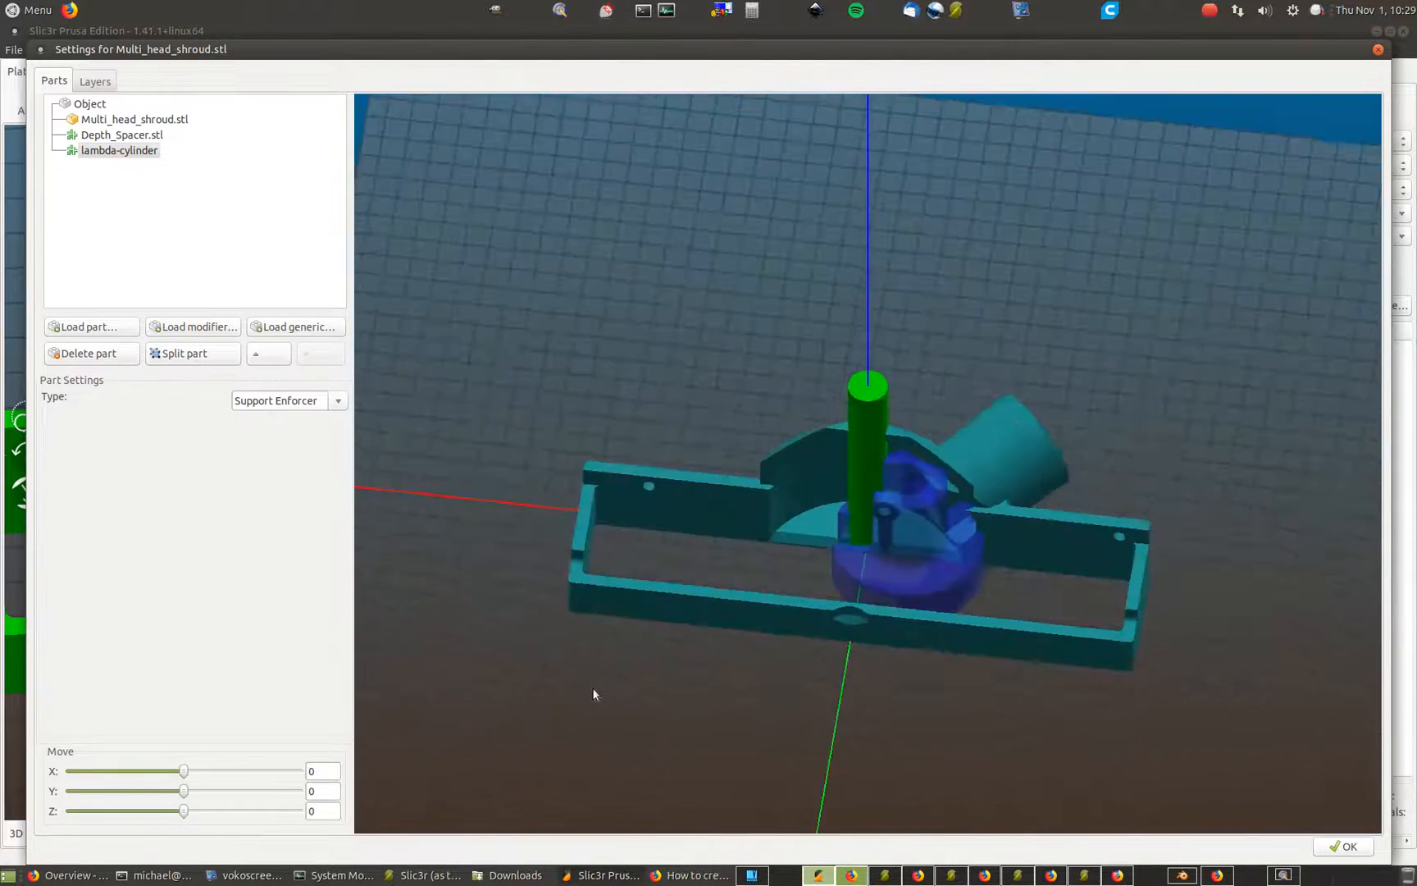
left_click_drag(186, 771, 187, 771)
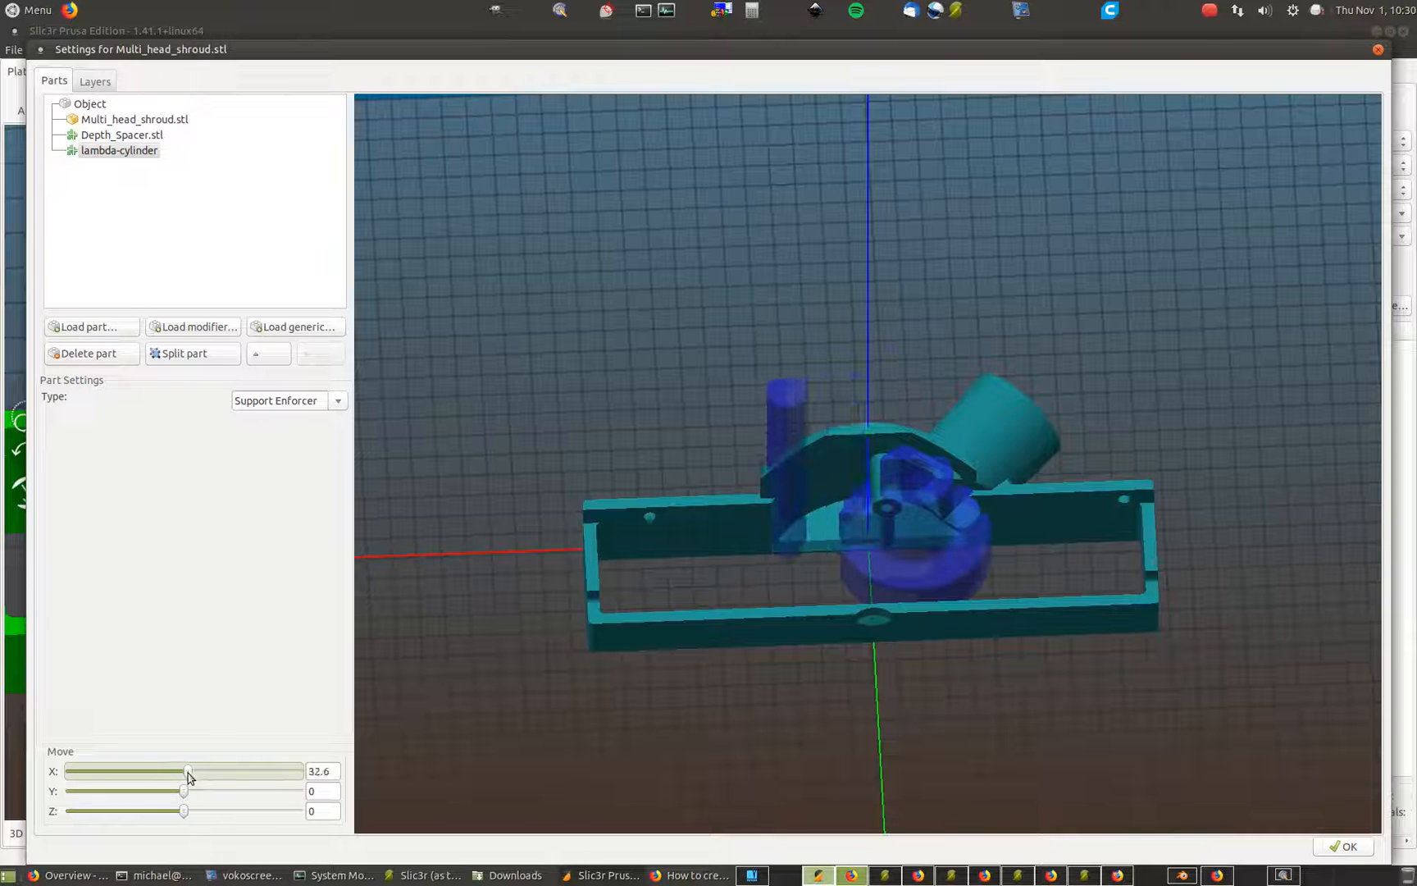
left_click_drag(187, 771, 187, 771)
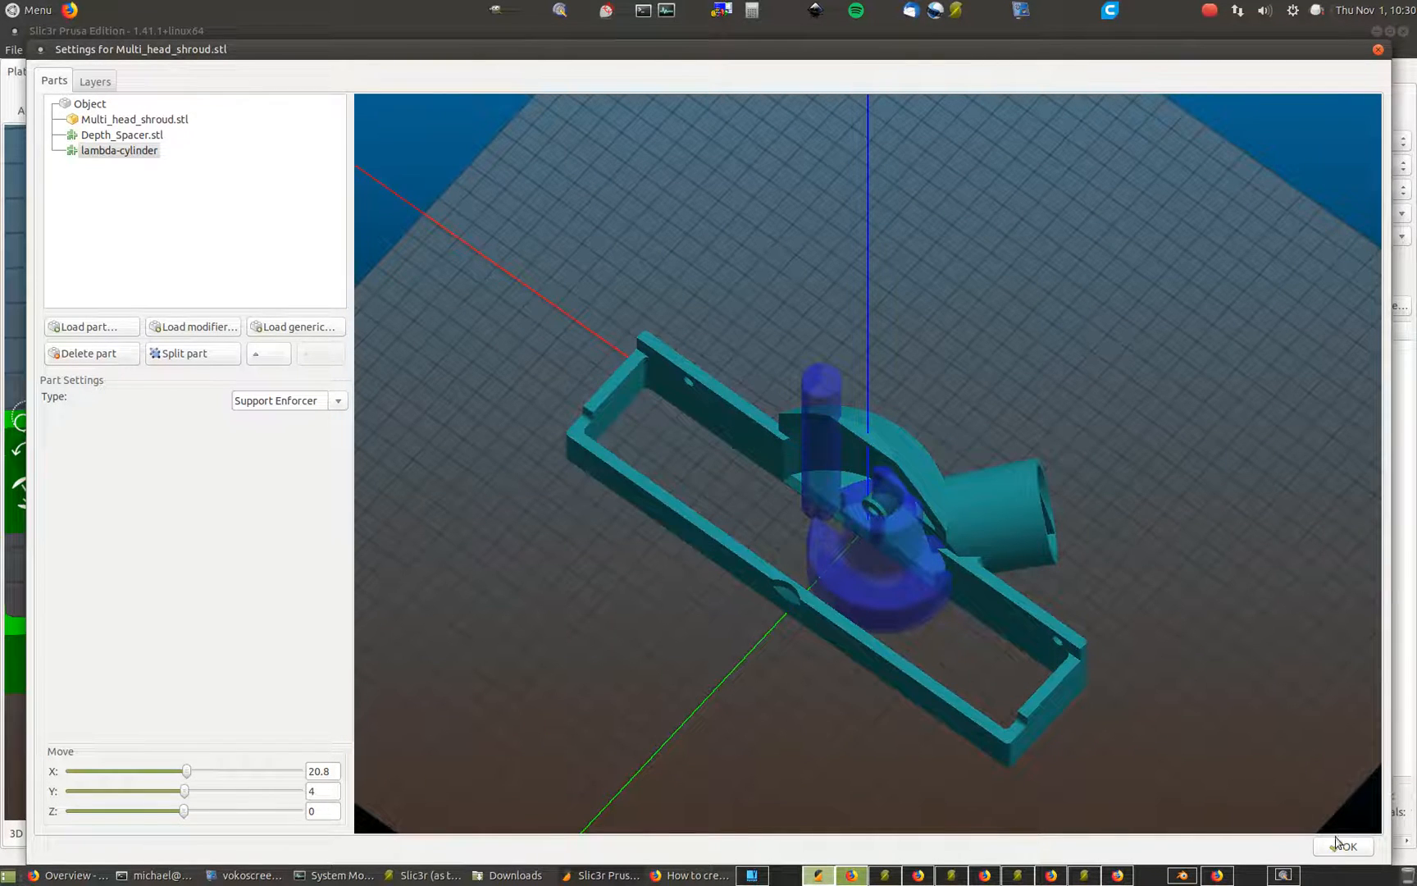
left_click(1343, 845)
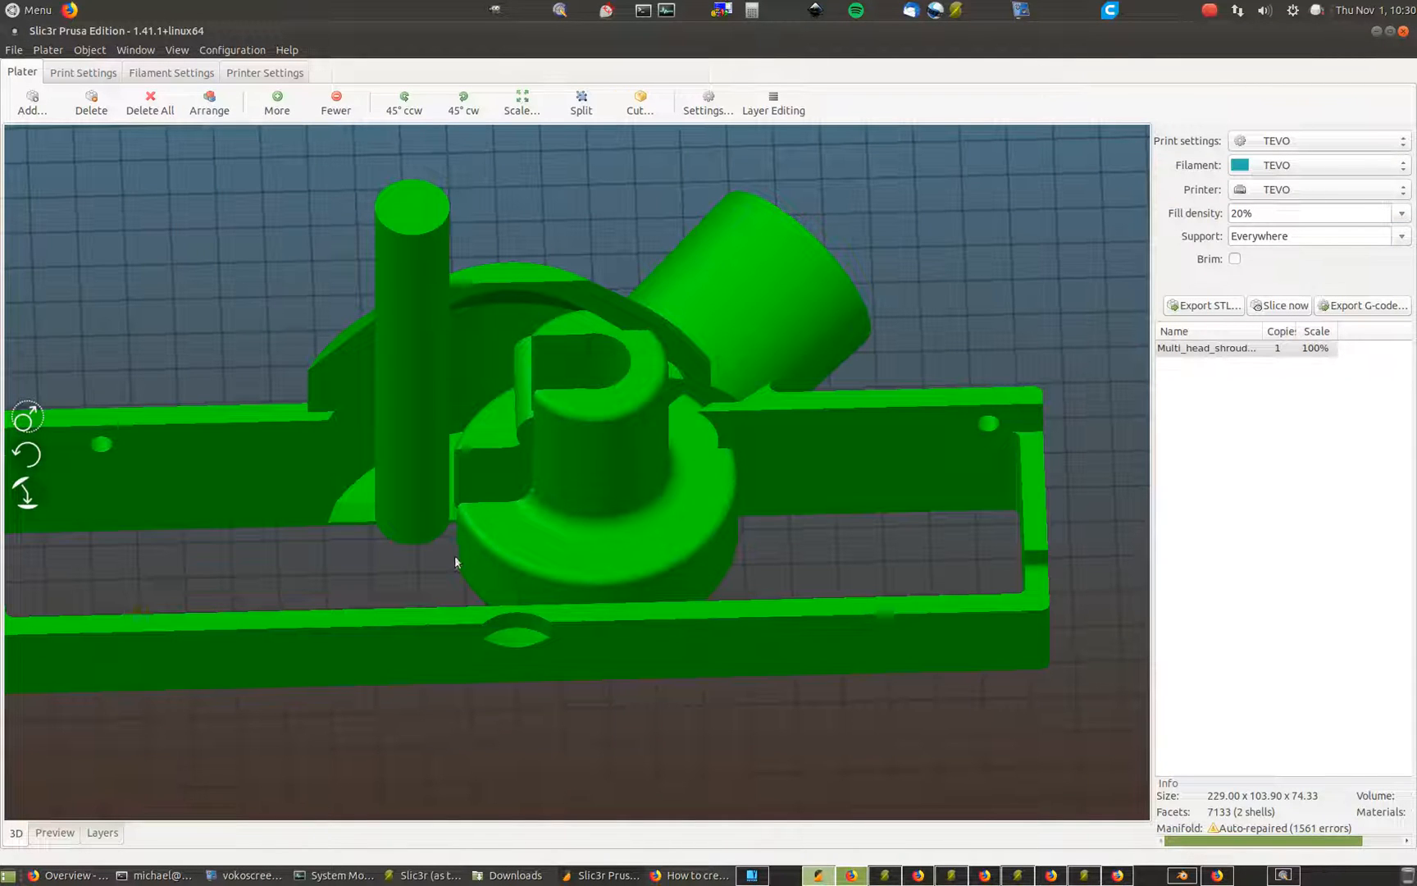
Re-slice the shroud and view the layer preview with support generated at the enforcer
left_click(54, 831)
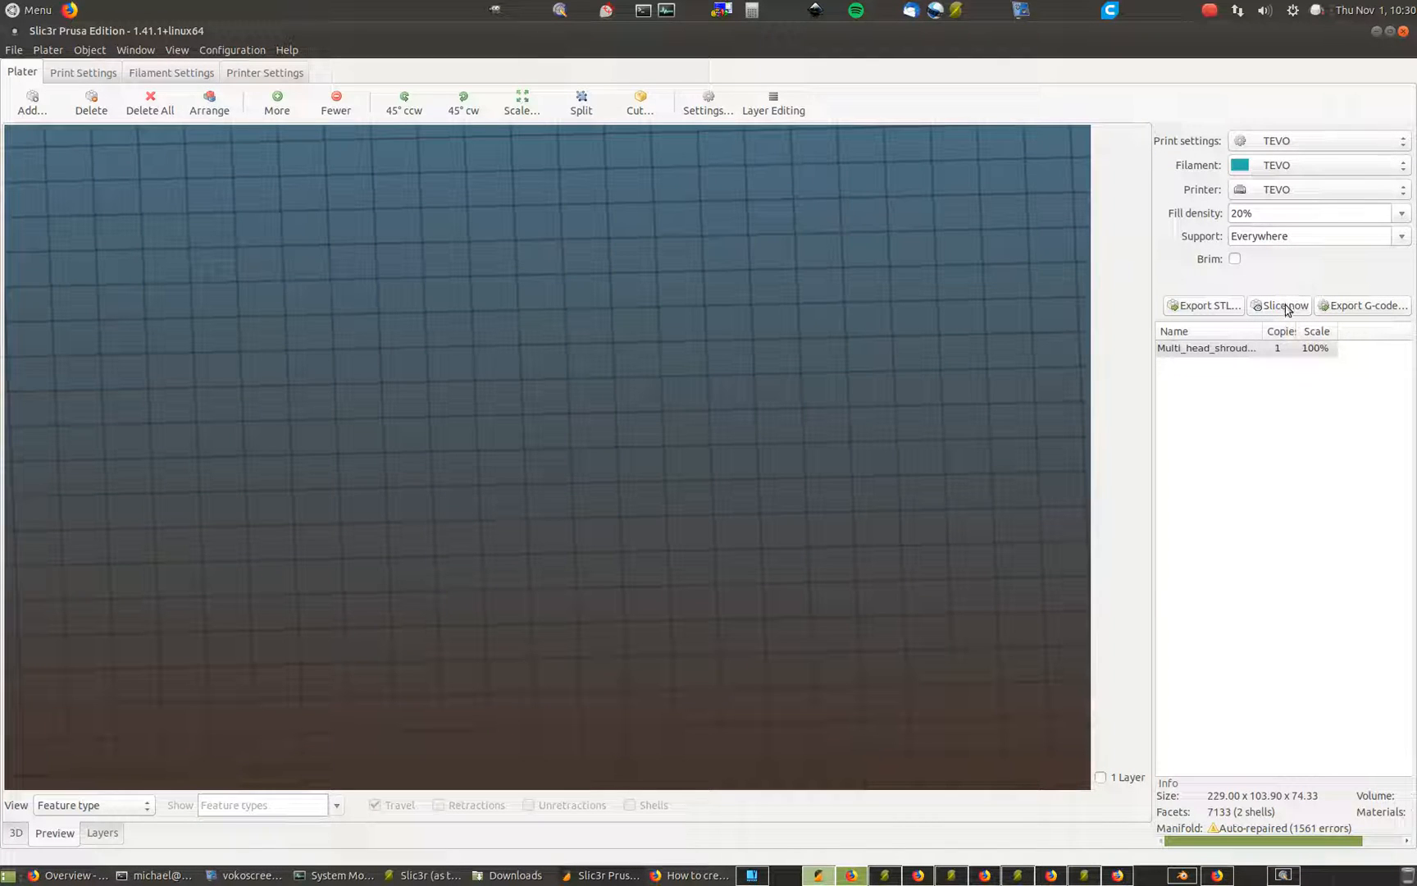
left_click(1282, 305)
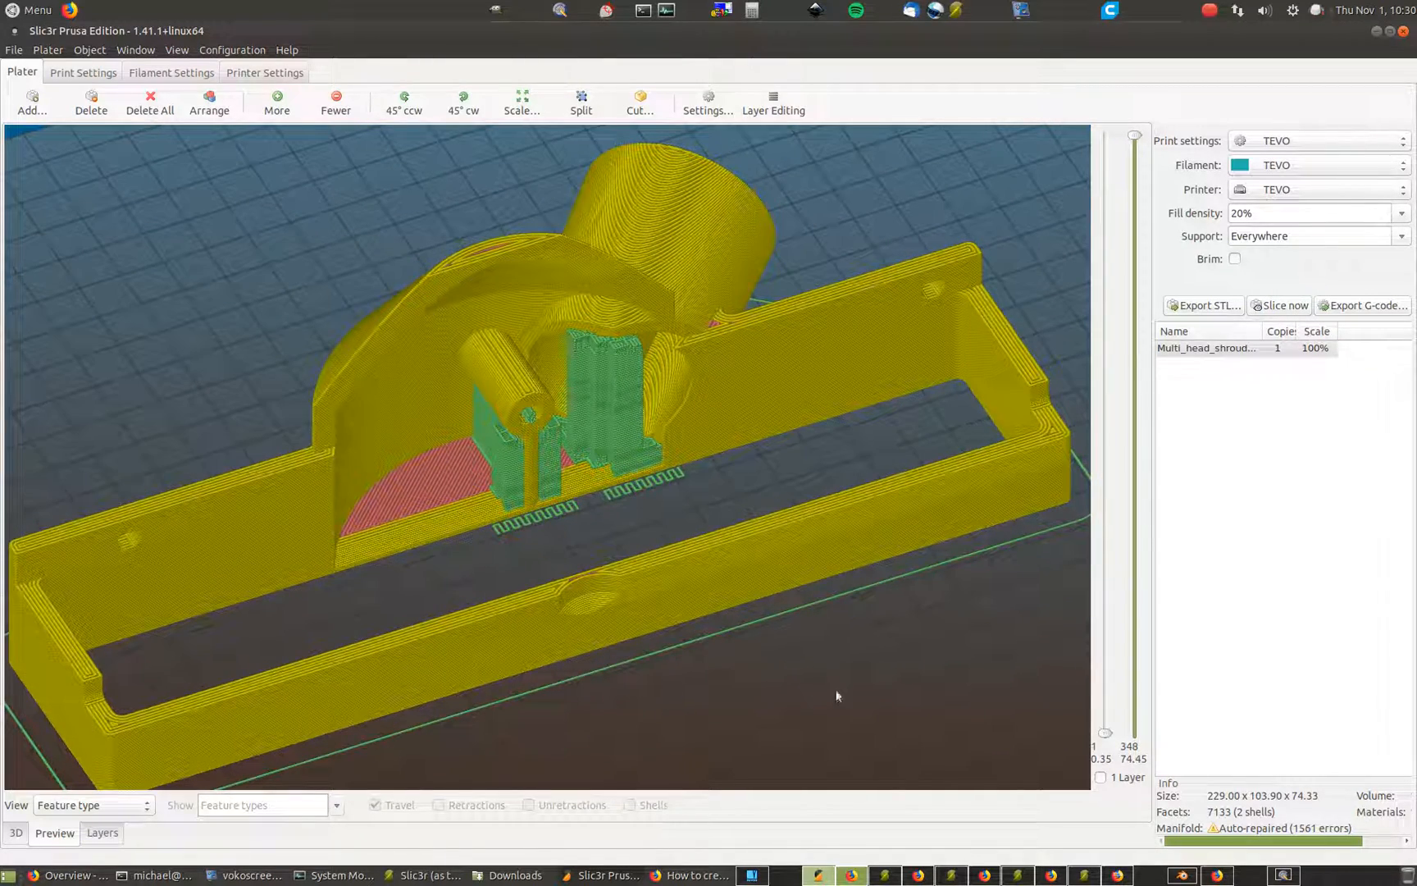
Review the Support material print settings, then inspect the solid 3D shroud from another side
left_click(82, 72)
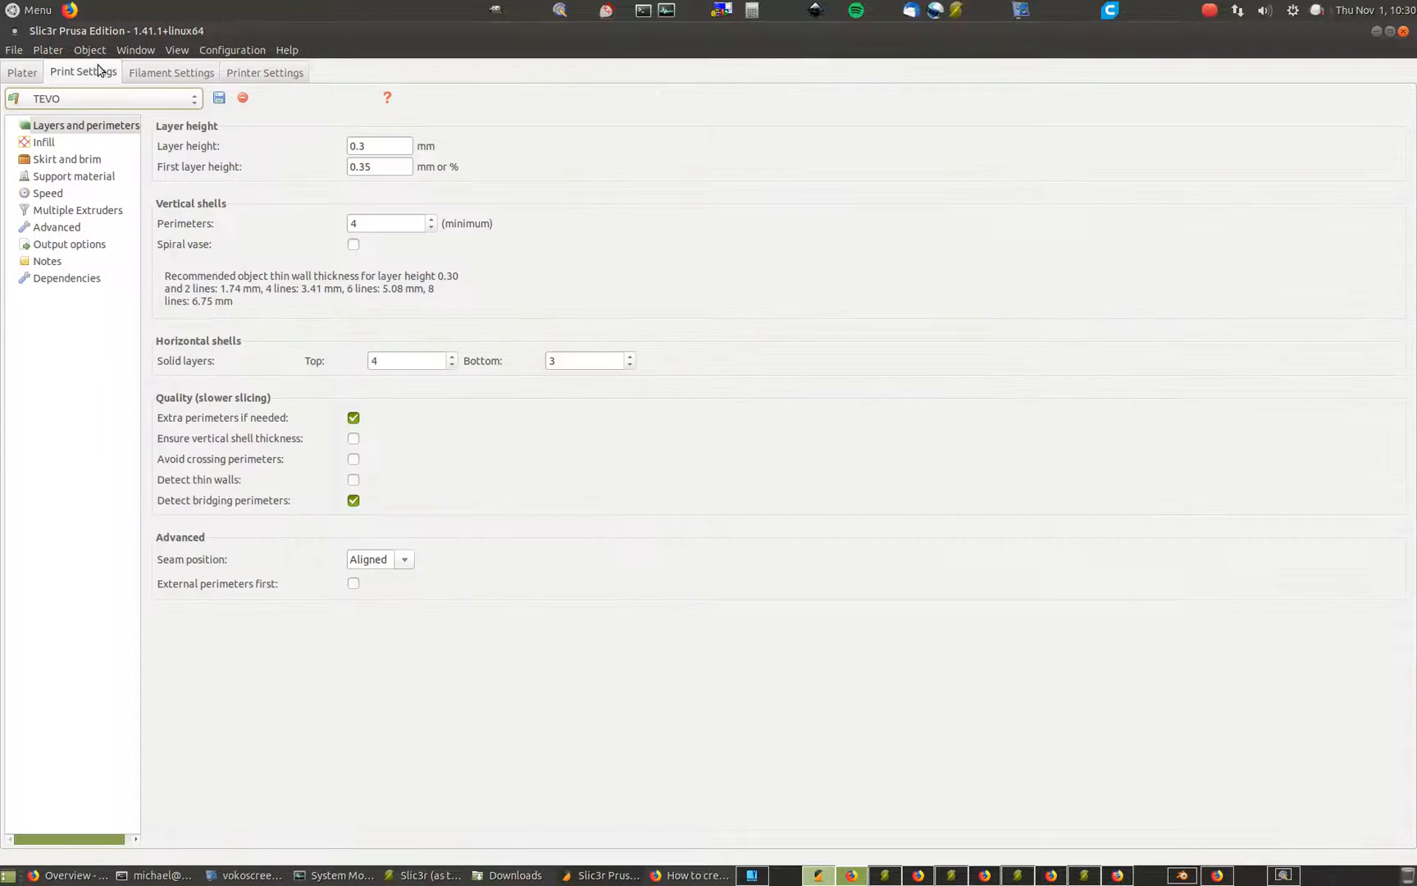
mouse_move(88, 173)
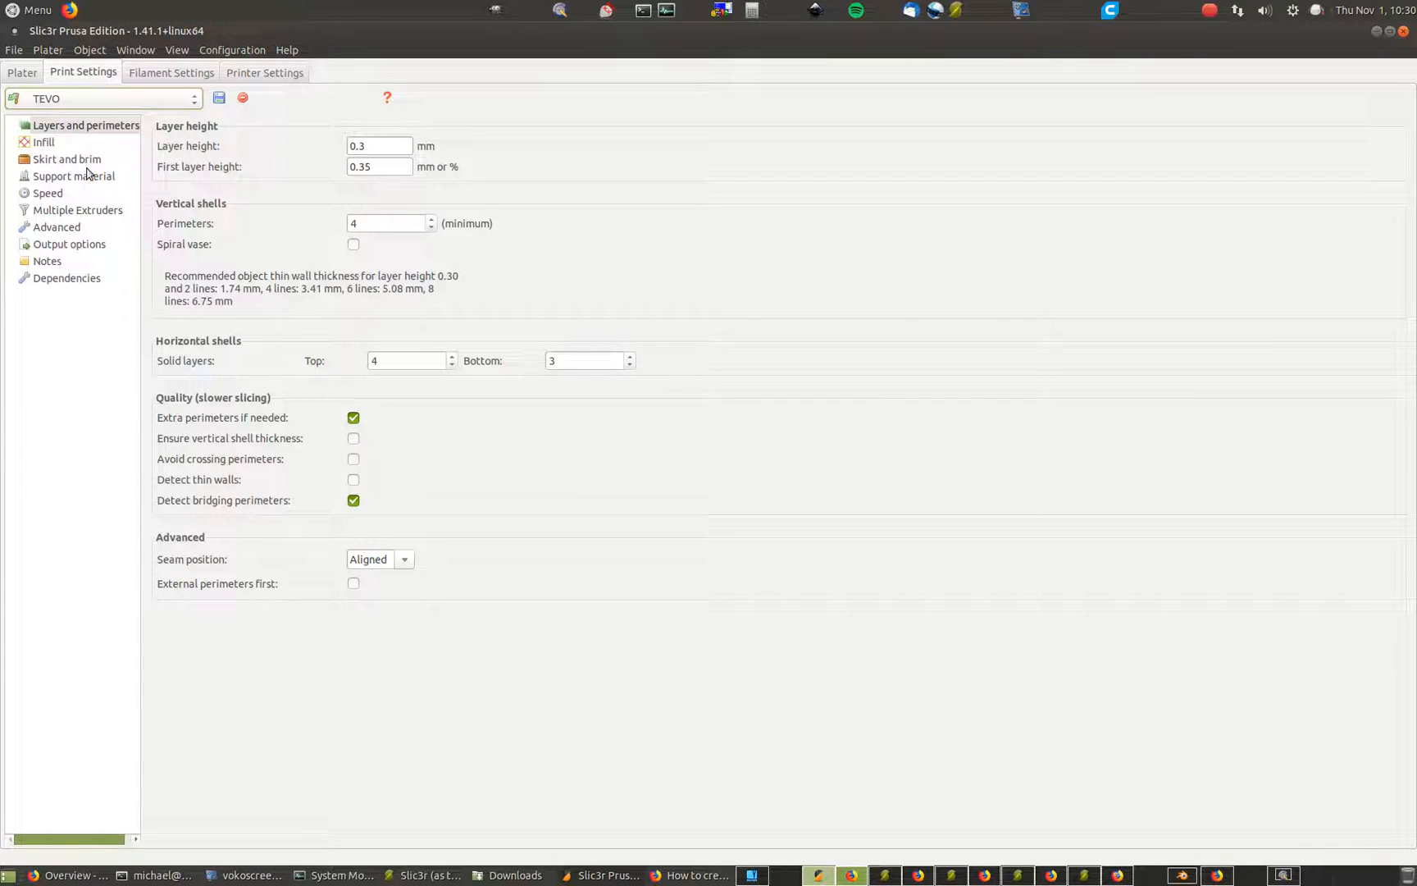
left_click(74, 176)
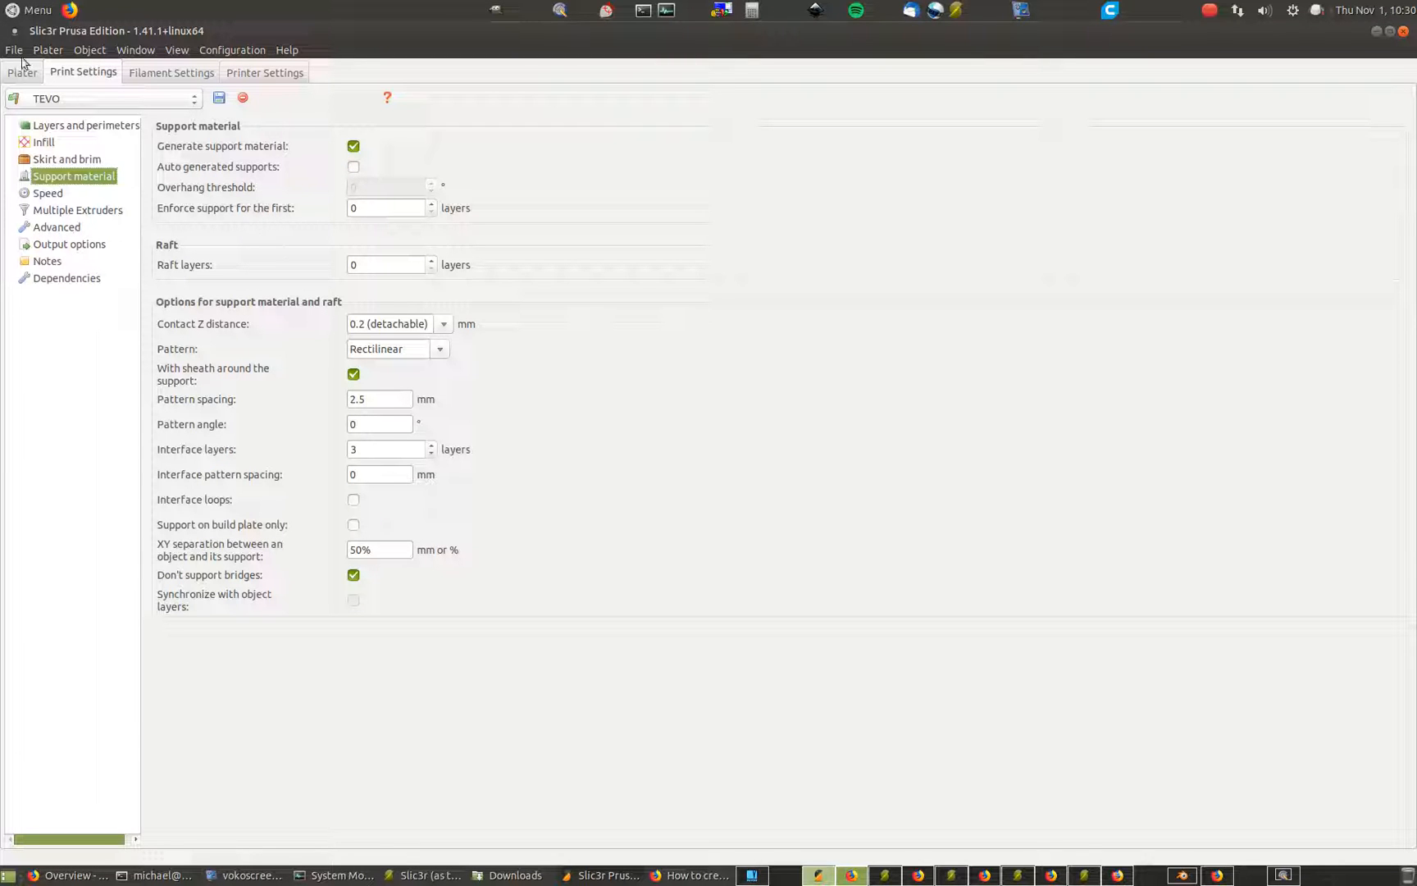
left_click(22, 72)
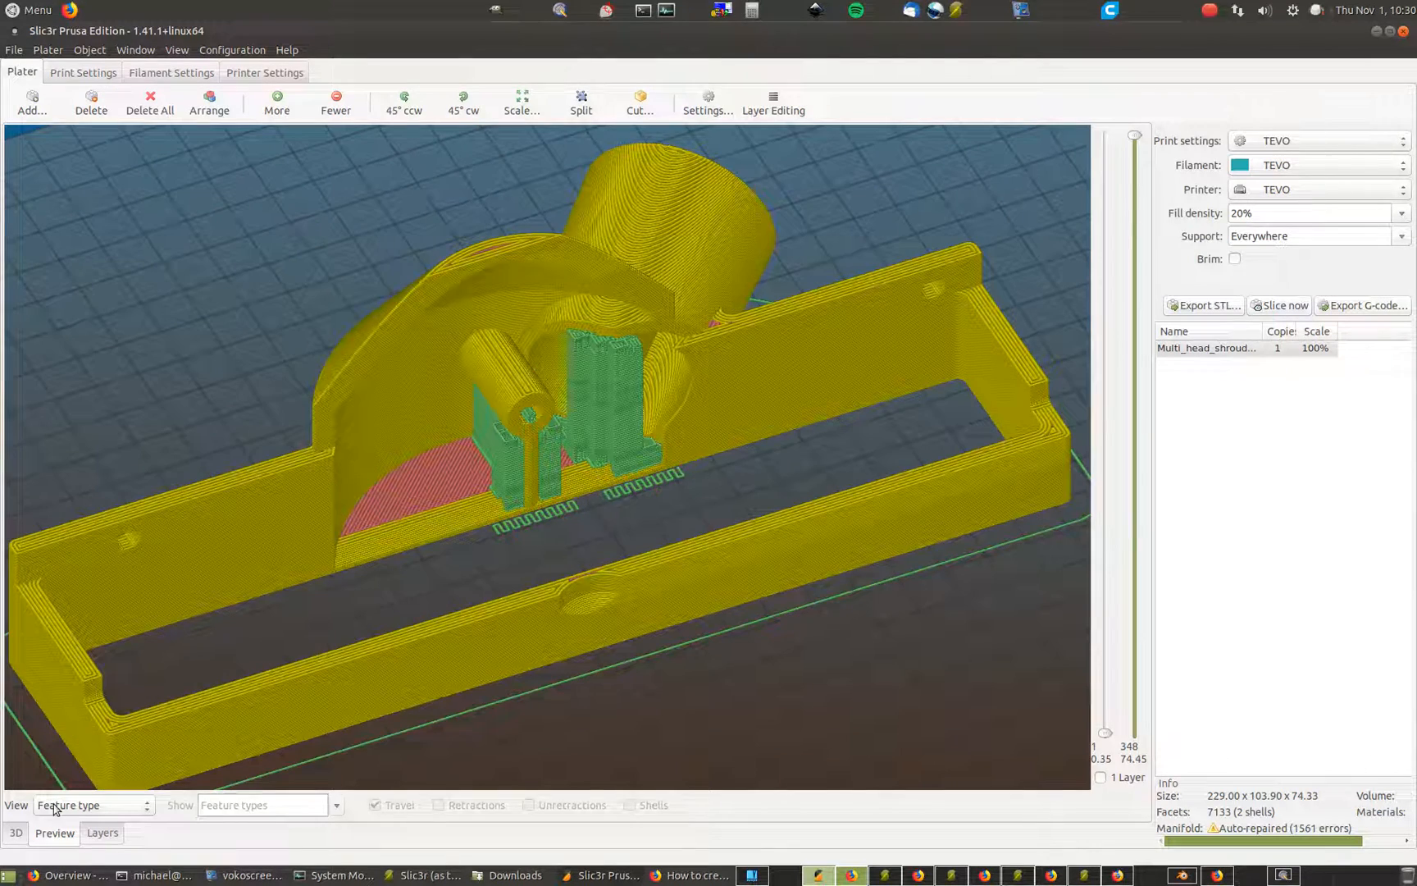
left_click(15, 831)
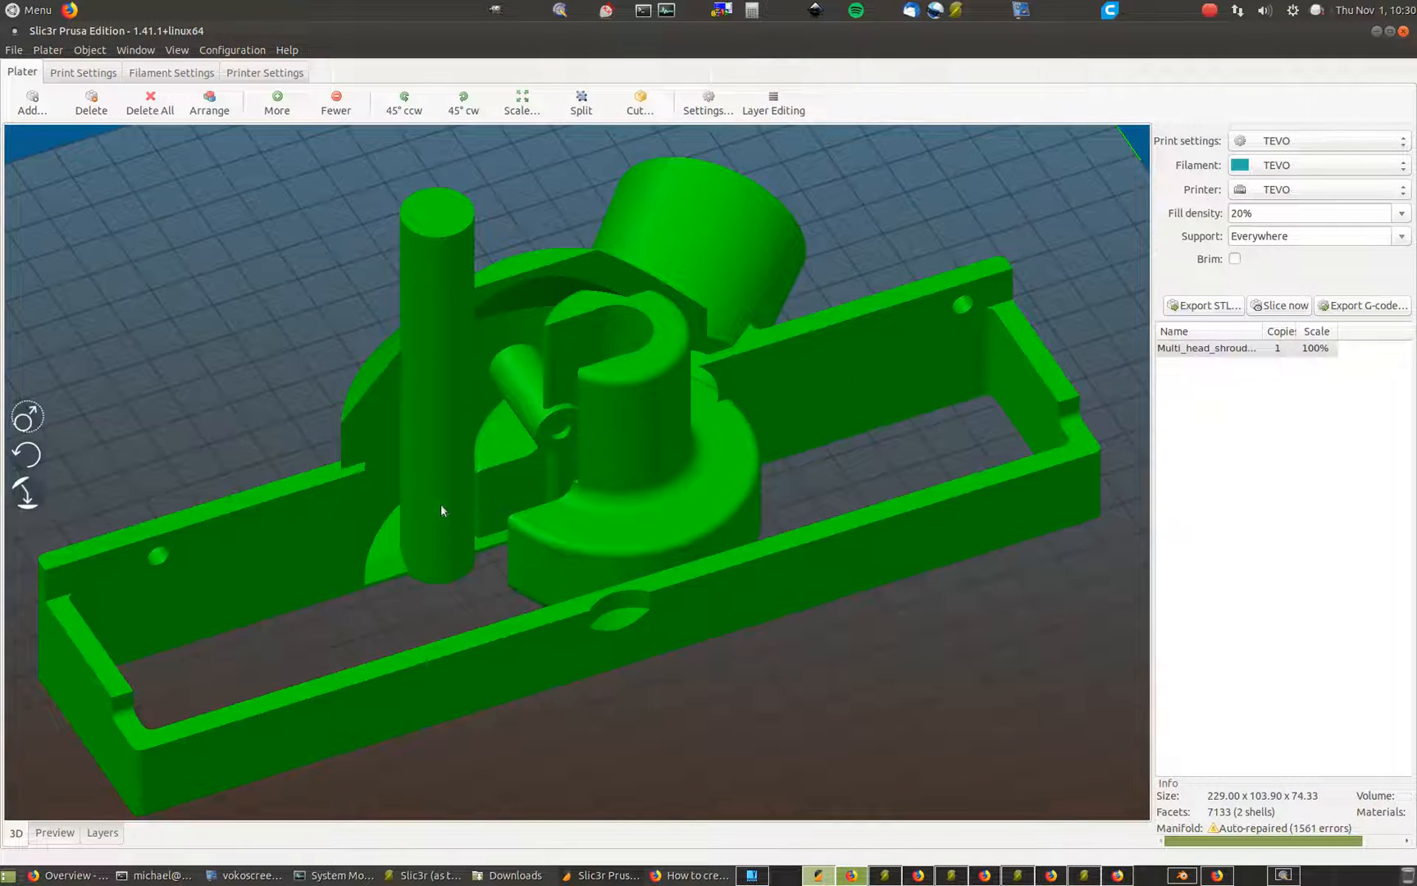
left_click_drag(441, 512, 742, 705)
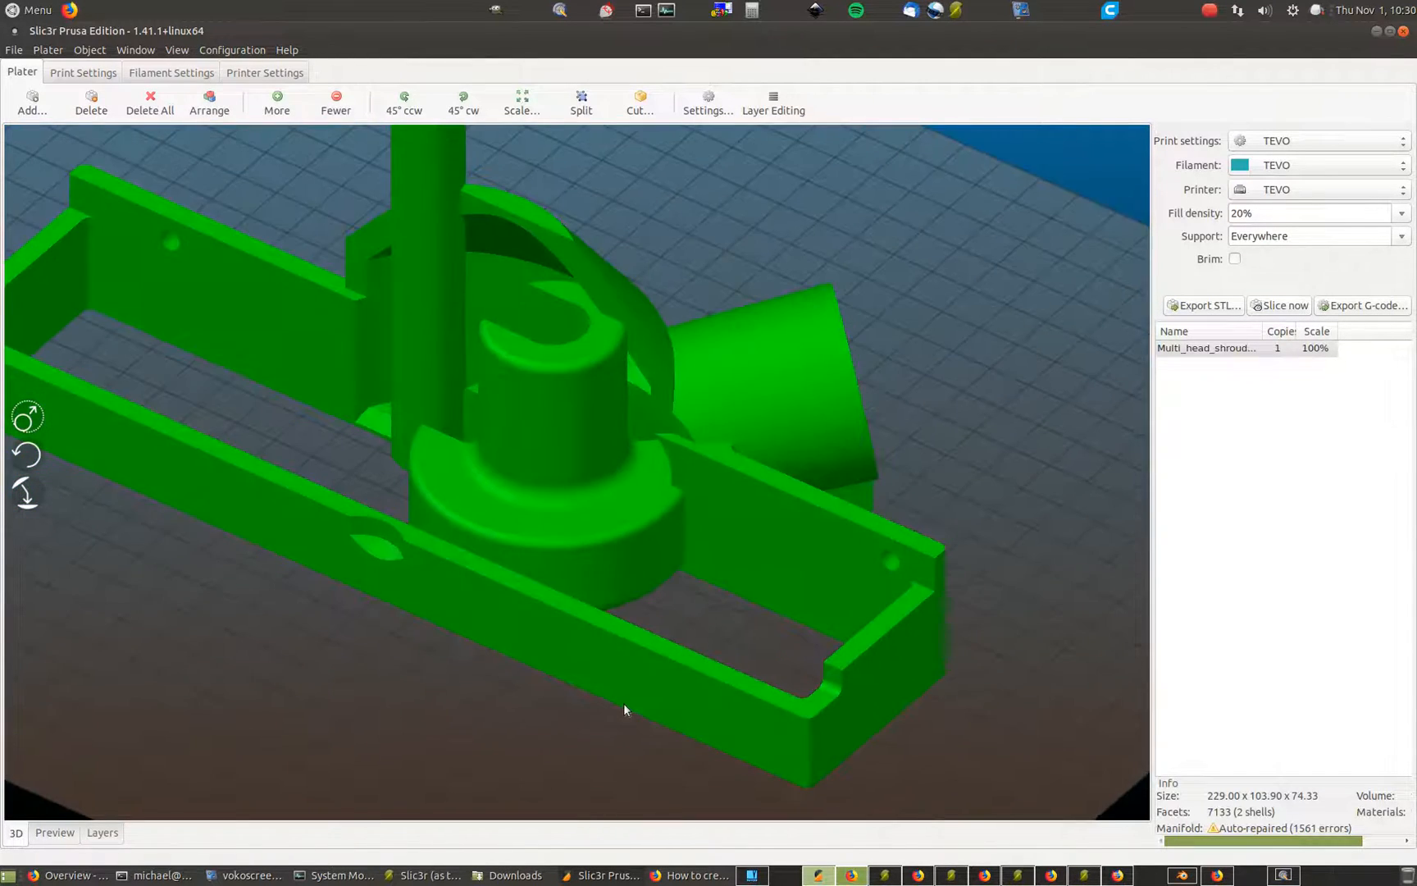
Toggle Auto generated supports on and back off, leaving it disabled, and return to the plater
left_click(82, 72)
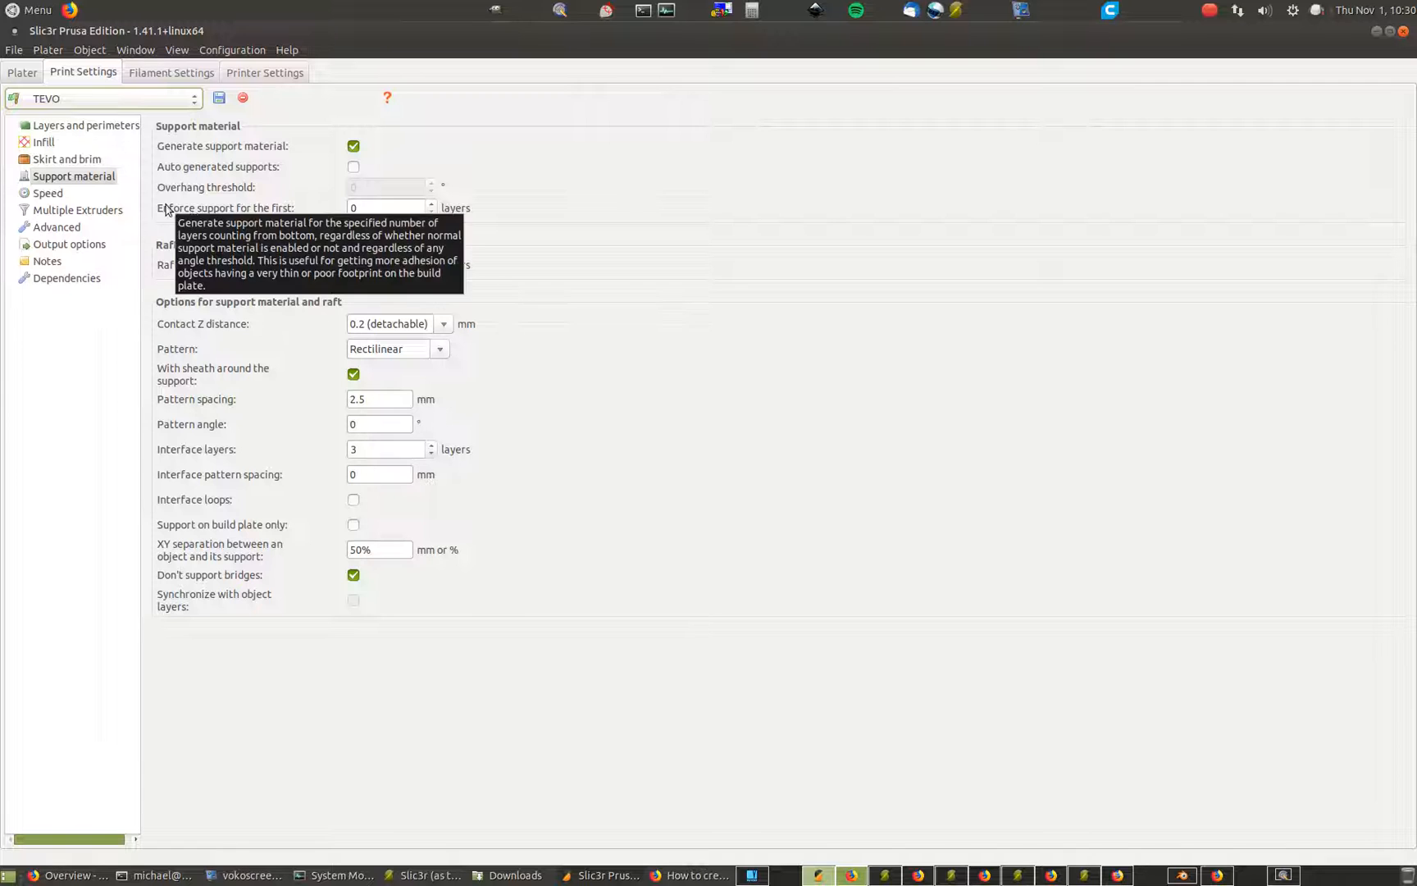
left_click(353, 165)
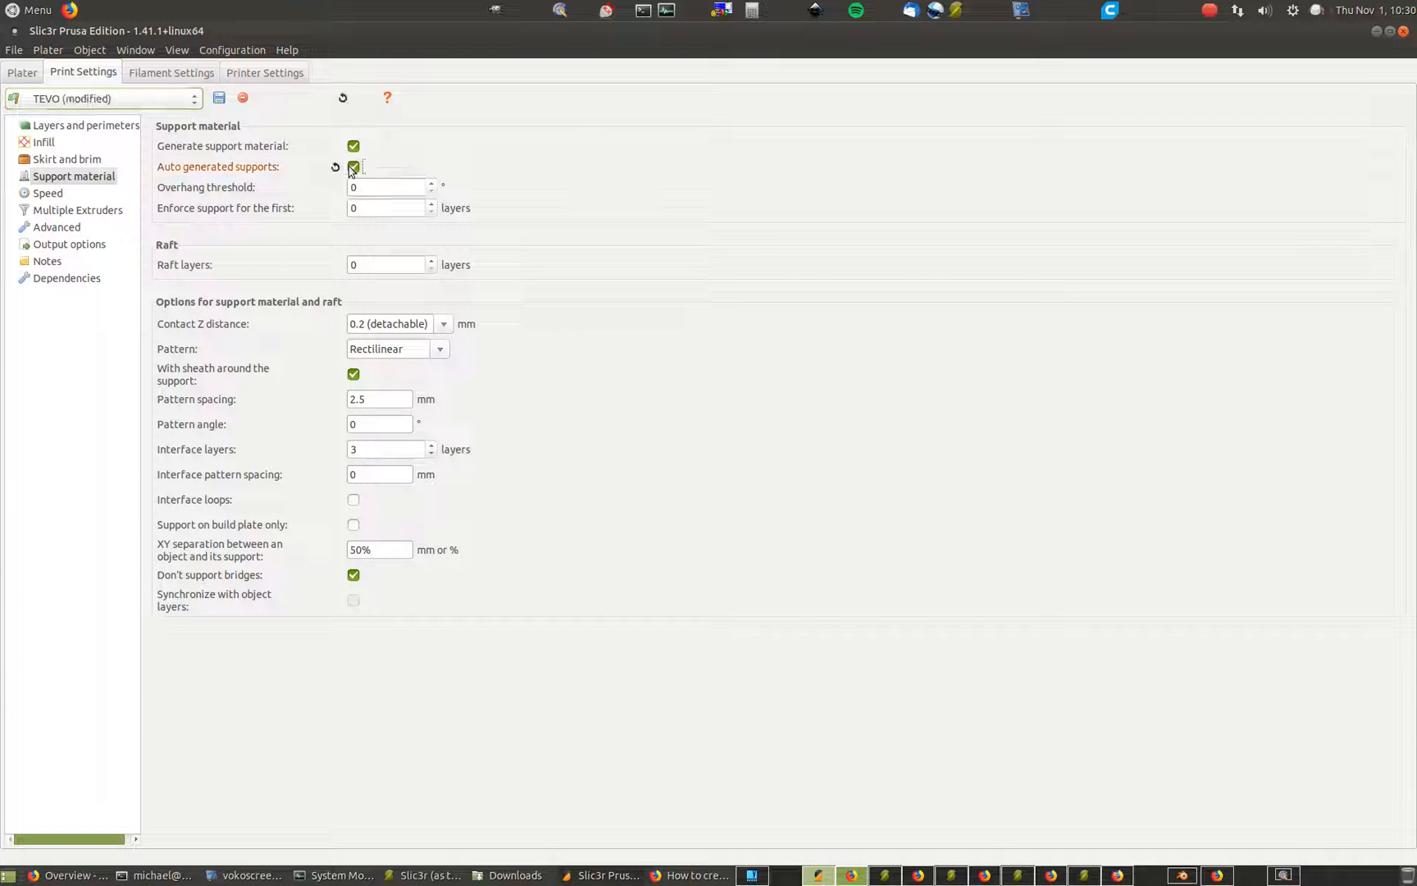
mouse_move(389, 187)
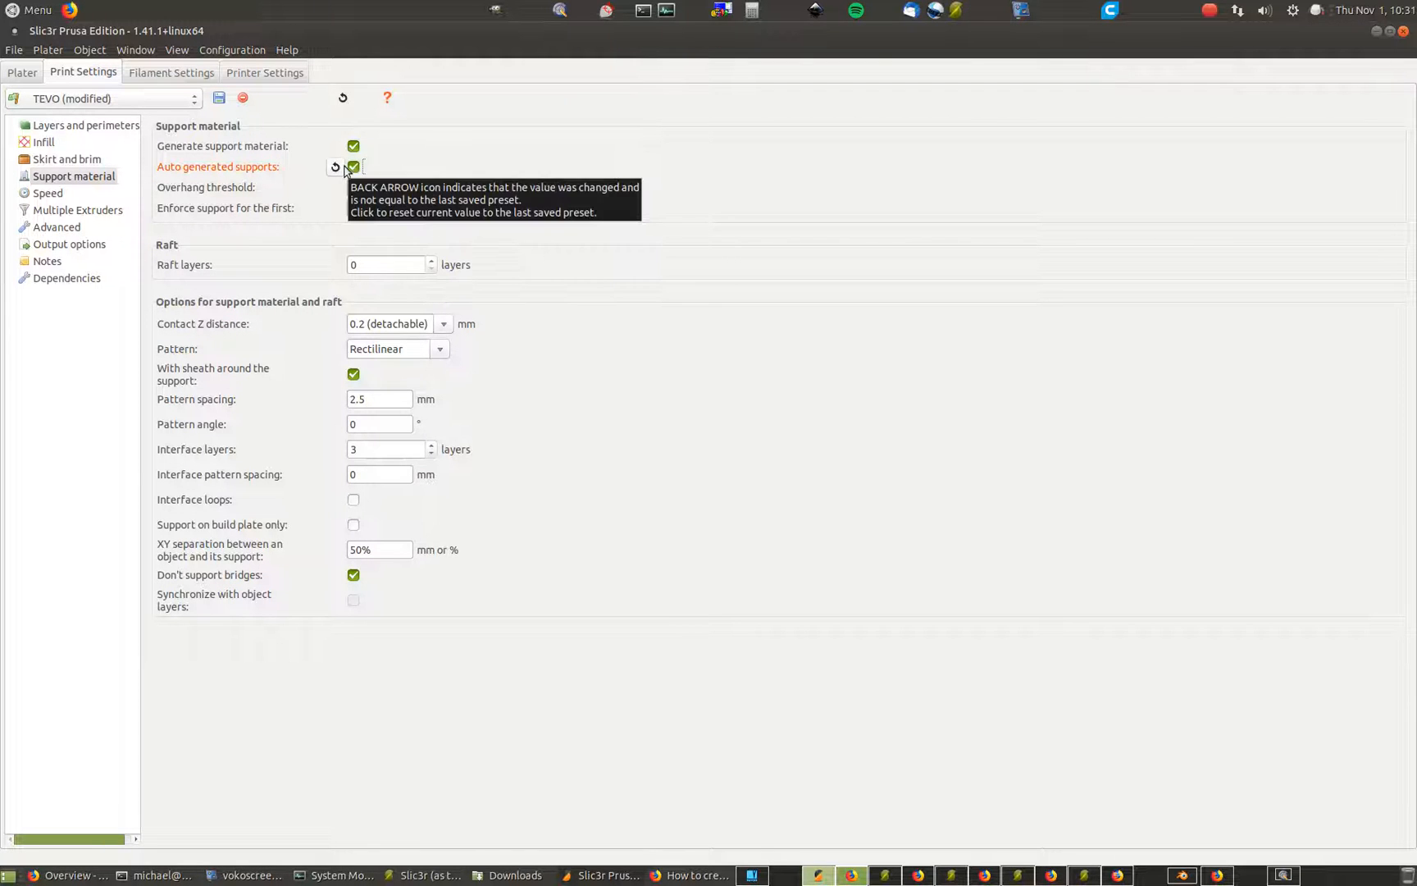
left_click(352, 166)
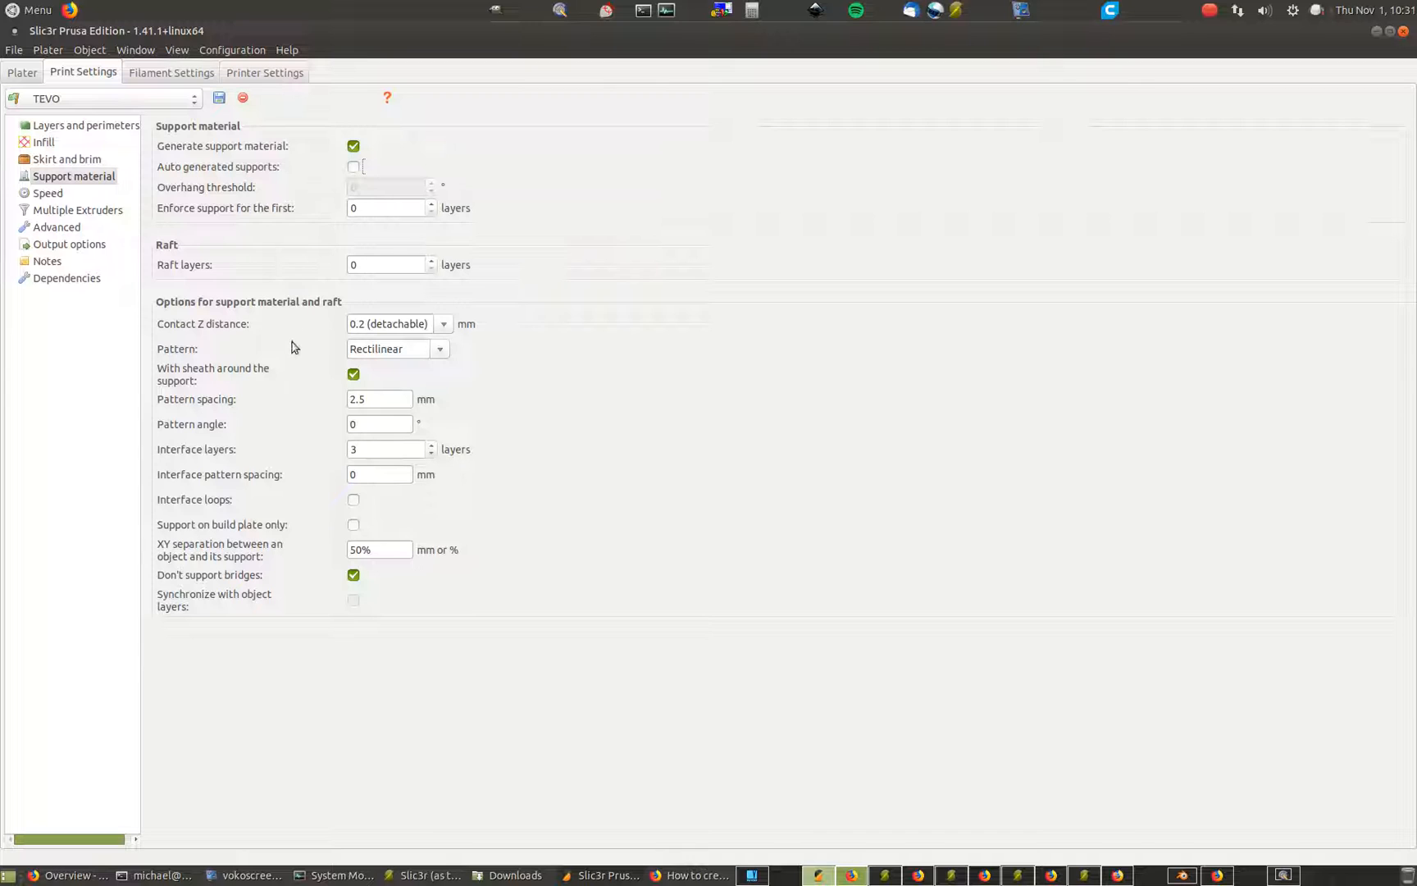
mouse_move(244, 174)
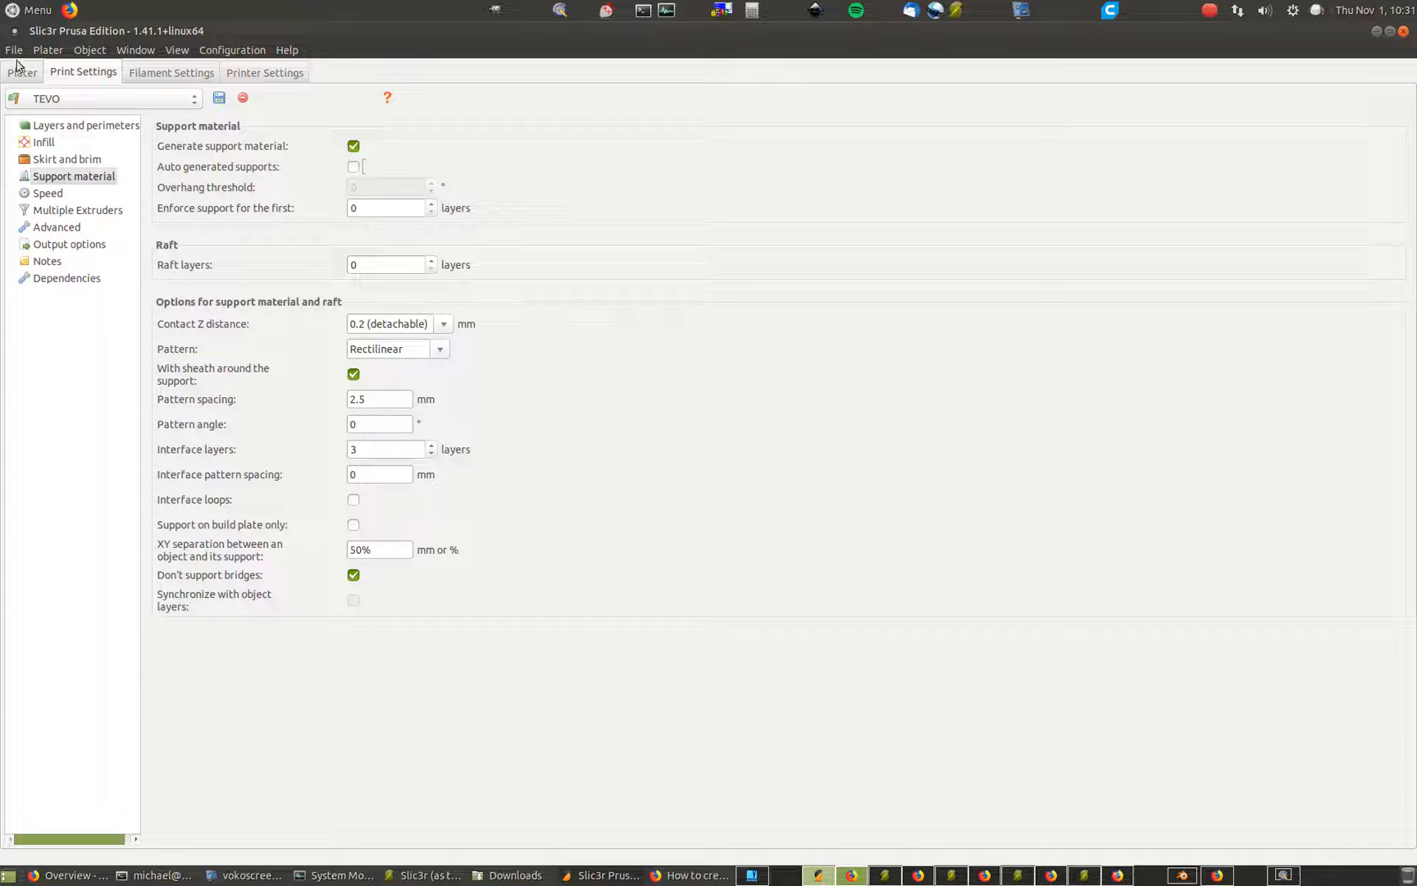
left_click(21, 72)
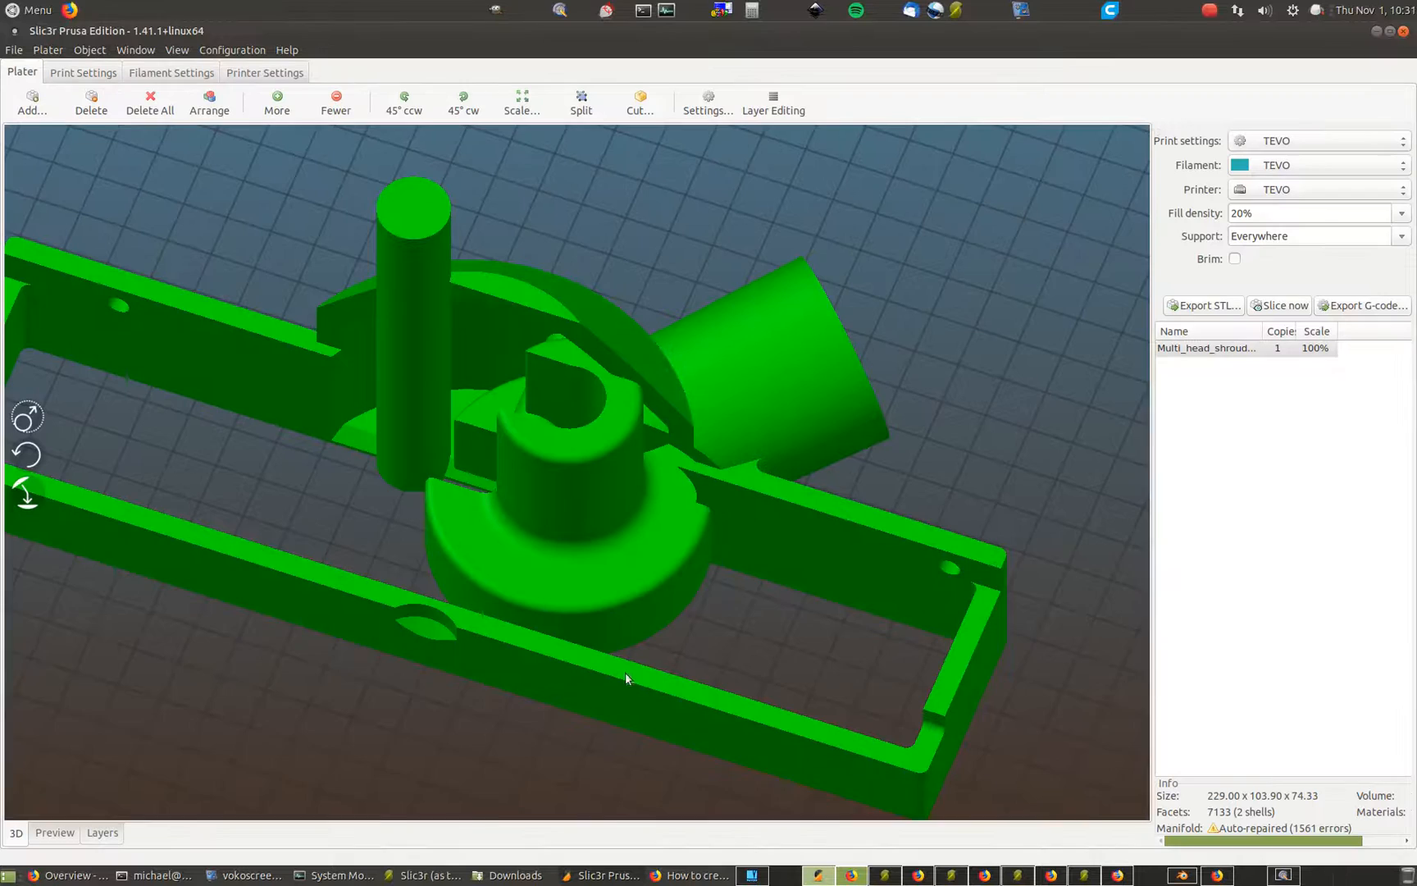
Move the lambda-cylinder enforcer to about X -86, Y -36.3 so it crosses the angled tube, and confirm
left_click(707, 103)
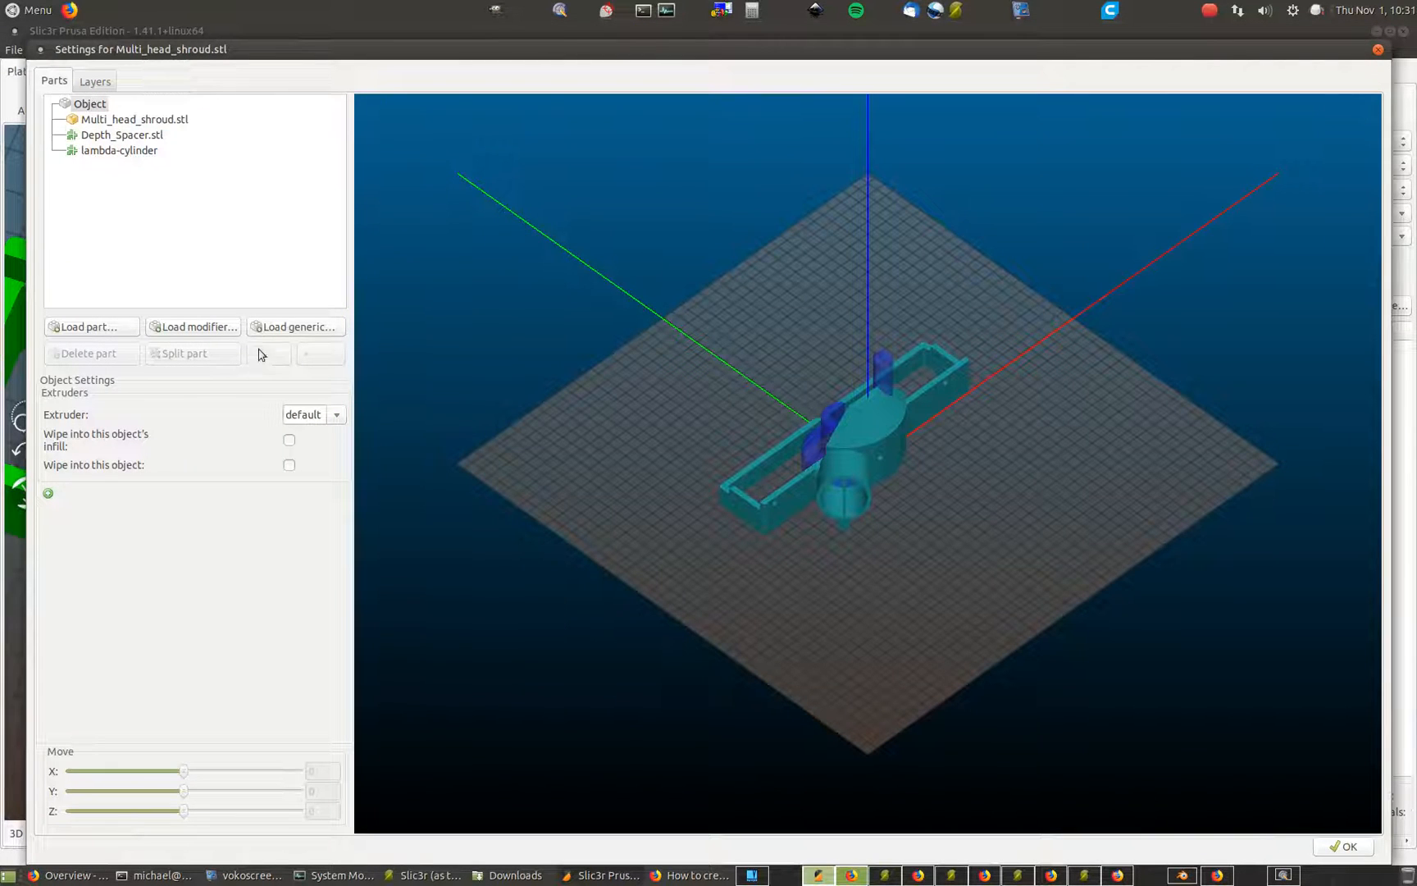
left_click(122, 150)
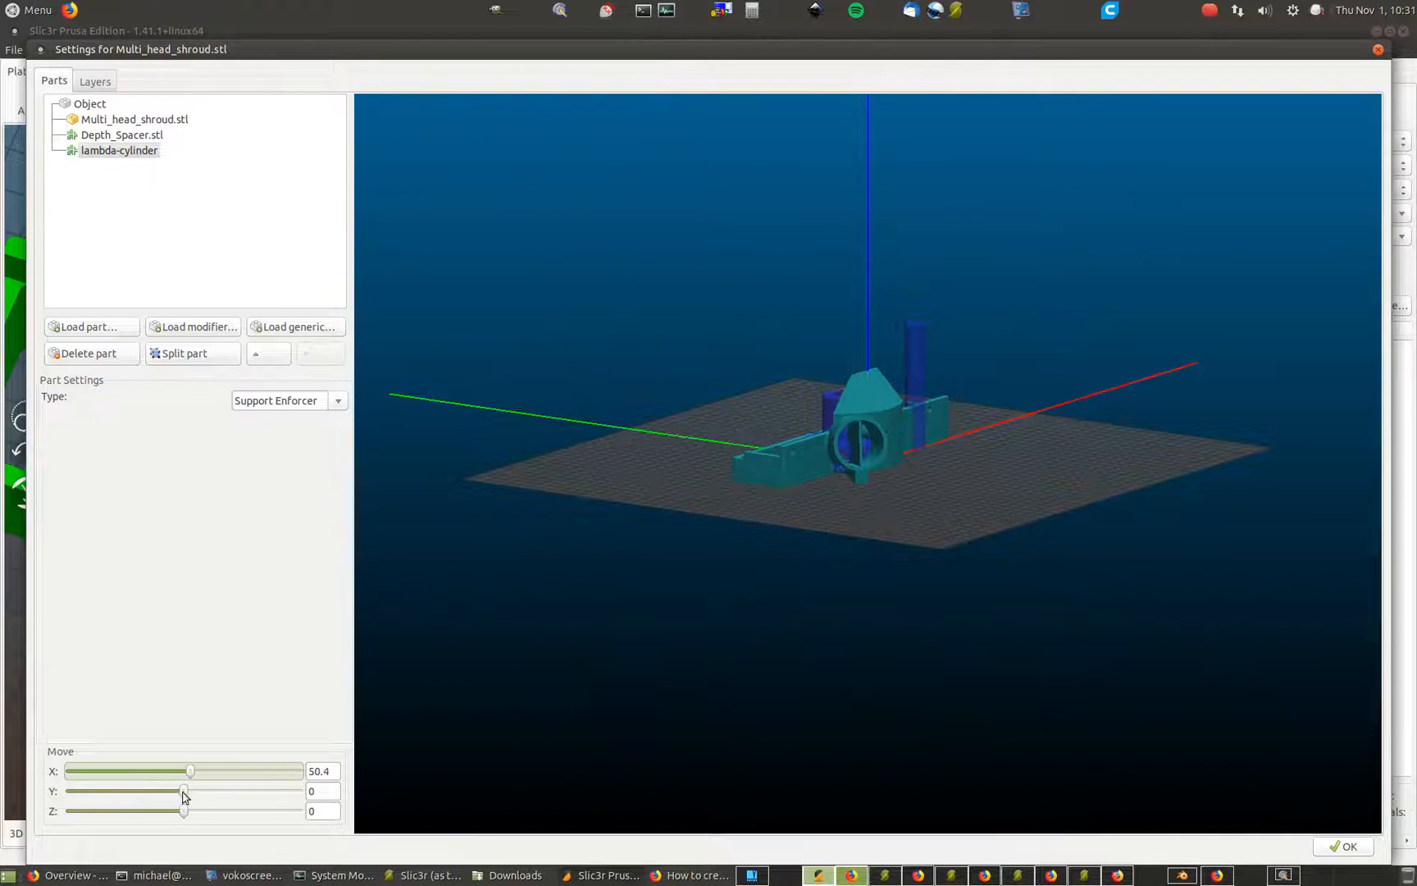
left_click_drag(190, 792, 176, 792)
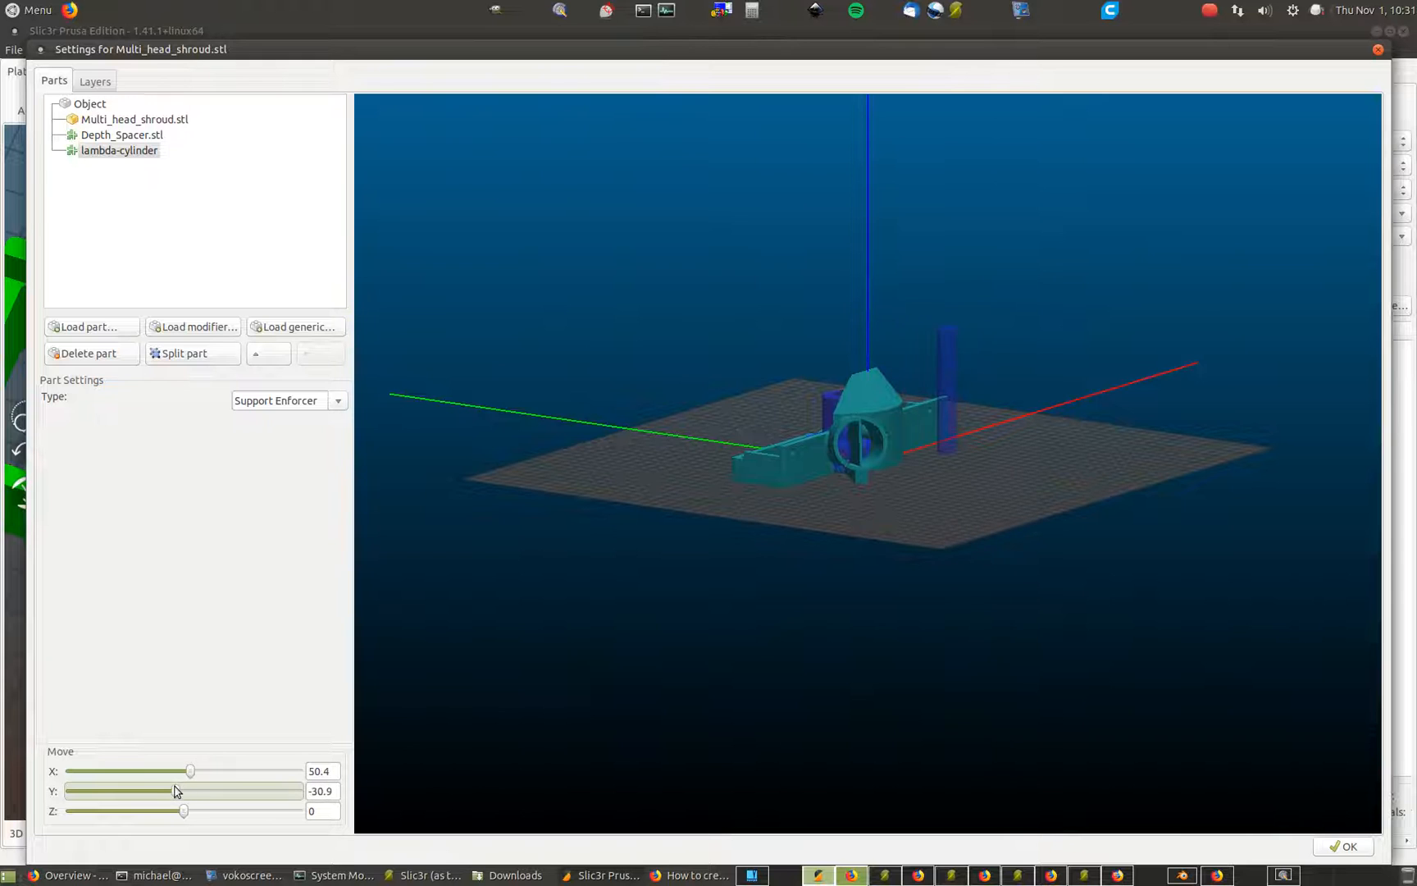
left_click_drag(191, 769, 185, 769)
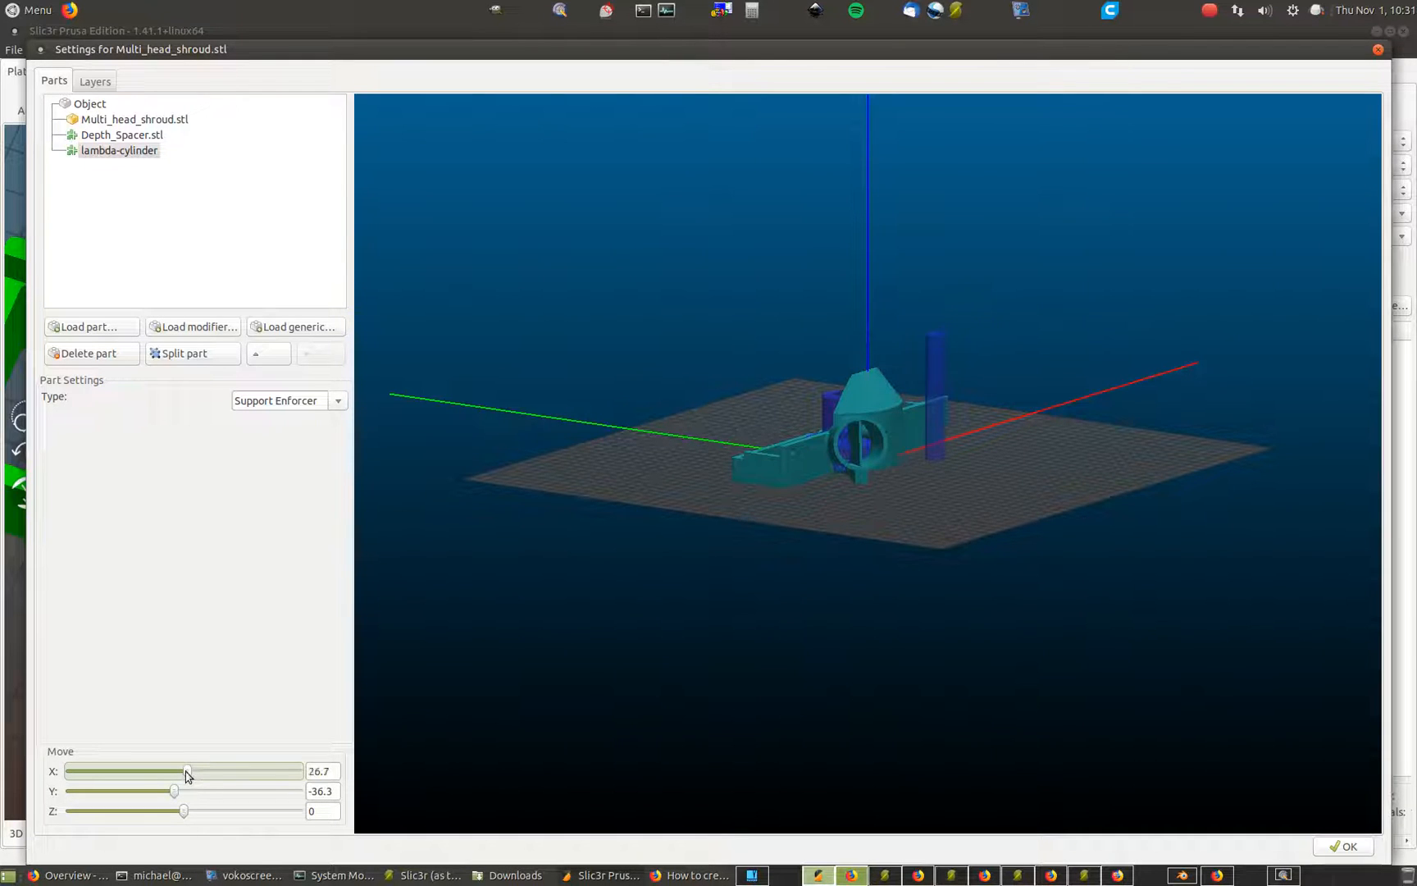
left_click_drag(185, 769, 145, 769)
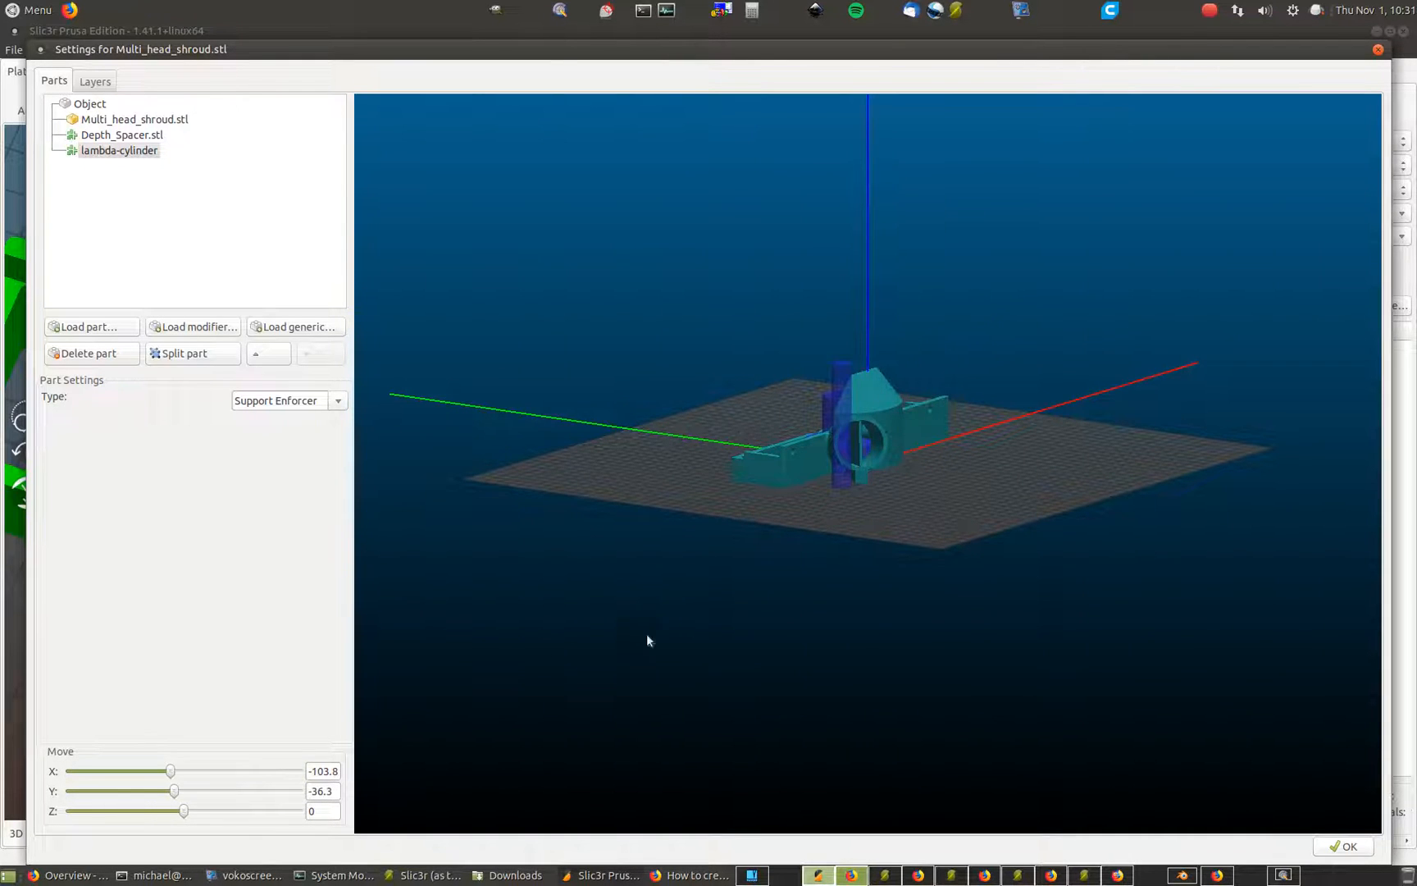
left_click_drag(648, 640, 822, 618)
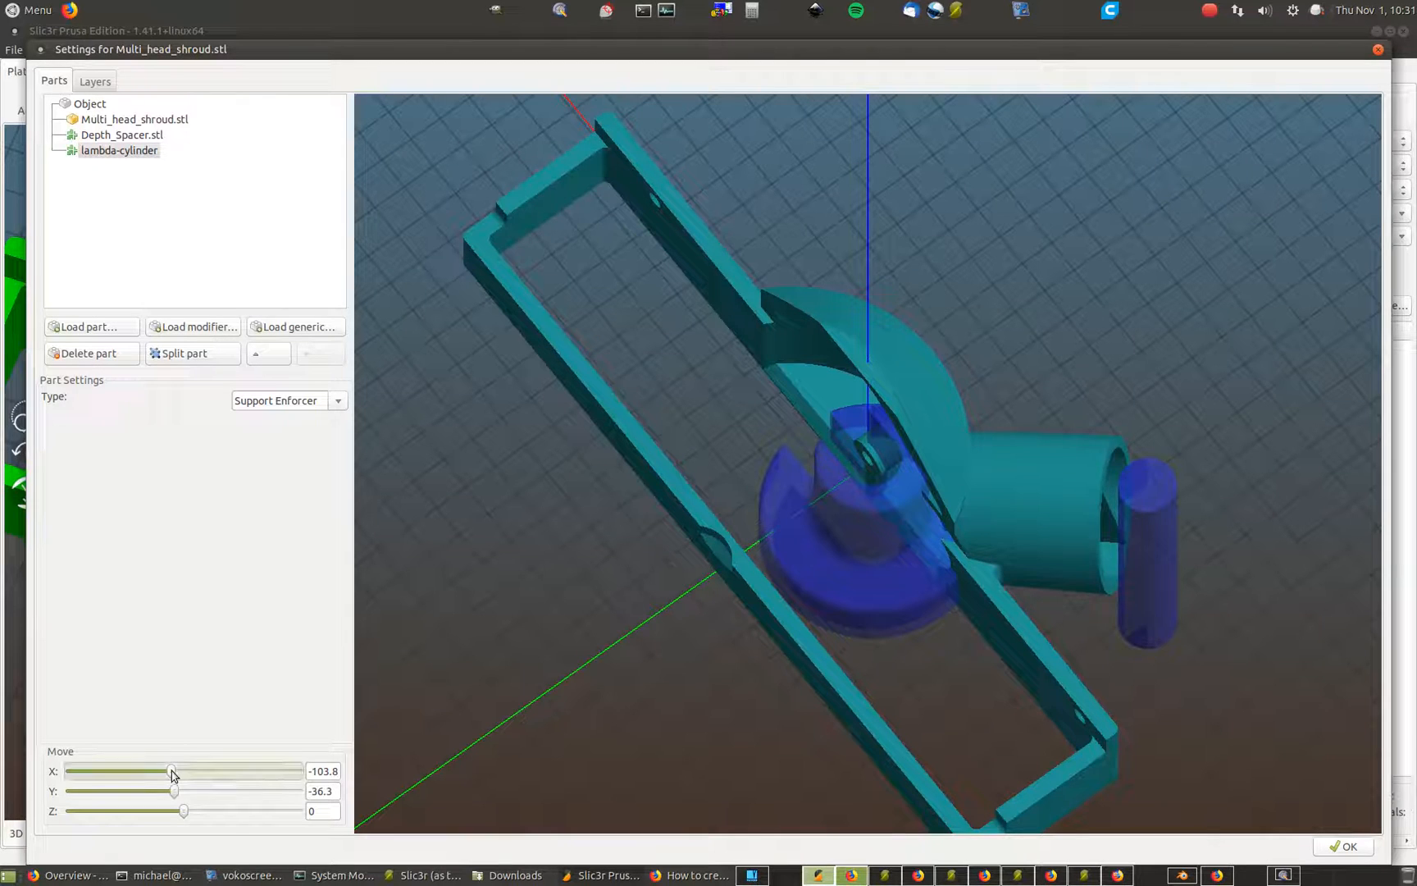
left_click_drag(171, 771, 176, 771)
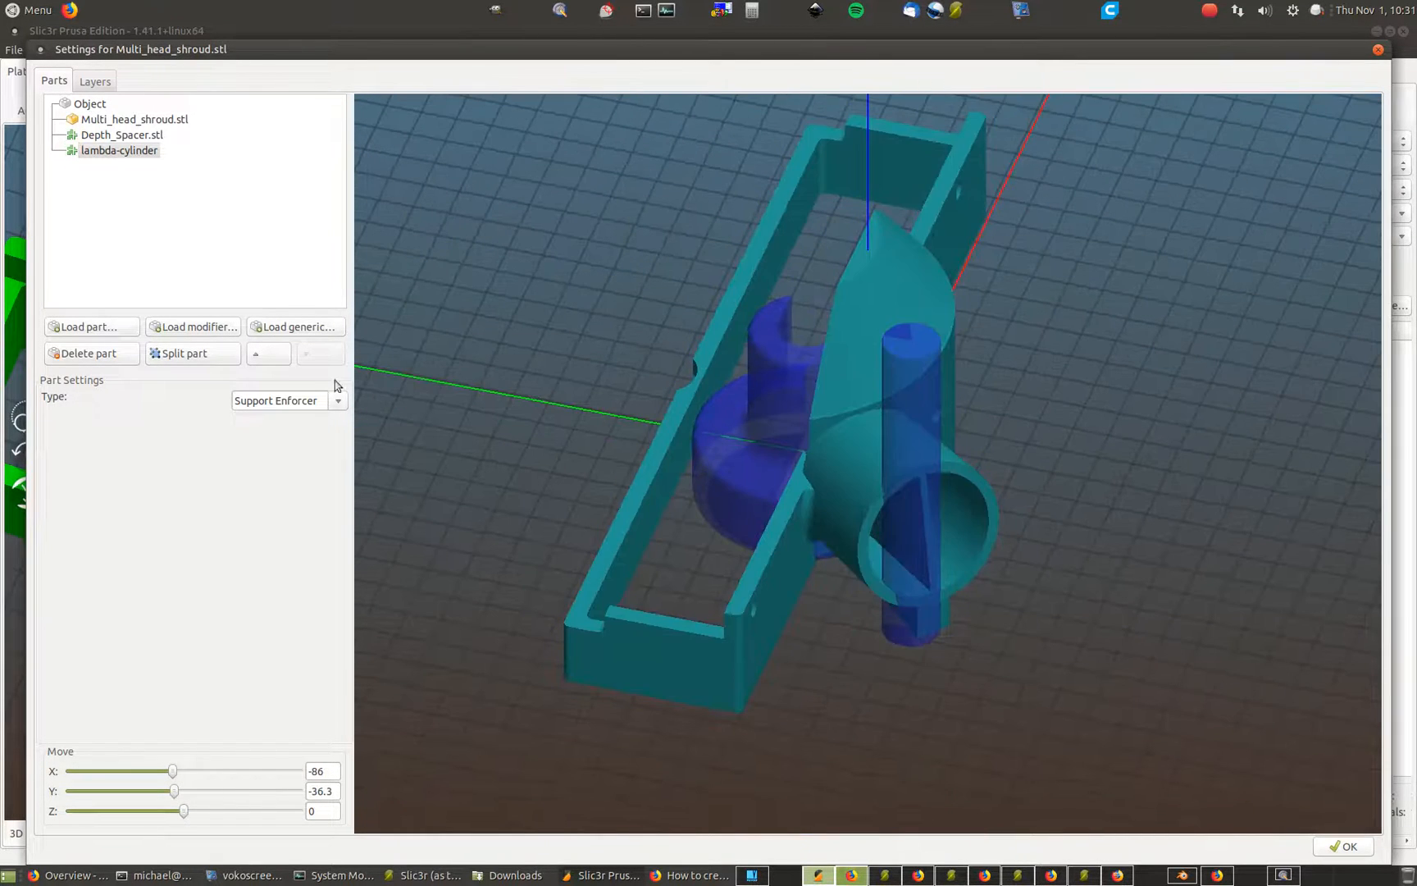
left_click(1341, 846)
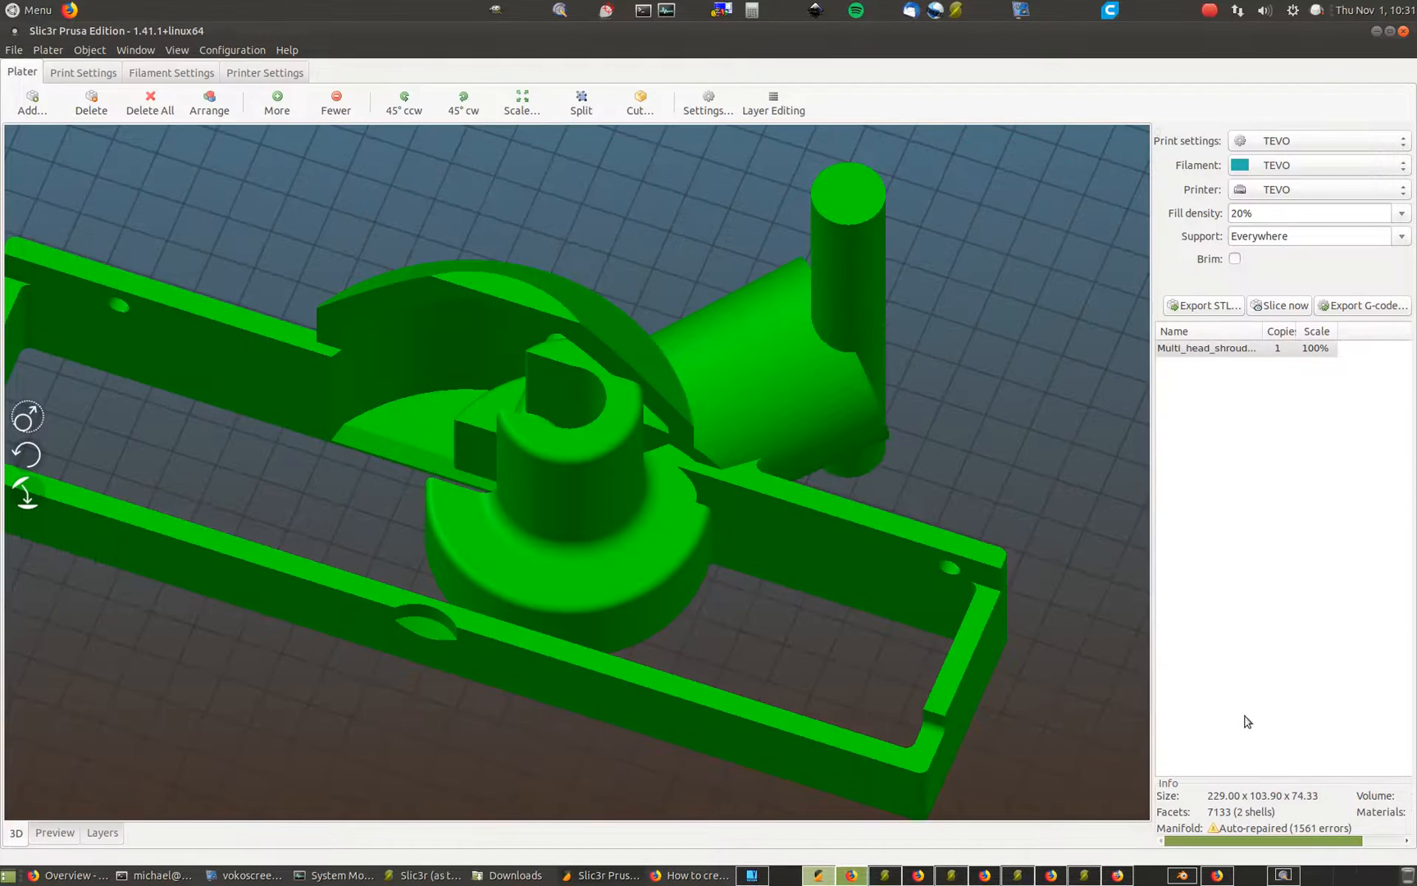
Re-slice the shroud and compare the sliced preview with the solid 3D model
left_click(1281, 306)
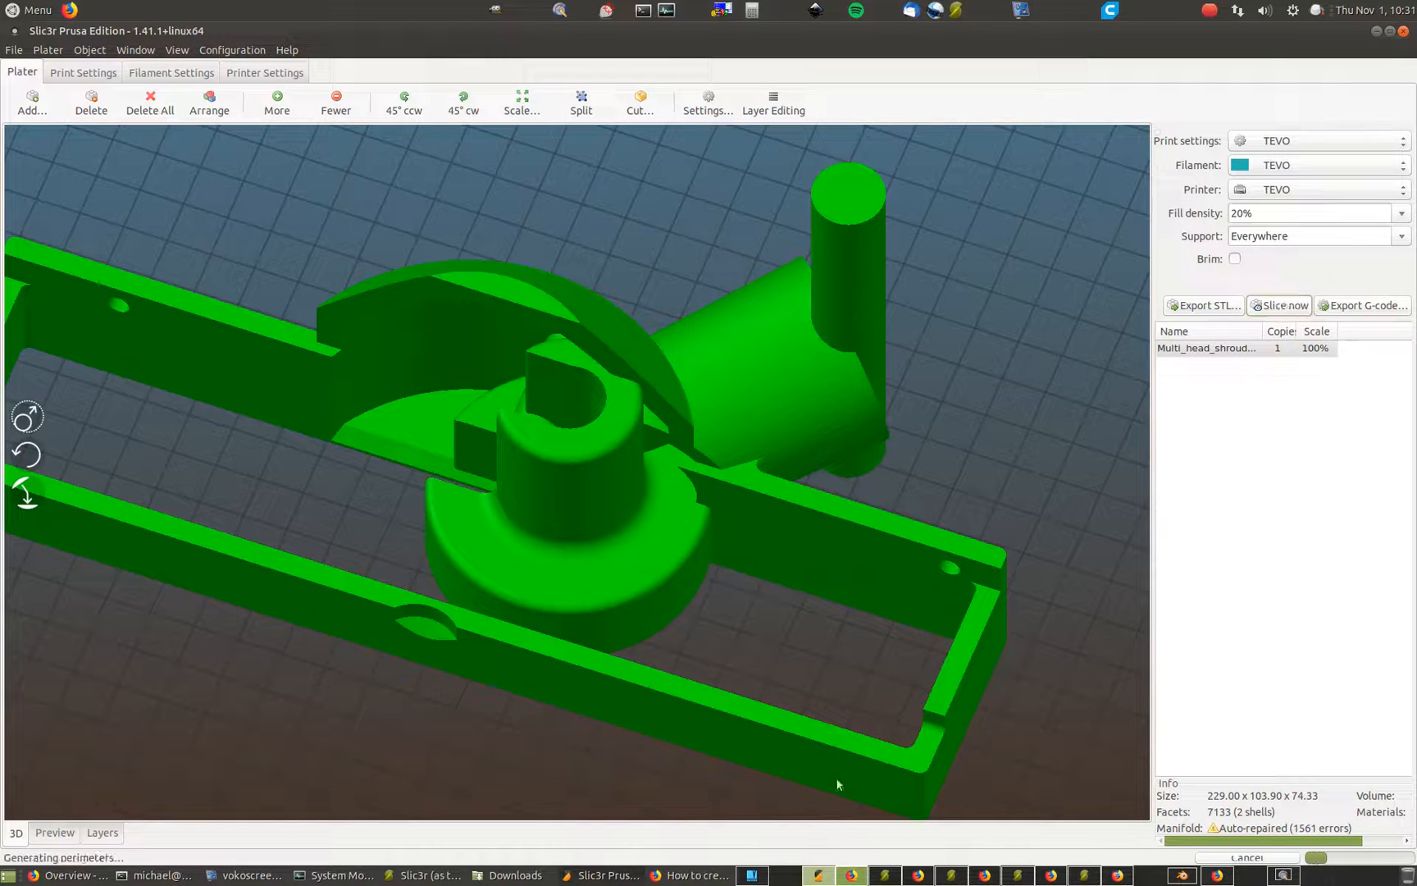
left_click(54, 832)
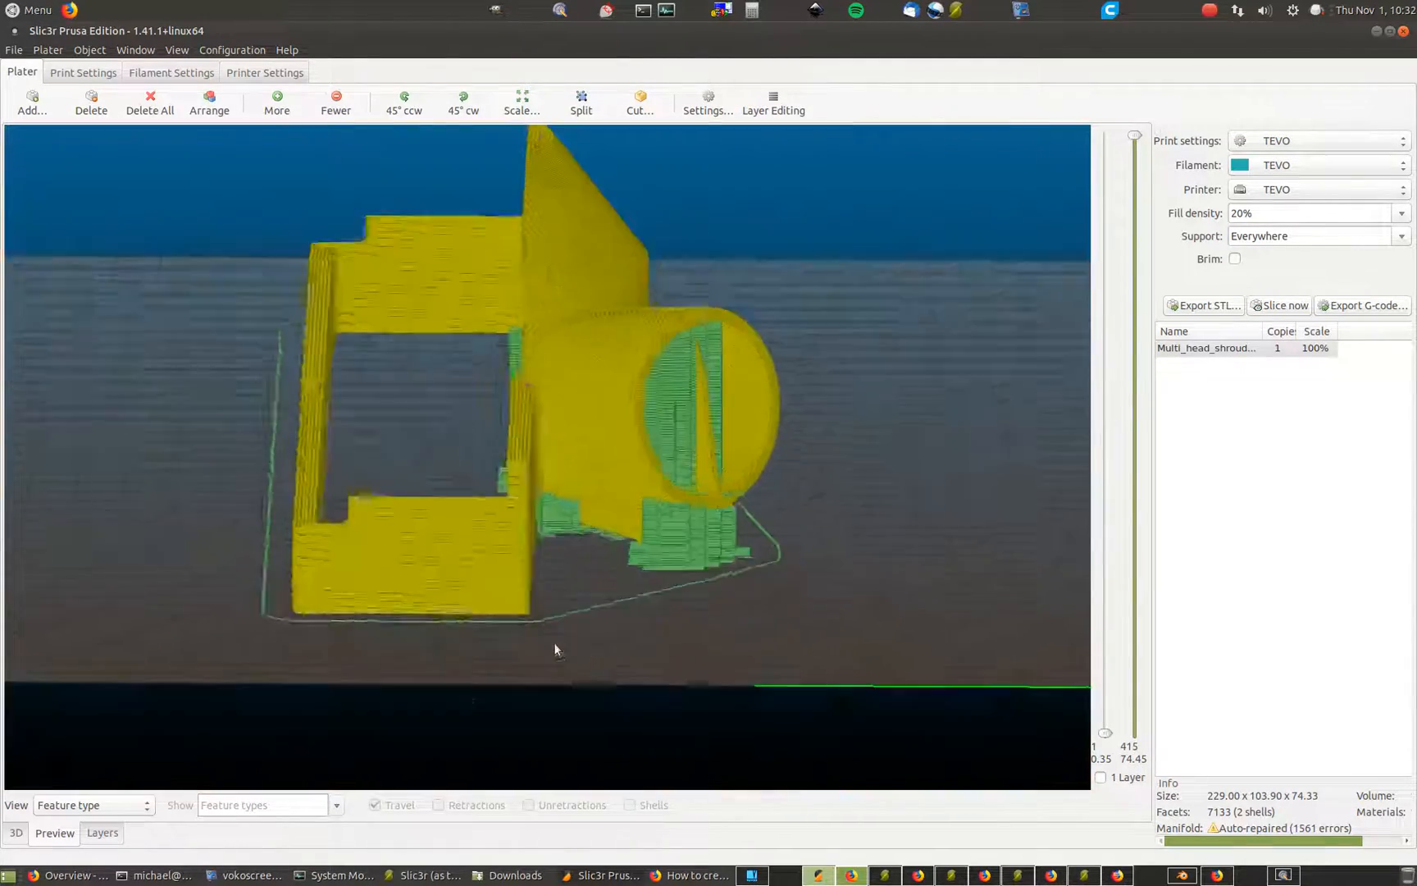
left_click(15, 832)
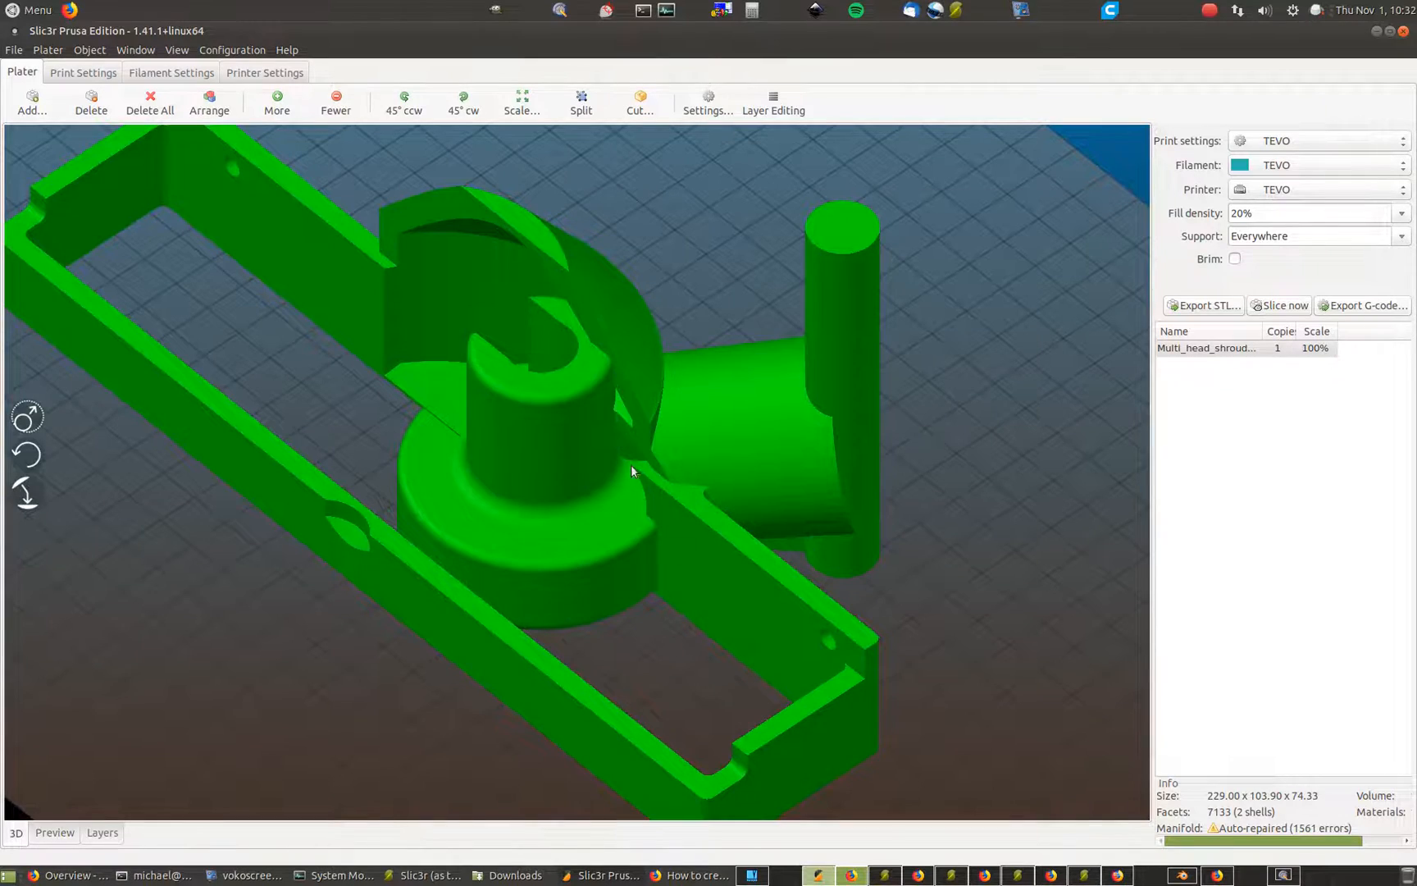
left_click(54, 832)
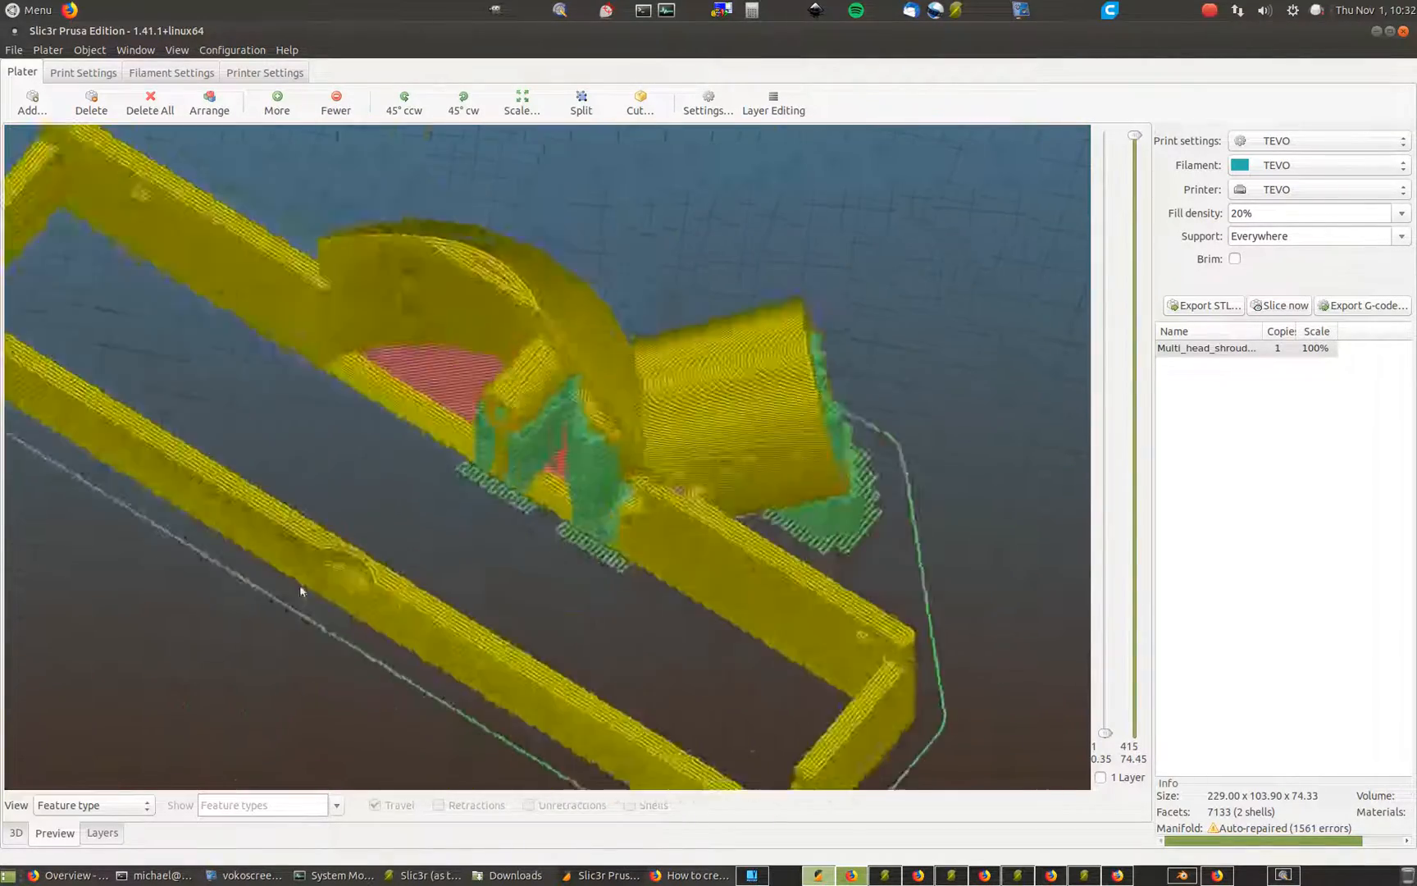
Orbit the sliced preview to inspect the supports under the tube and dome
left_click_drag(302, 592, 349, 575)
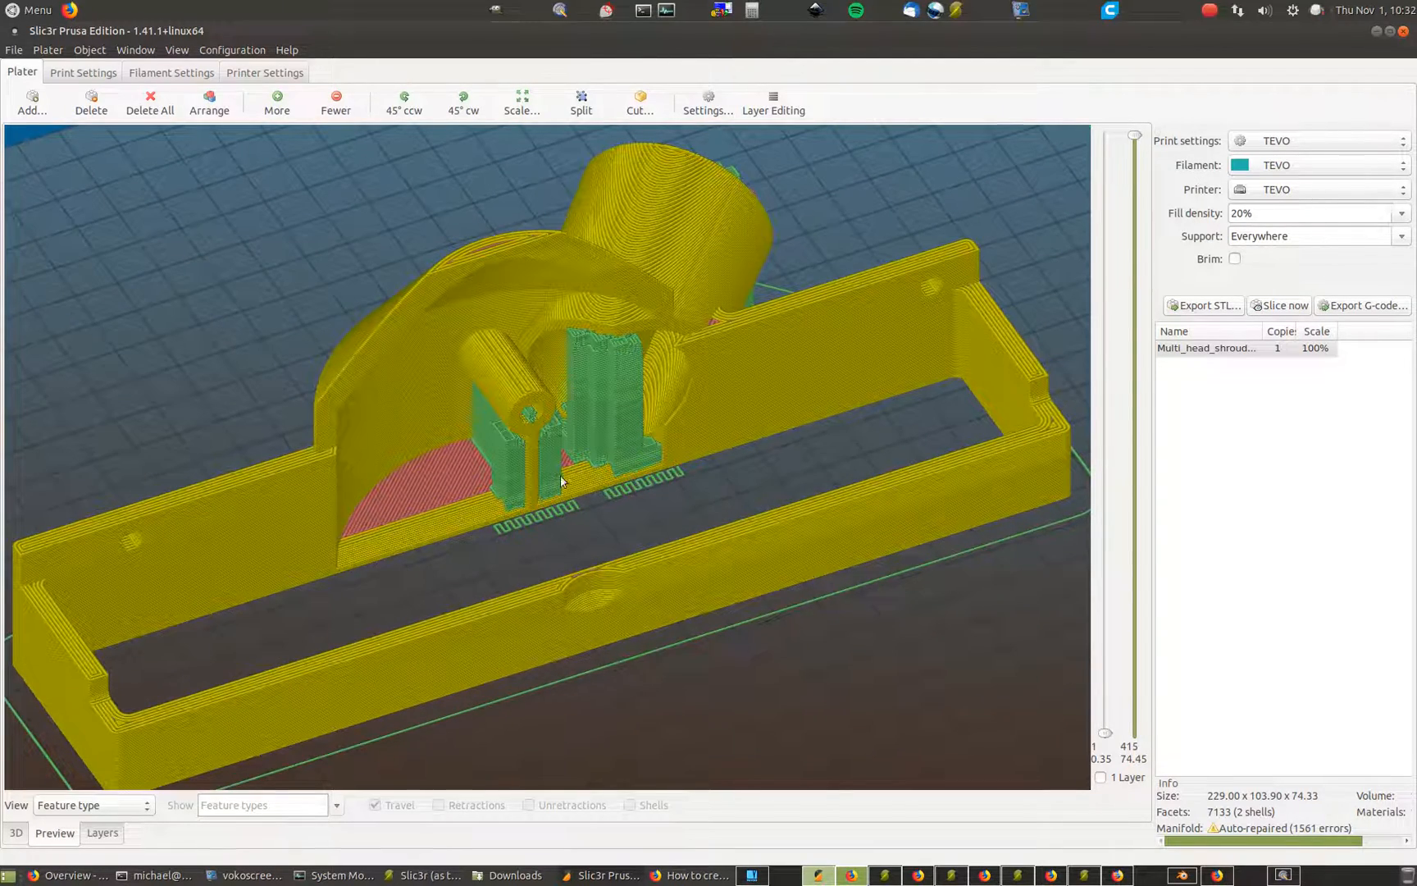
left_click_drag(561, 479, 634, 669)
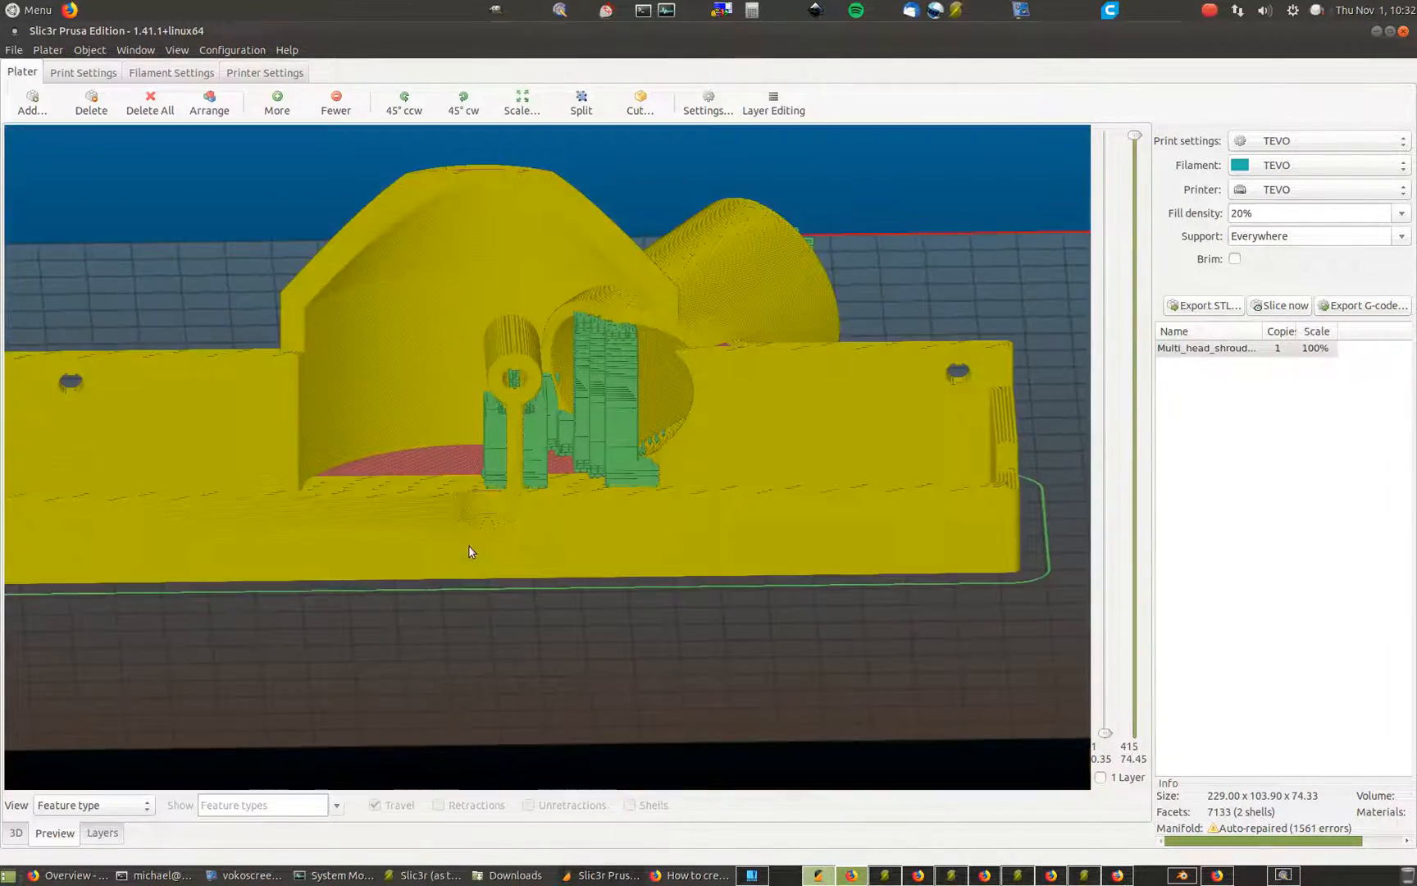
left_click_drag(471, 551, 443, 581)
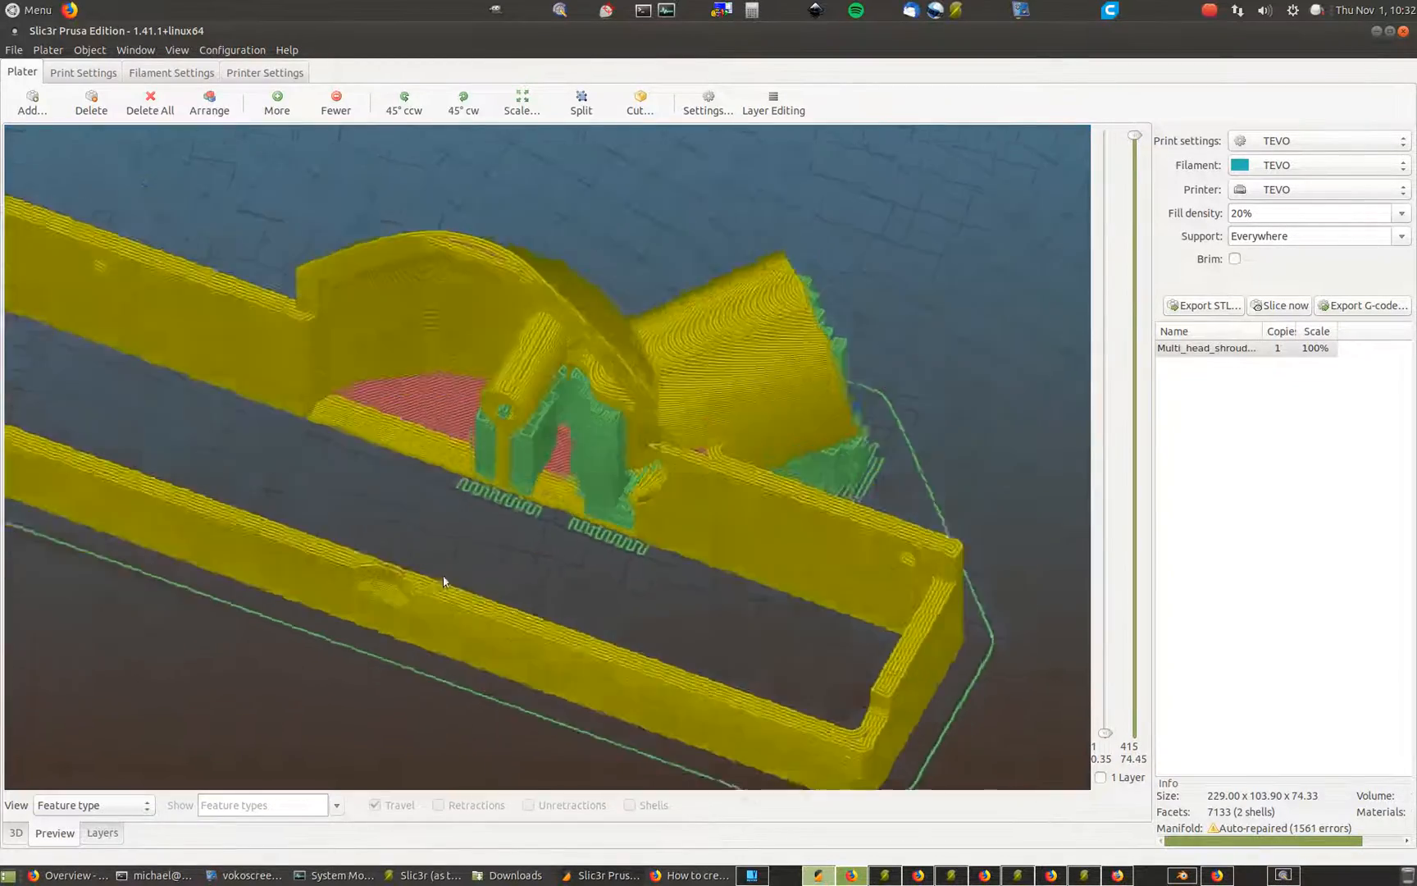